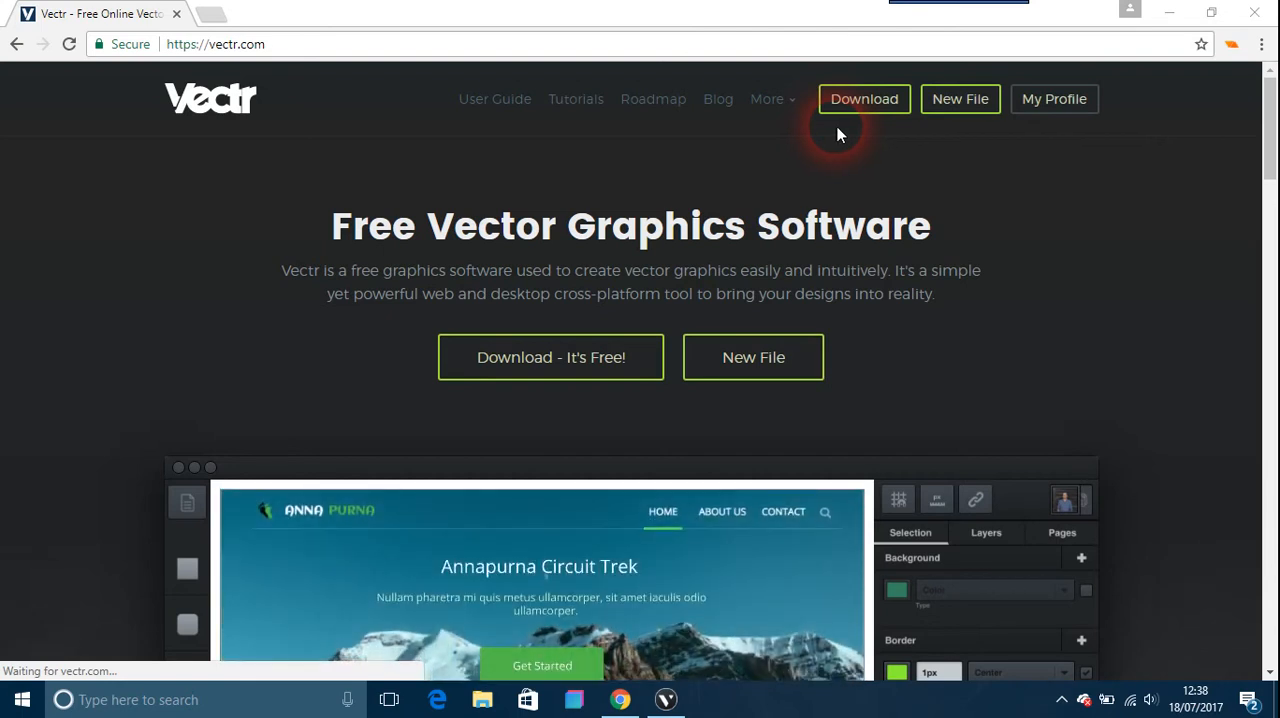
pyautogui.moveTo(864, 99)
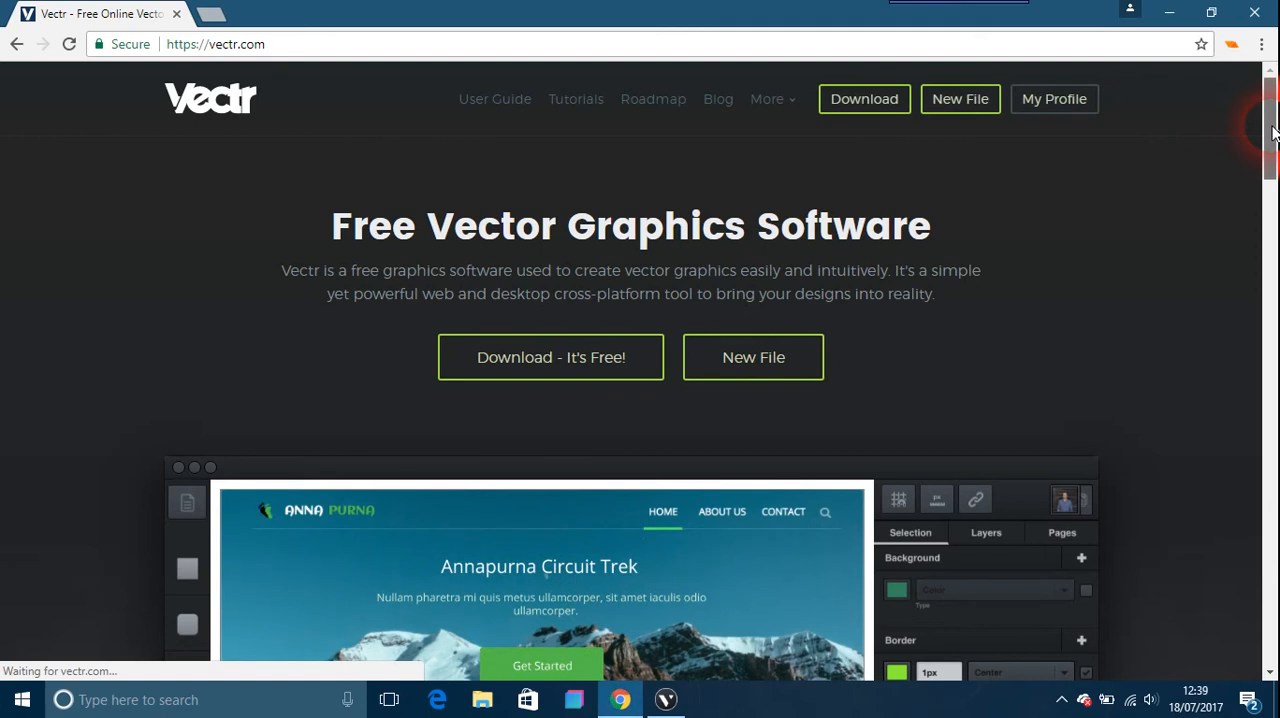
# Scroll through the Vectr homepage to browse its content
pyautogui.scroll(-3)
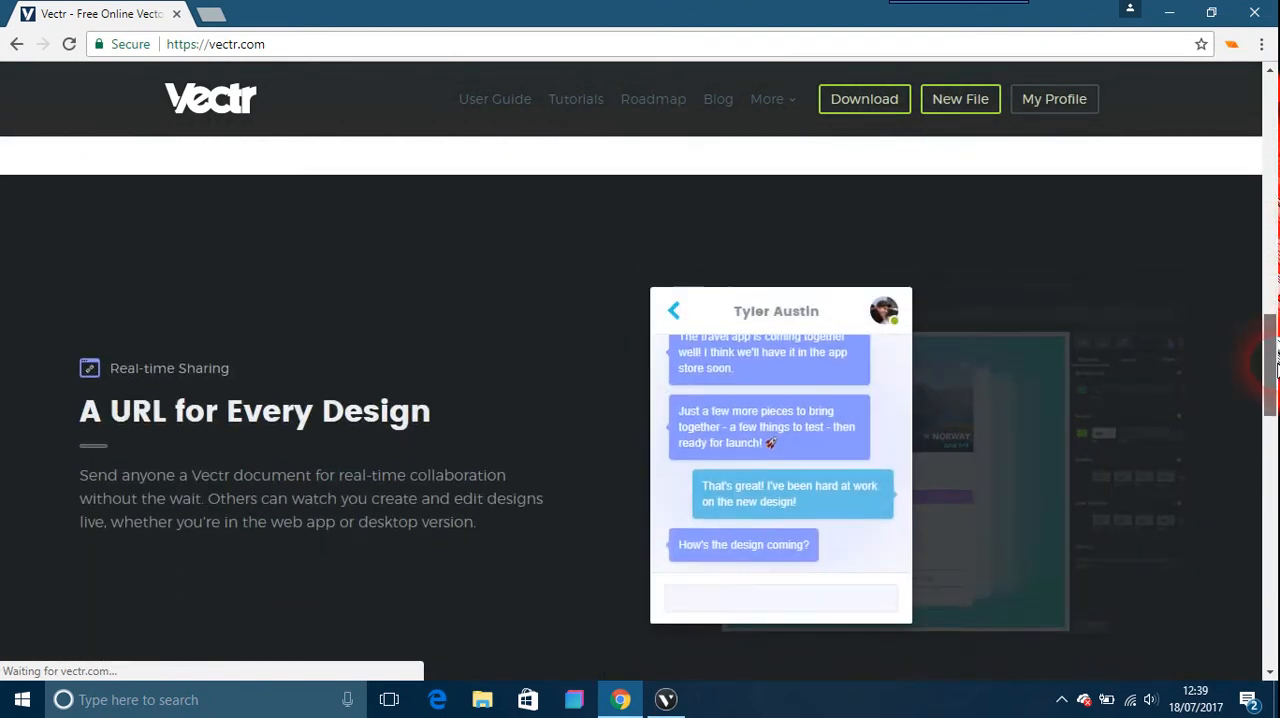
pyautogui.rightClick(782, 597)
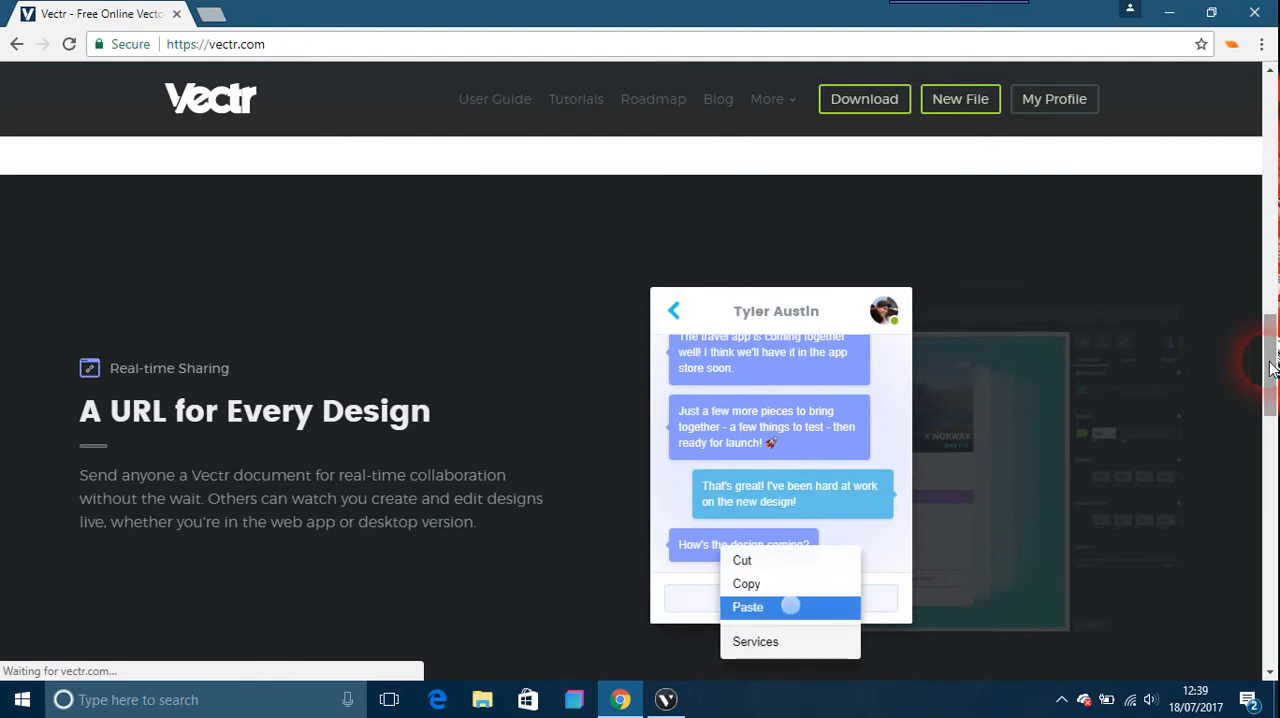
pyautogui.scroll(-3)
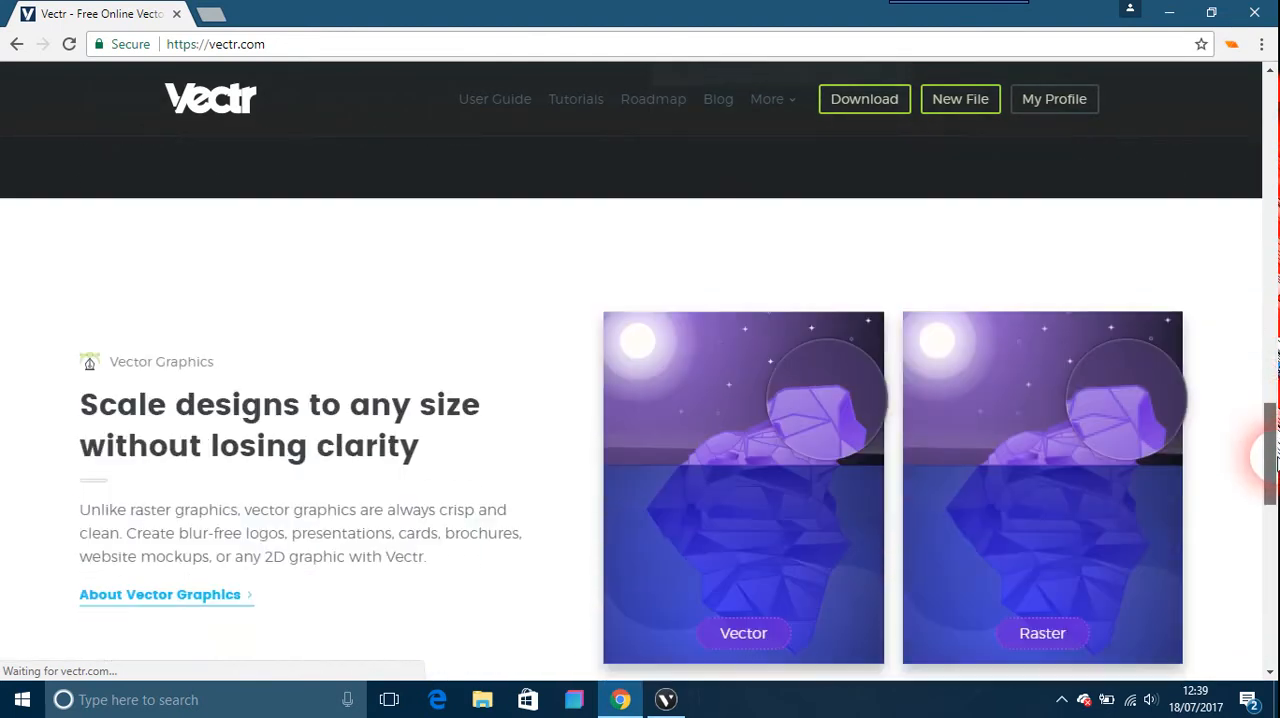
pyautogui.scroll(-3)
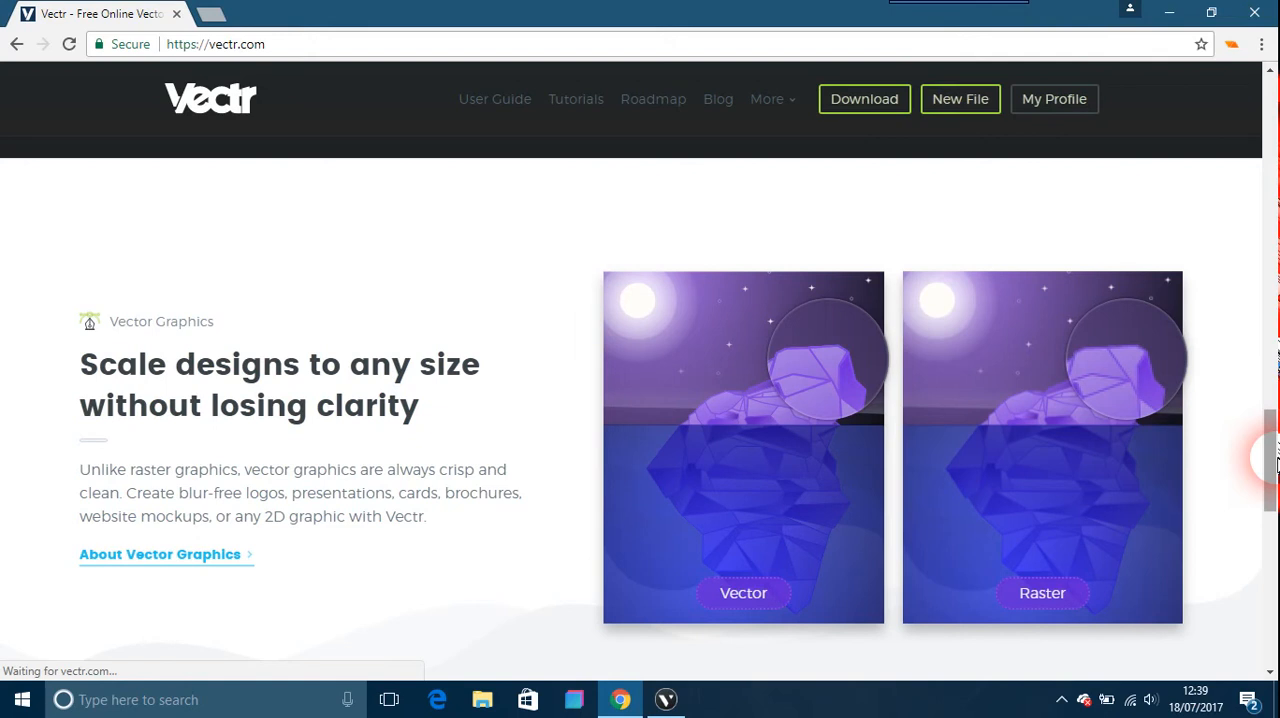
pyautogui.moveTo(1230, 457)
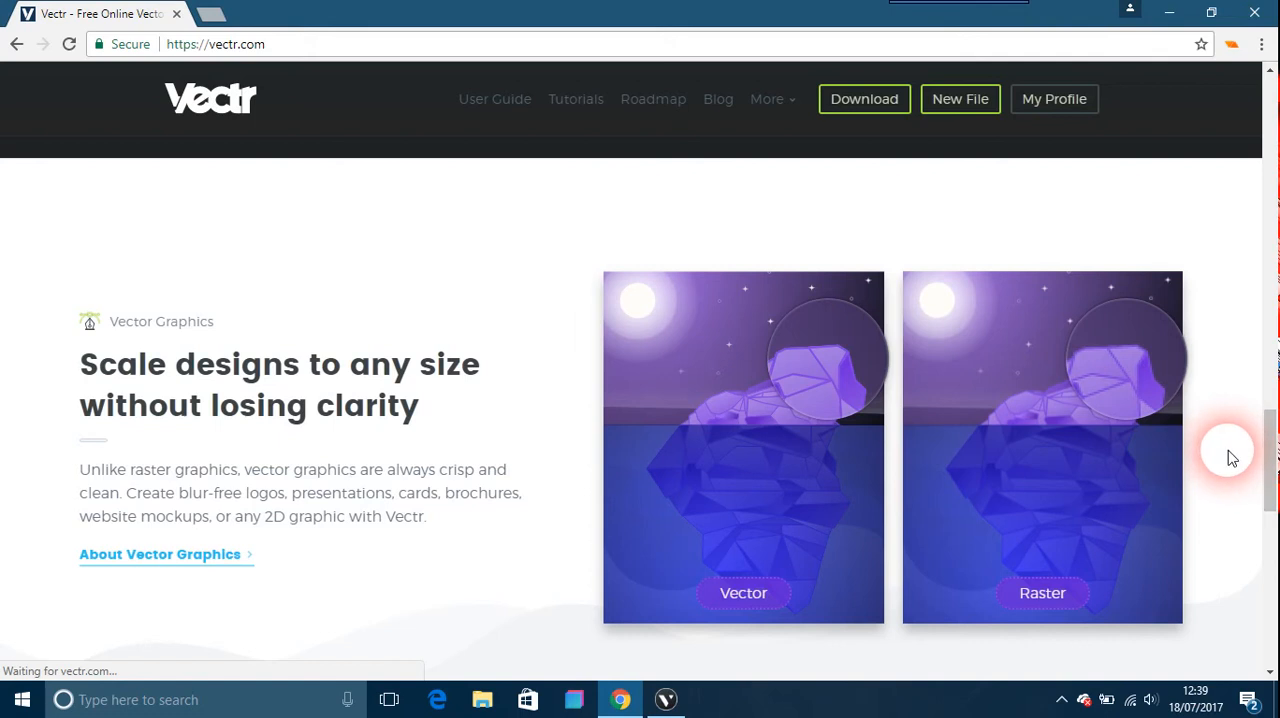
pyautogui.moveTo(1240, 458)
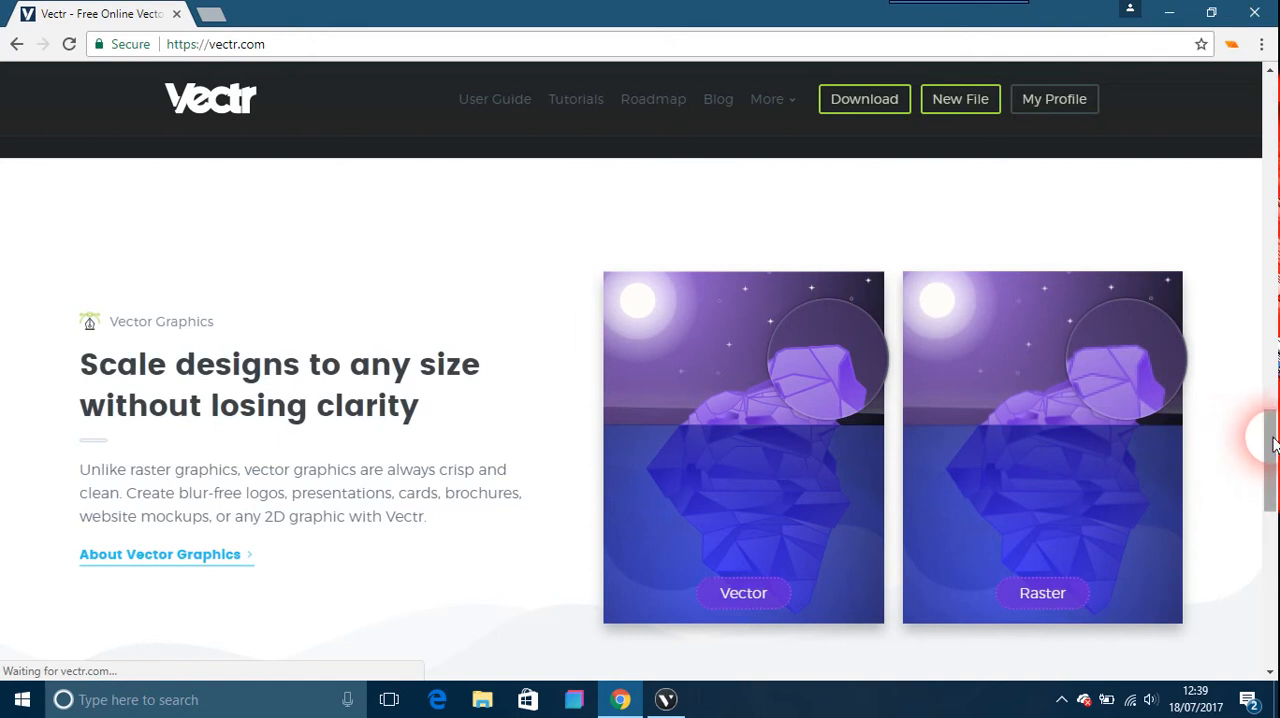
pyautogui.scroll(-3)
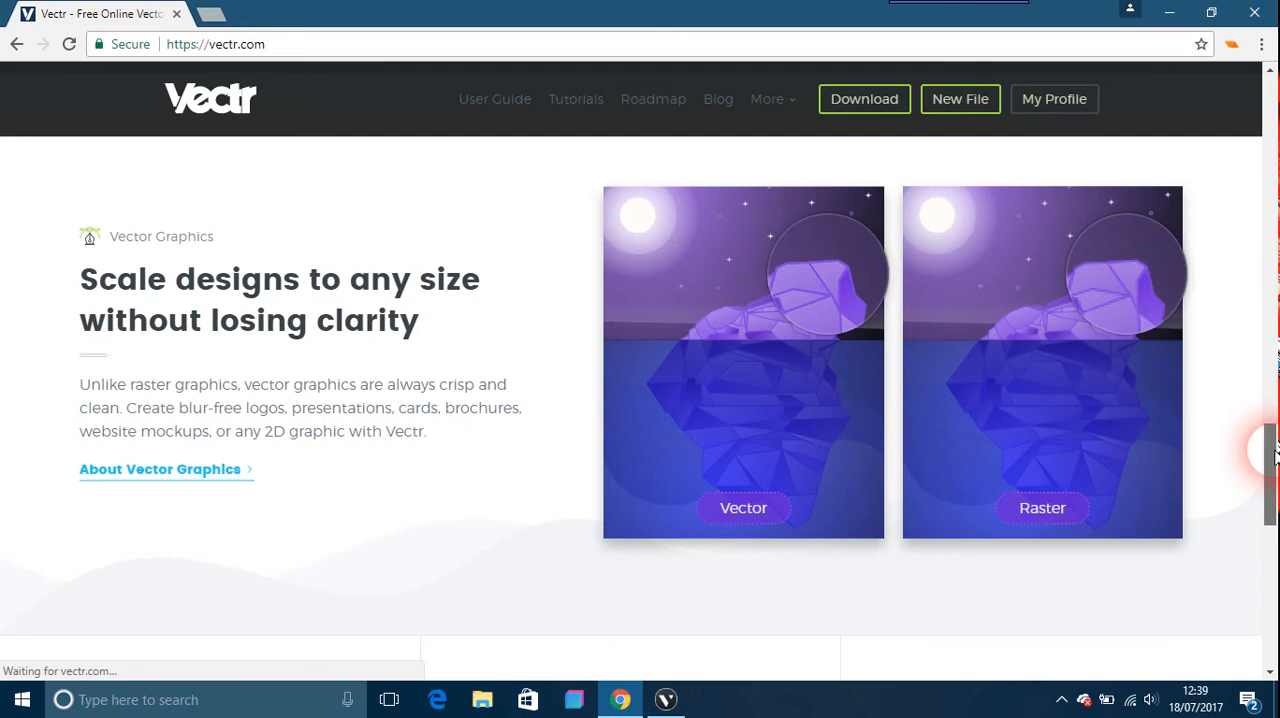
pyautogui.scroll(-3)
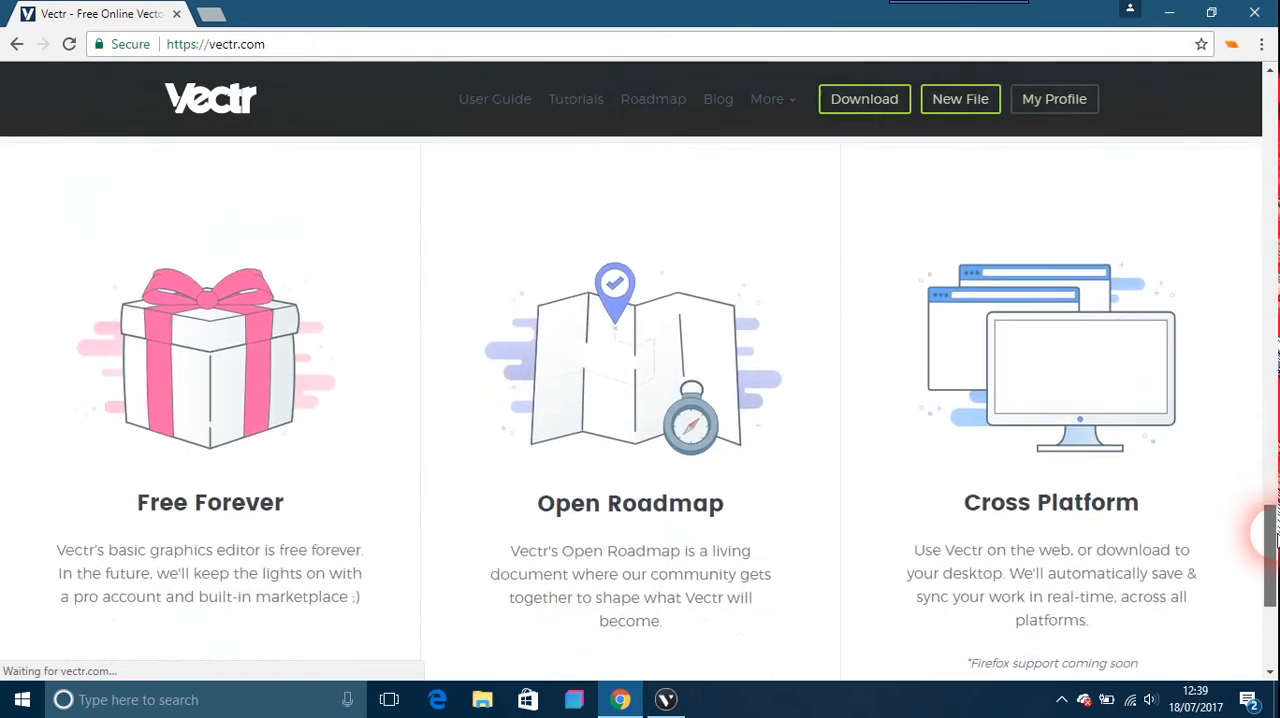
pyautogui.scroll(-3)
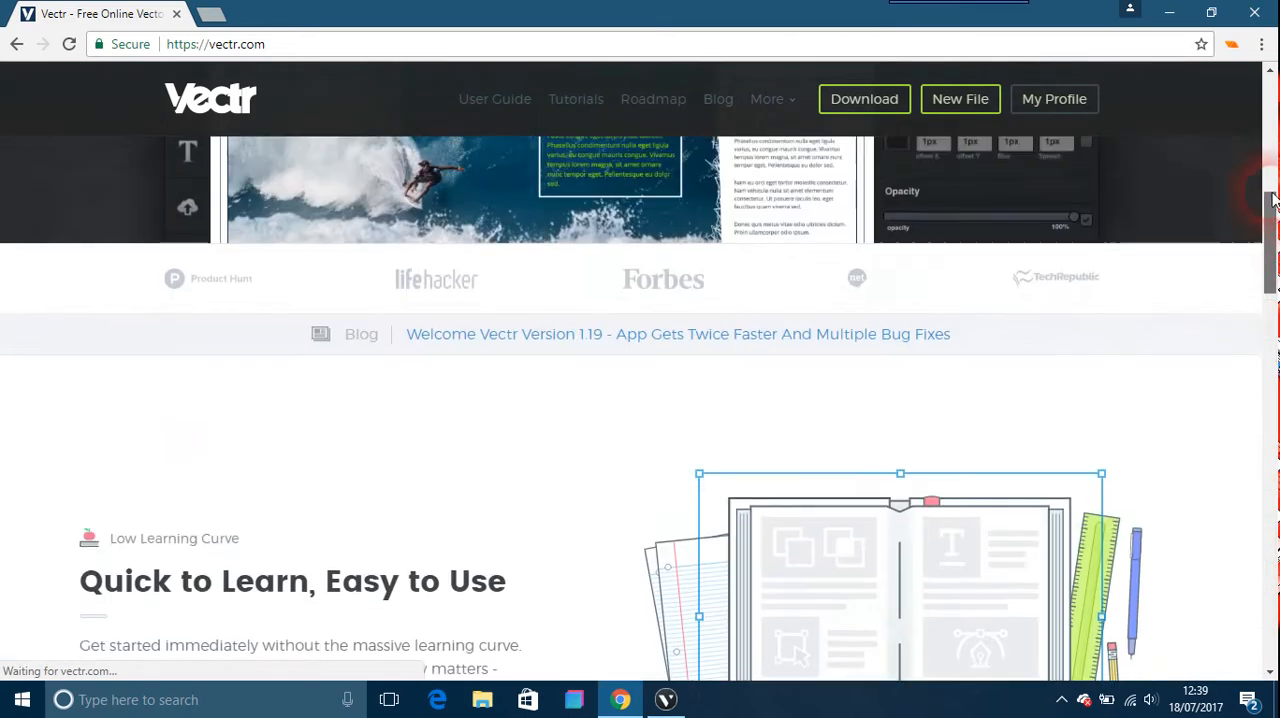
pyautogui.scroll(3)
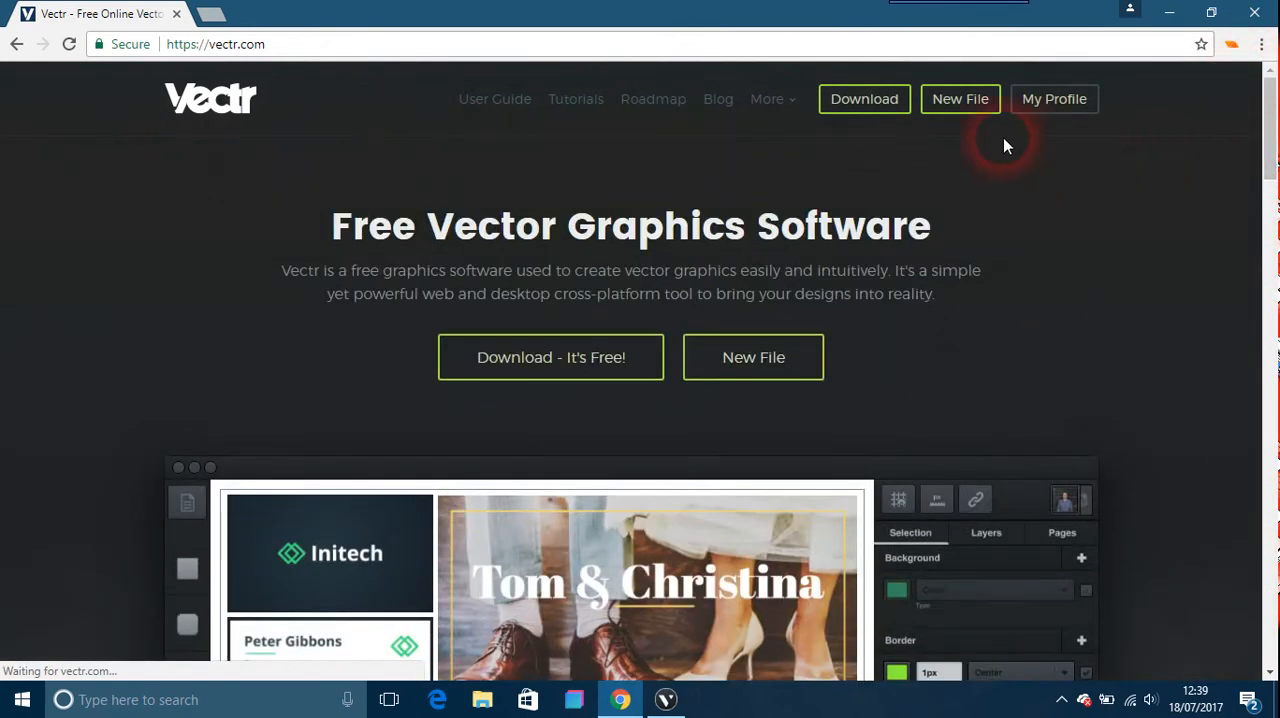
# Create a blank drawing, view it in desktop app and browser, then go home
pyautogui.click(960, 98)
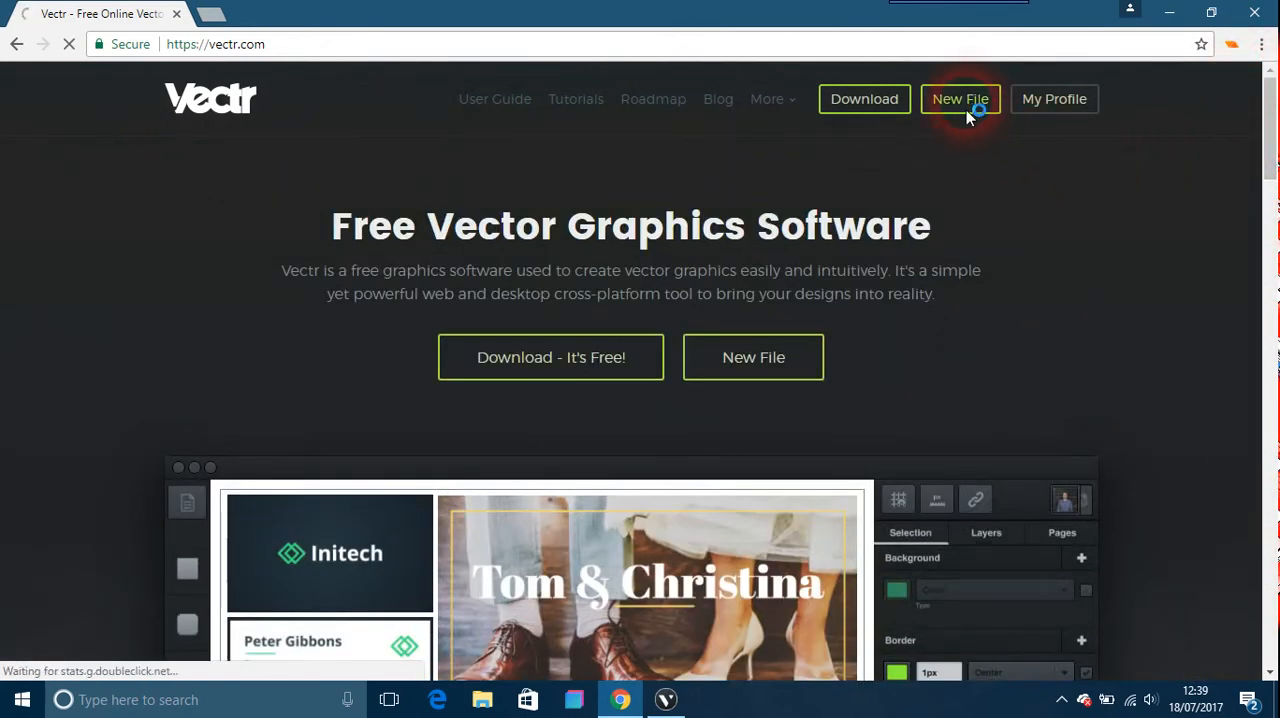
pyautogui.click(959, 98)
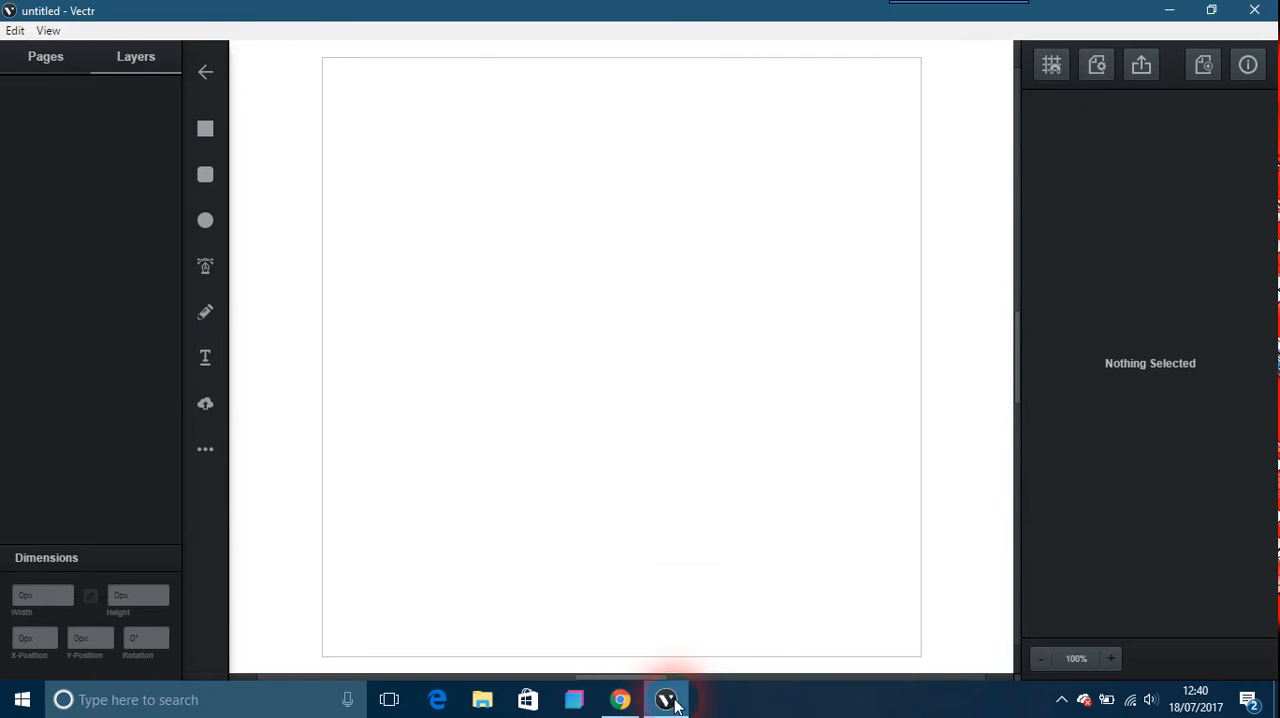
pyautogui.click(666, 699)
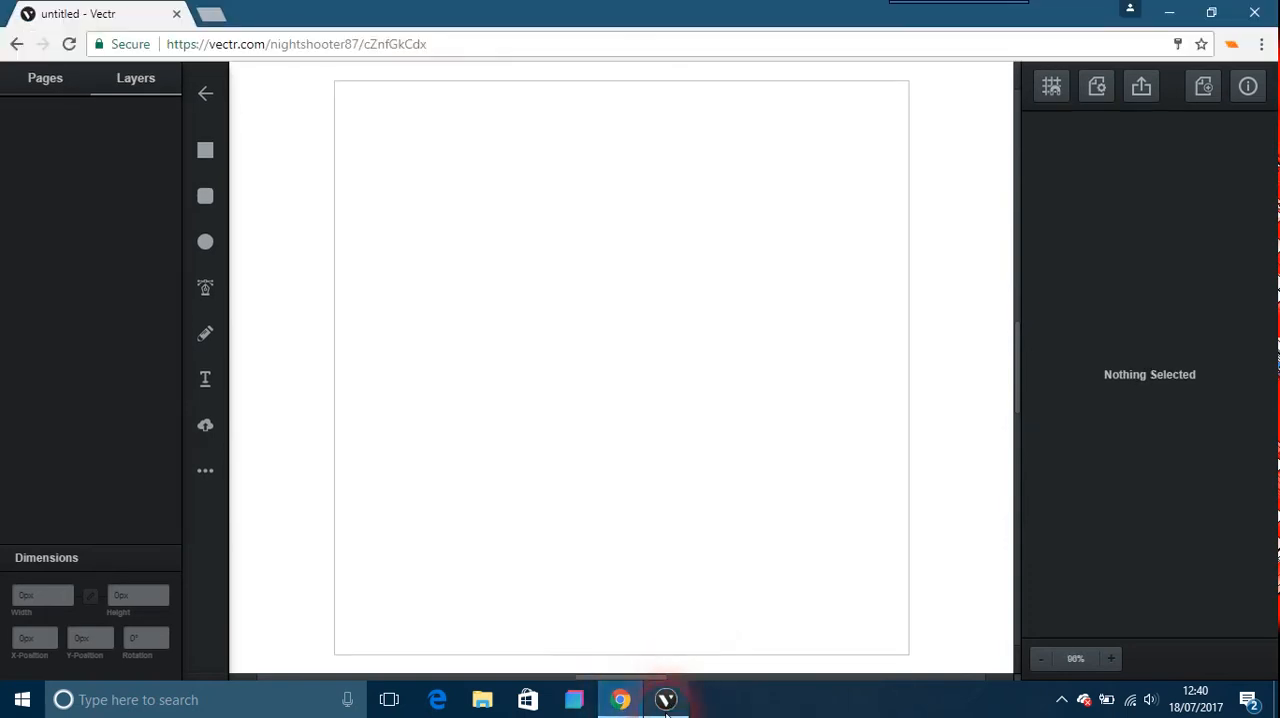
pyautogui.click(665, 699)
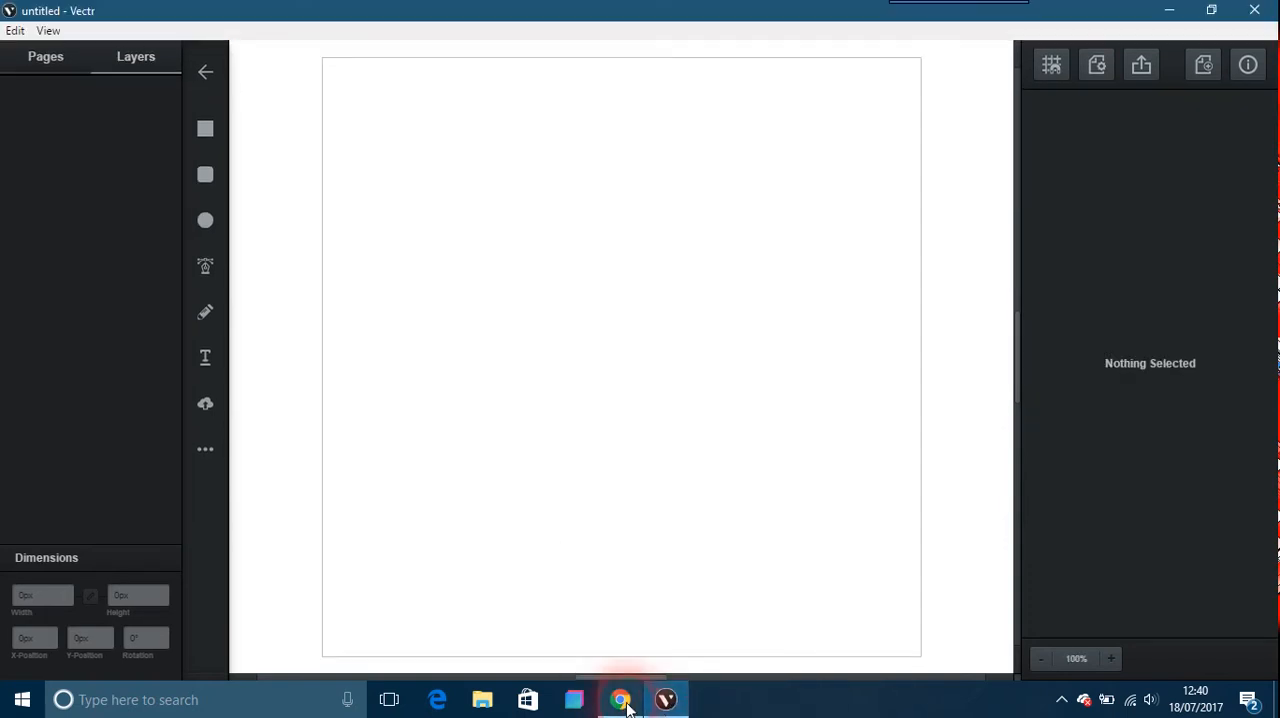
pyautogui.moveTo(621, 699)
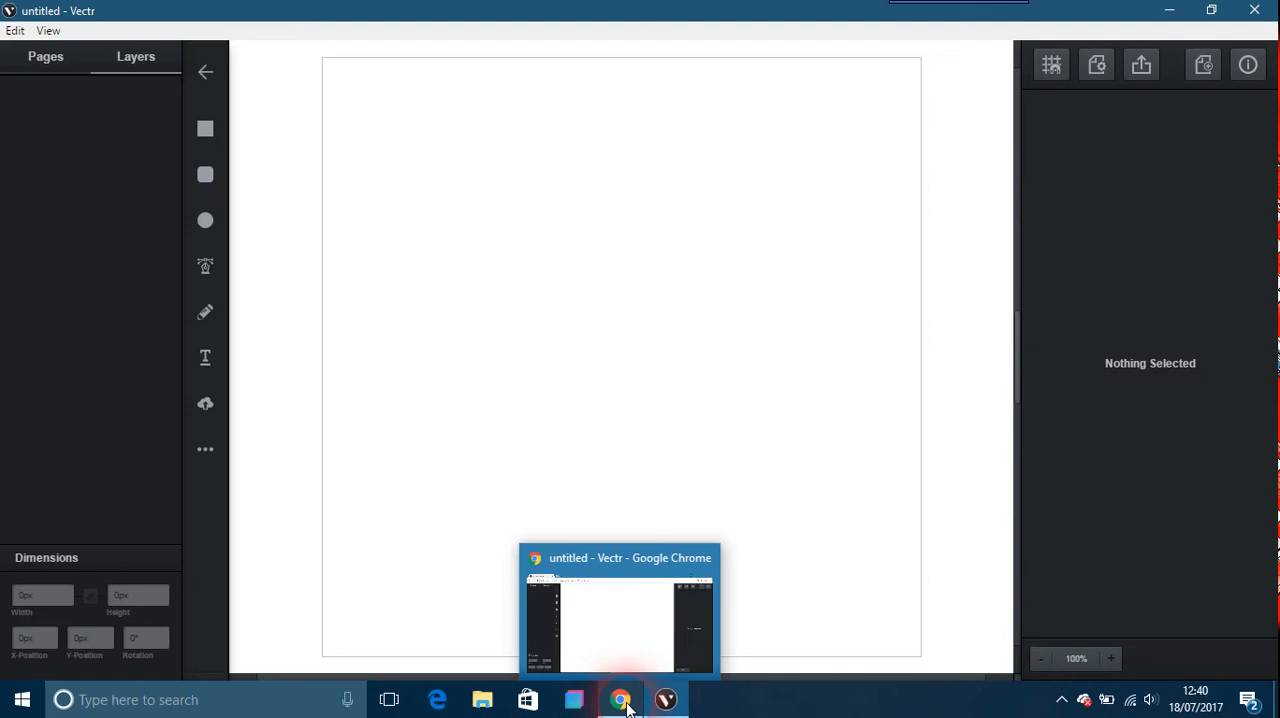
pyautogui.click(621, 699)
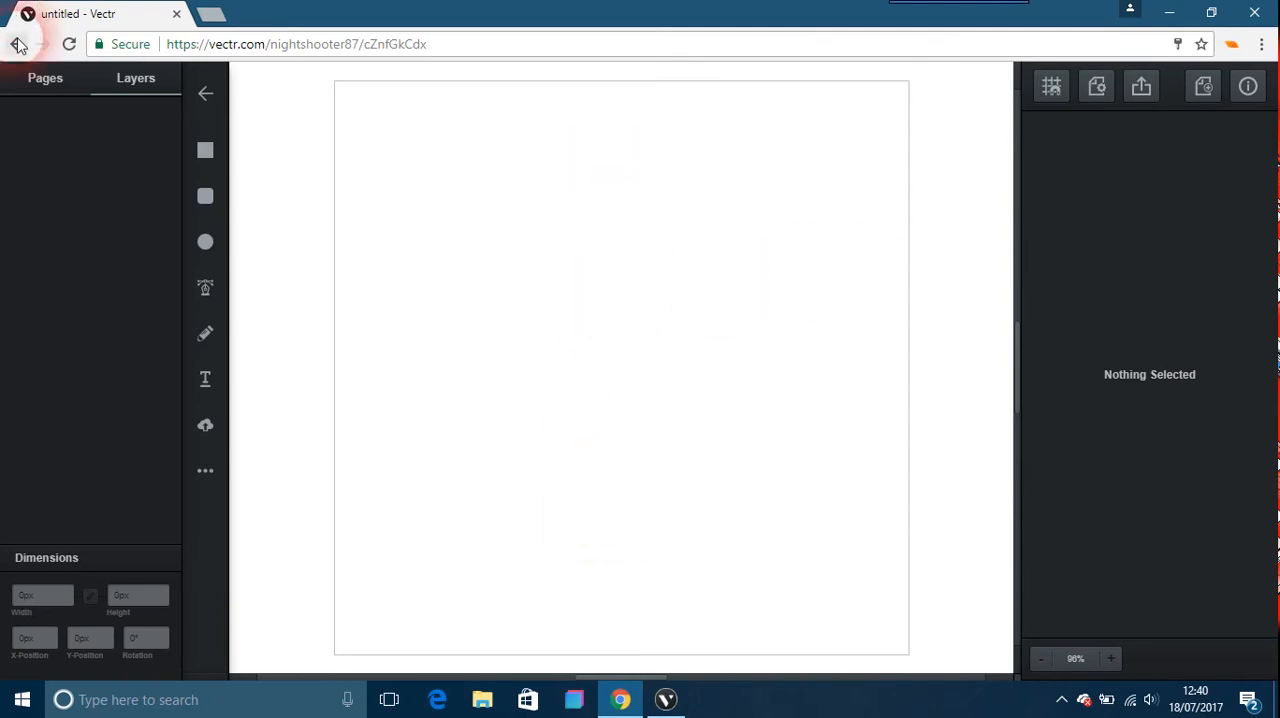
pyautogui.click(17, 44)
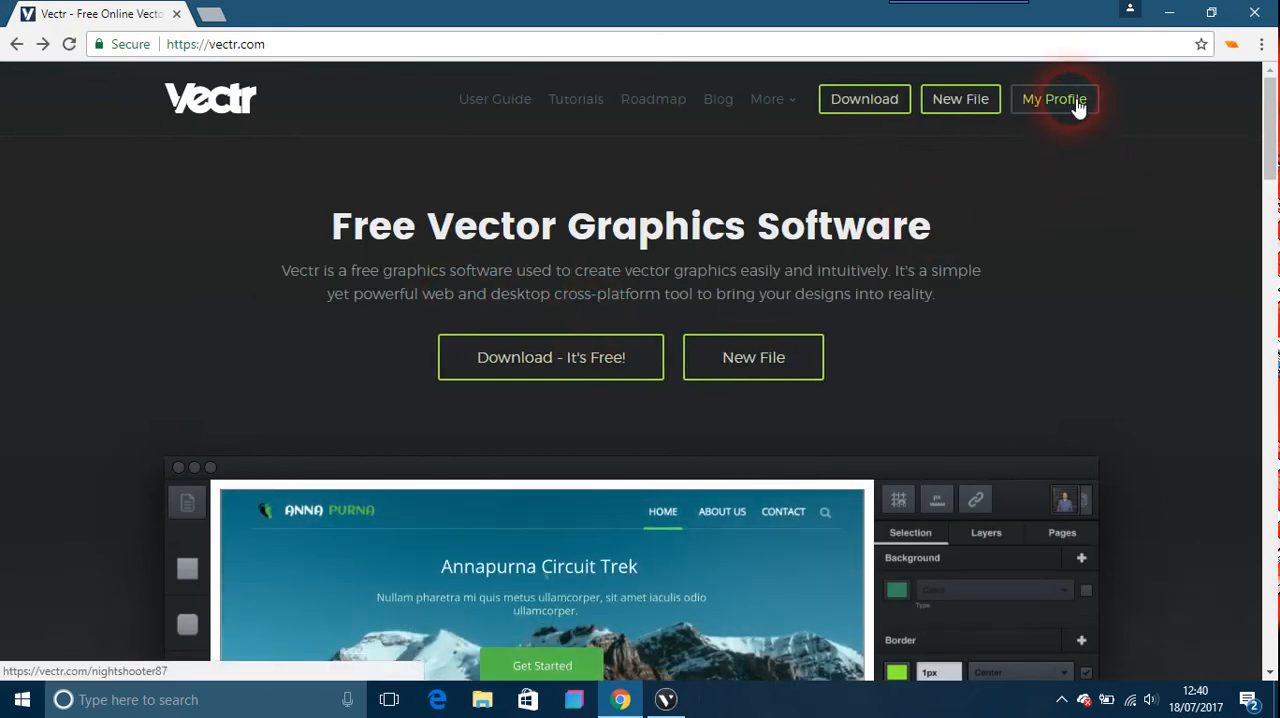
pyautogui.click(1054, 98)
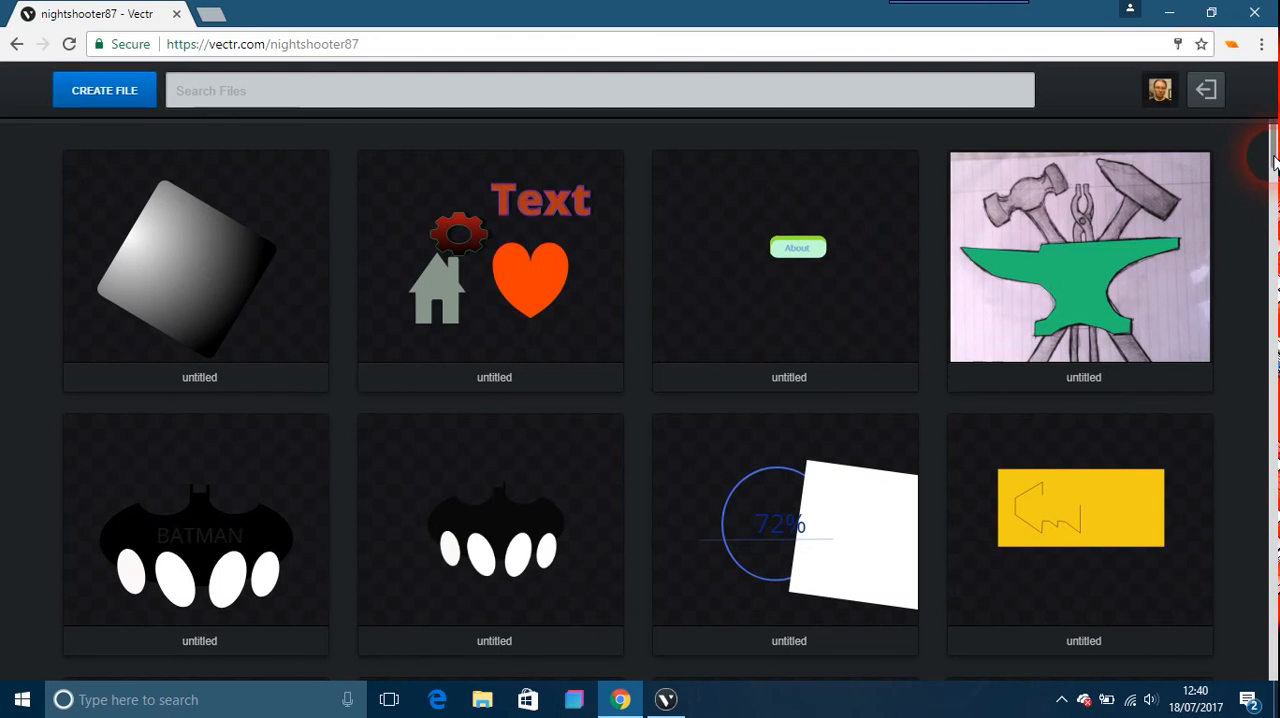
pyautogui.scroll(-3)
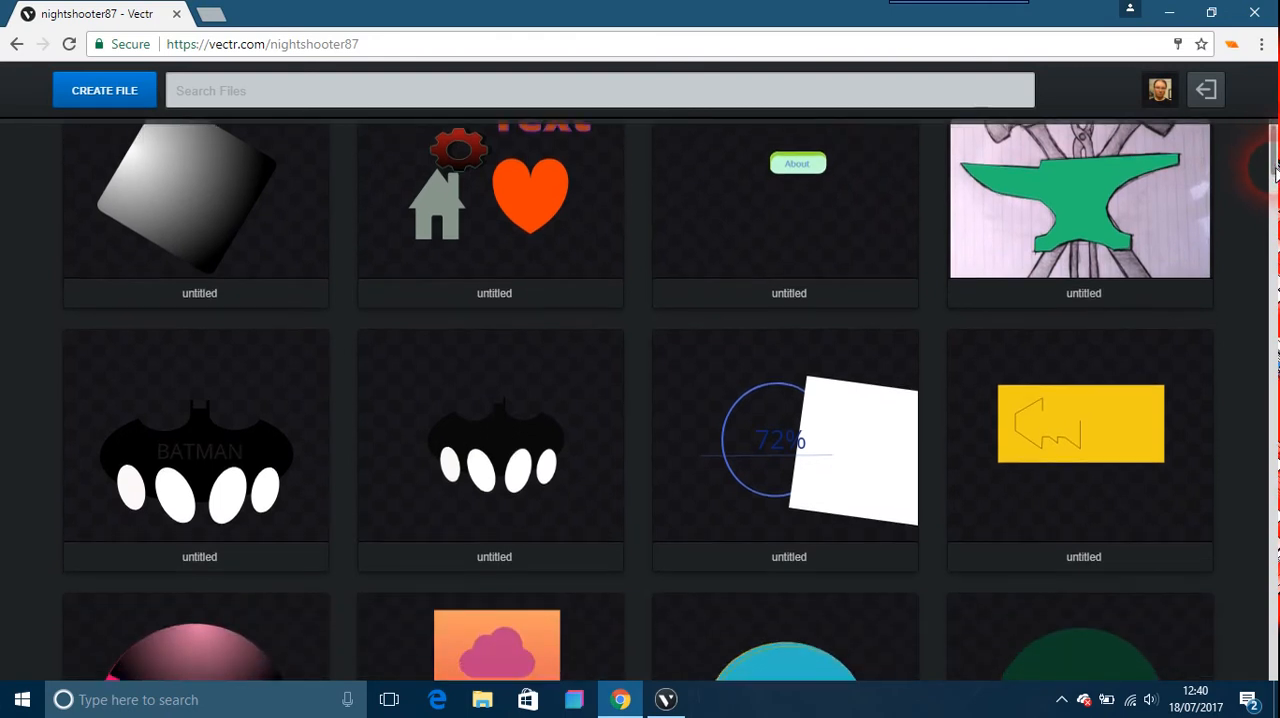
pyautogui.scroll(-3)
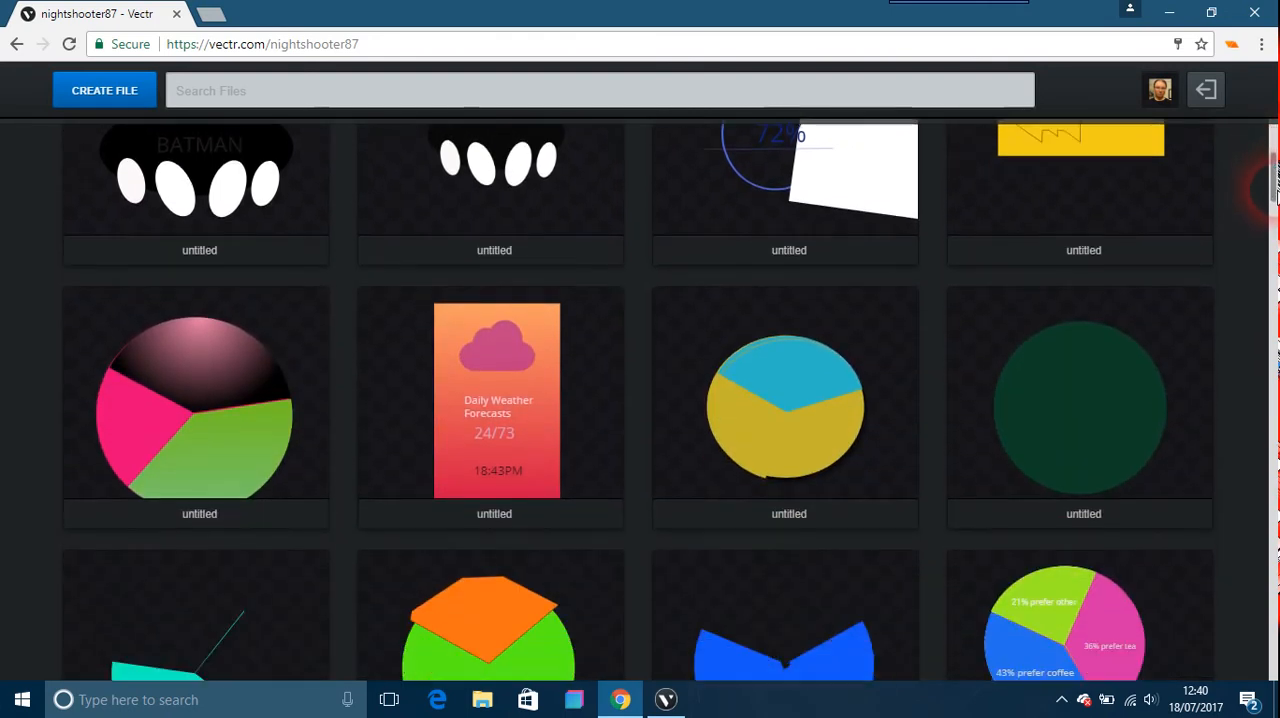
pyautogui.scroll(-3)
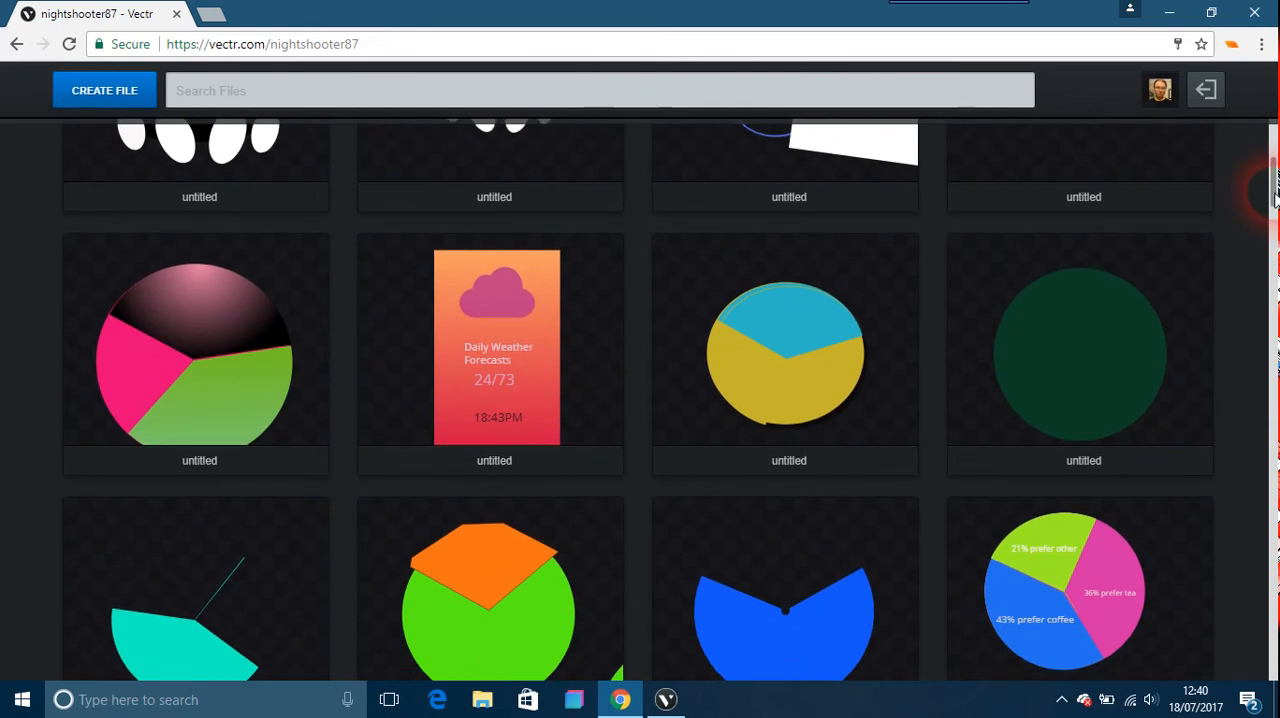
pyautogui.scroll(-3)
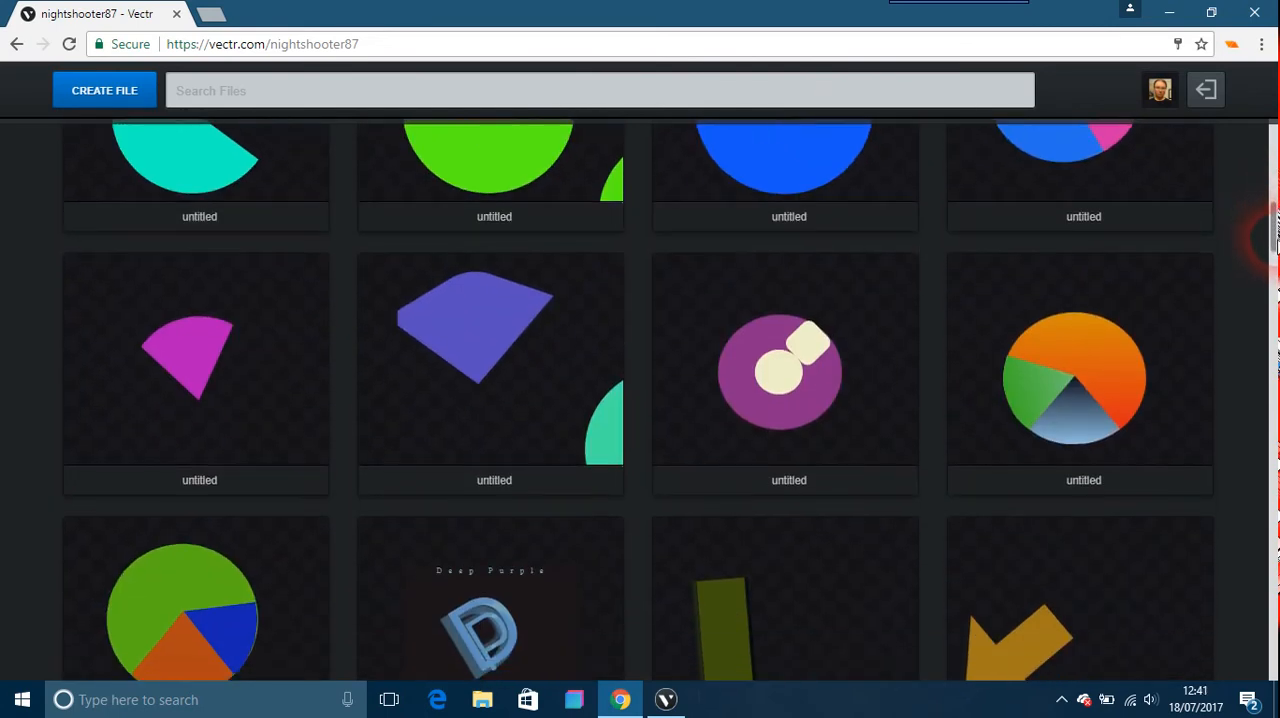
pyautogui.scroll(-3)
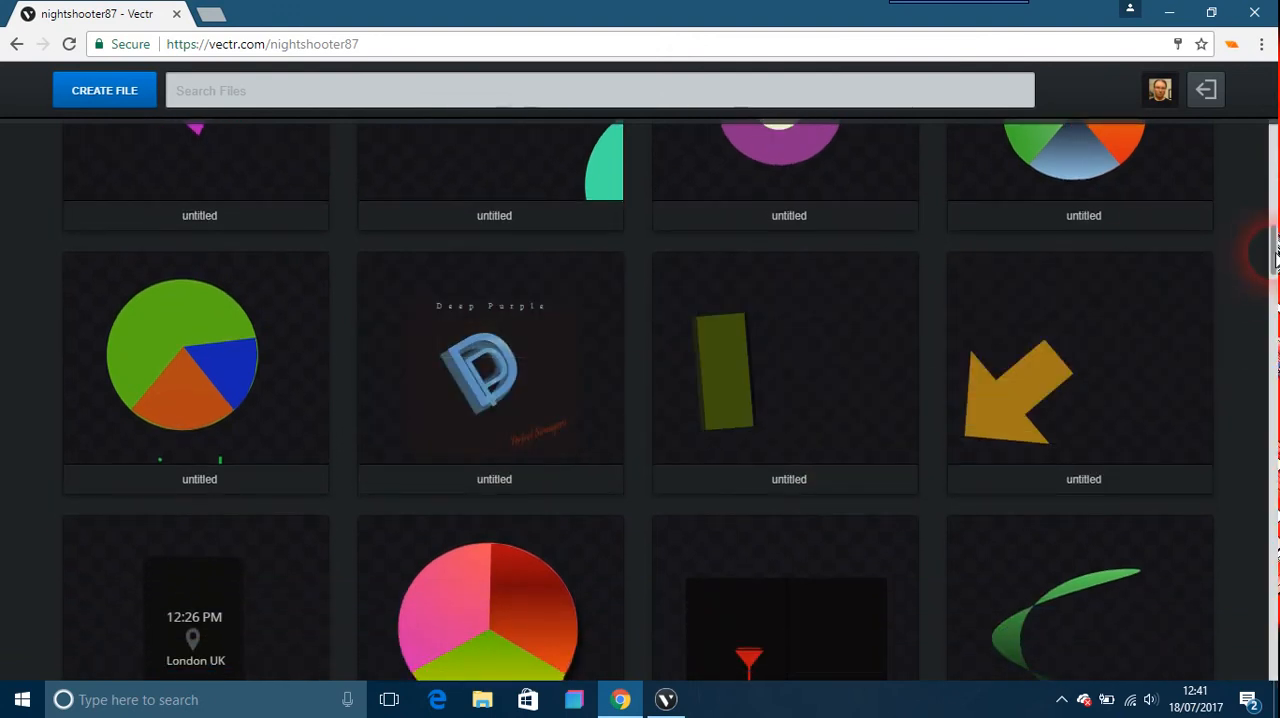
pyautogui.scroll(-3)
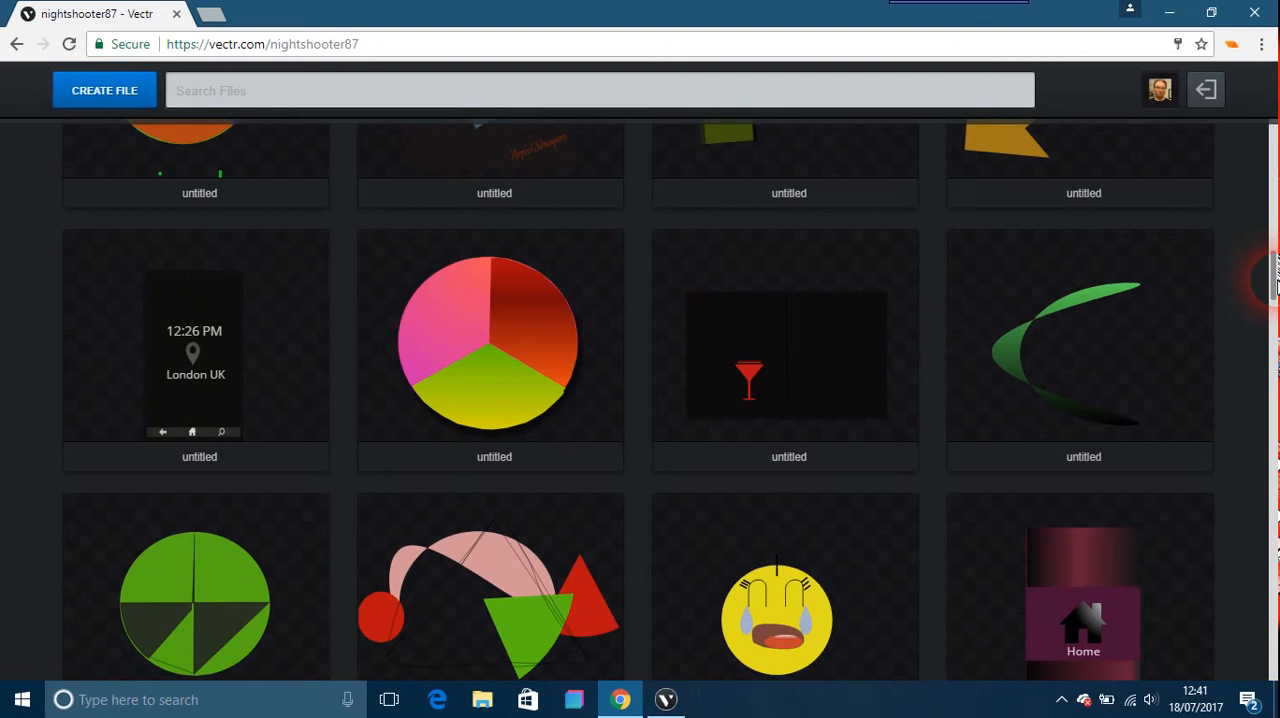
pyautogui.scroll(-3)
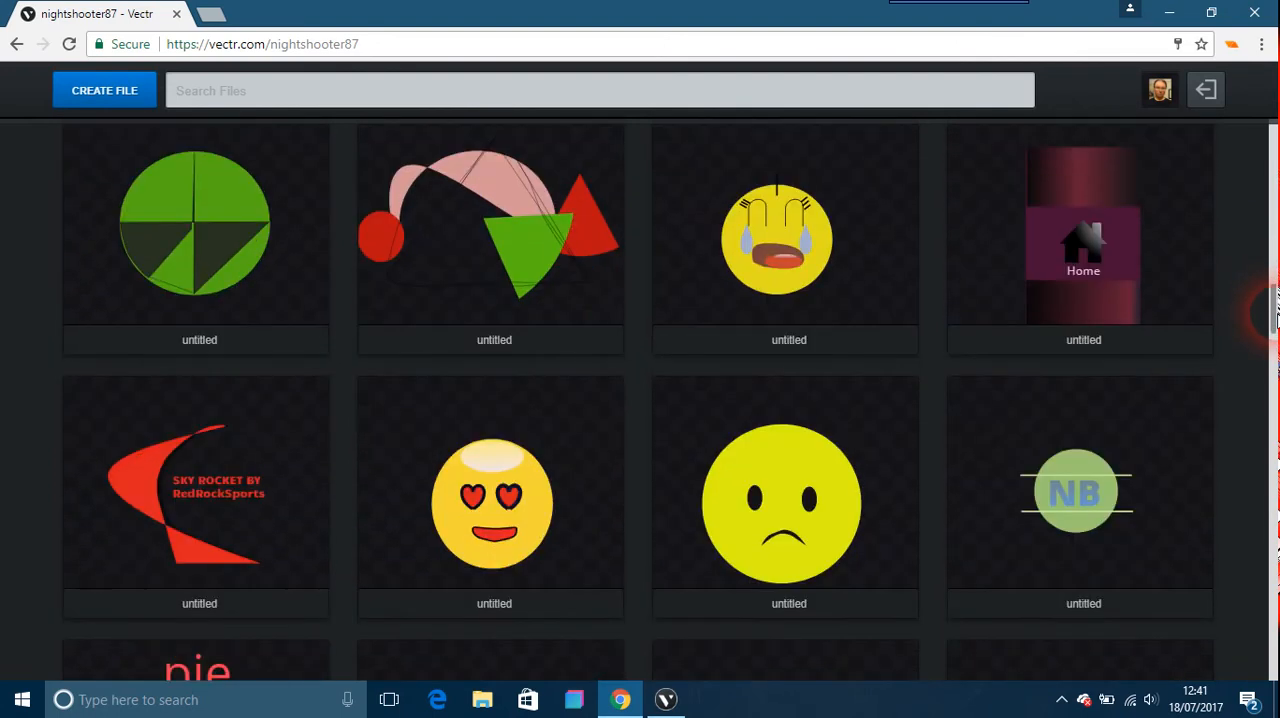
pyautogui.scroll(-3)
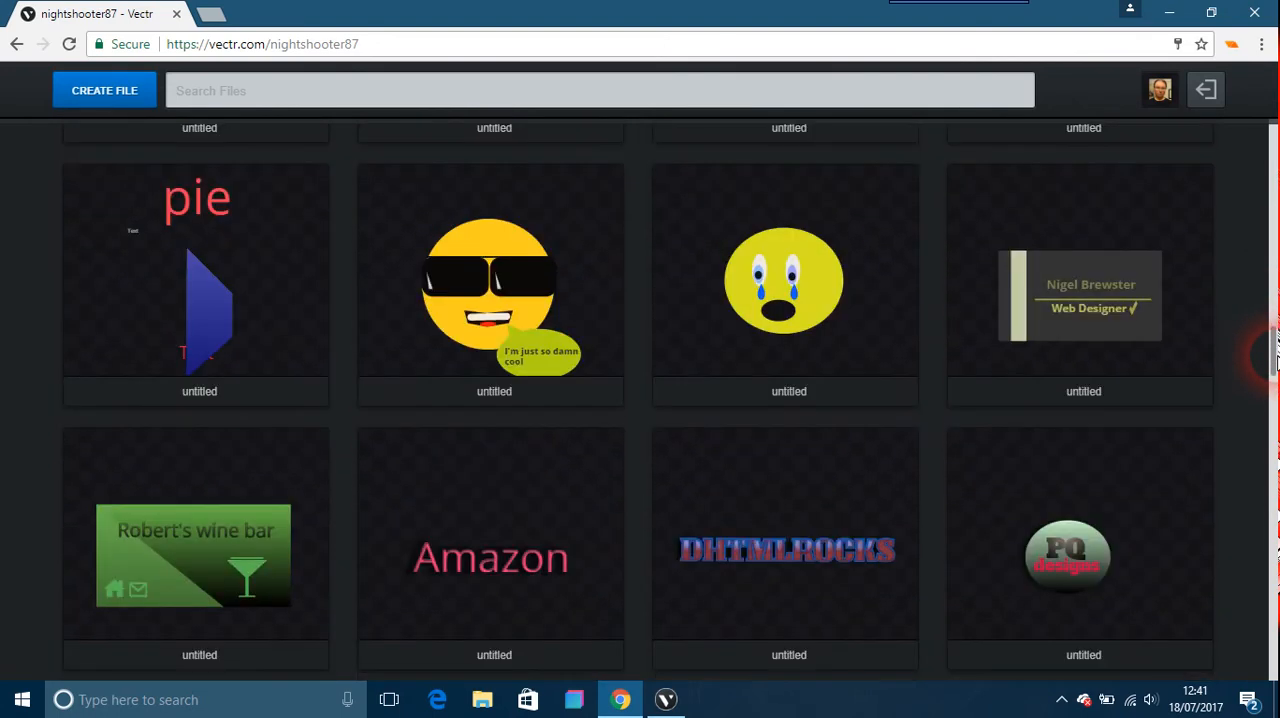
pyautogui.scroll(-3)
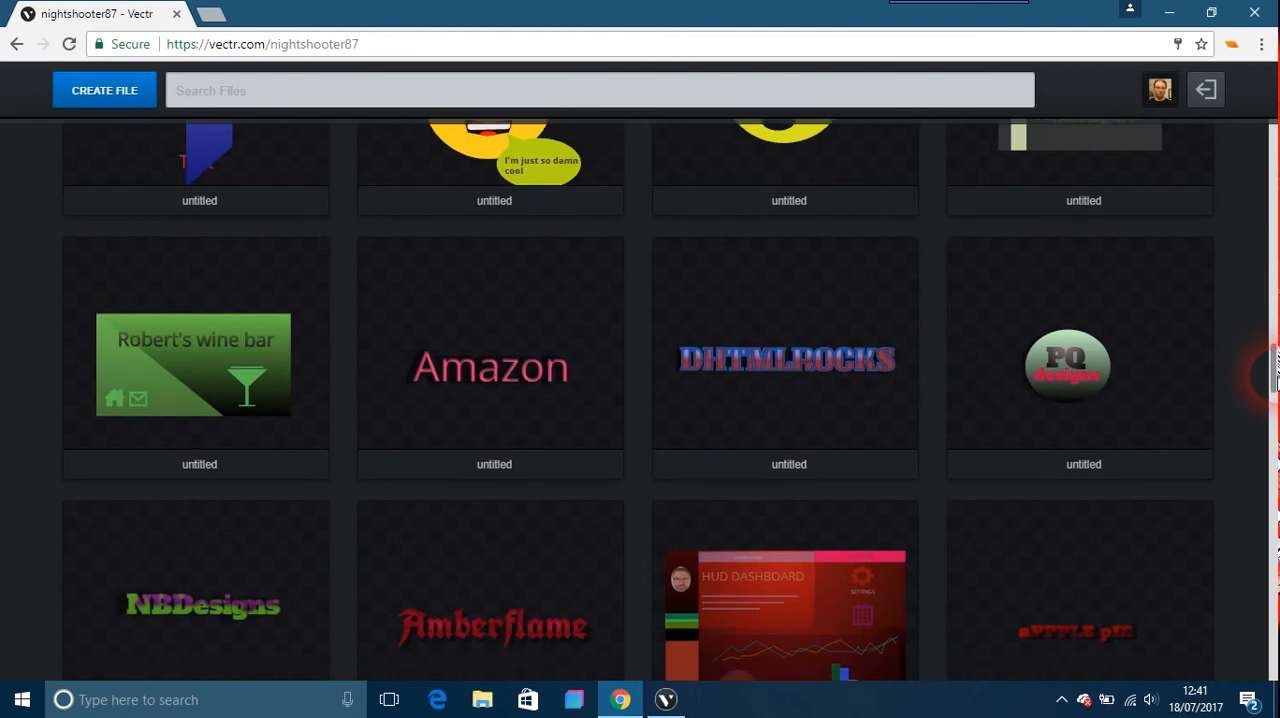
pyautogui.scroll(-3)
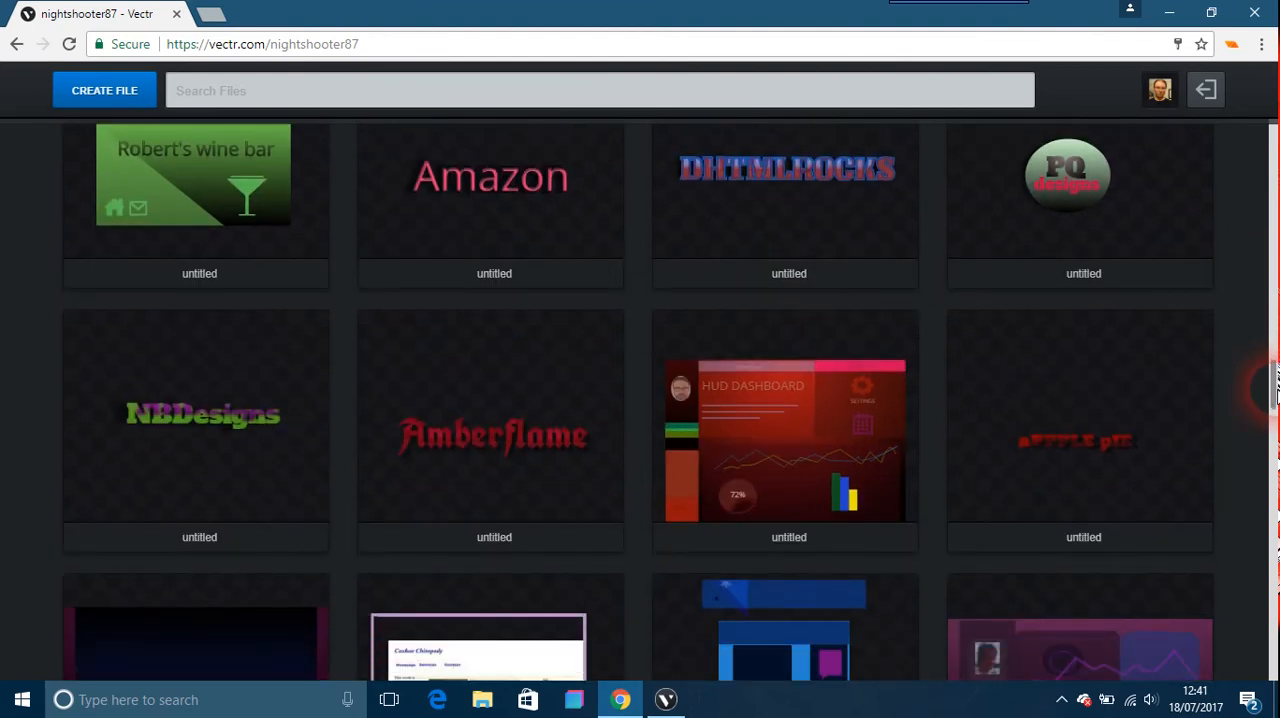
pyautogui.scroll(-3)
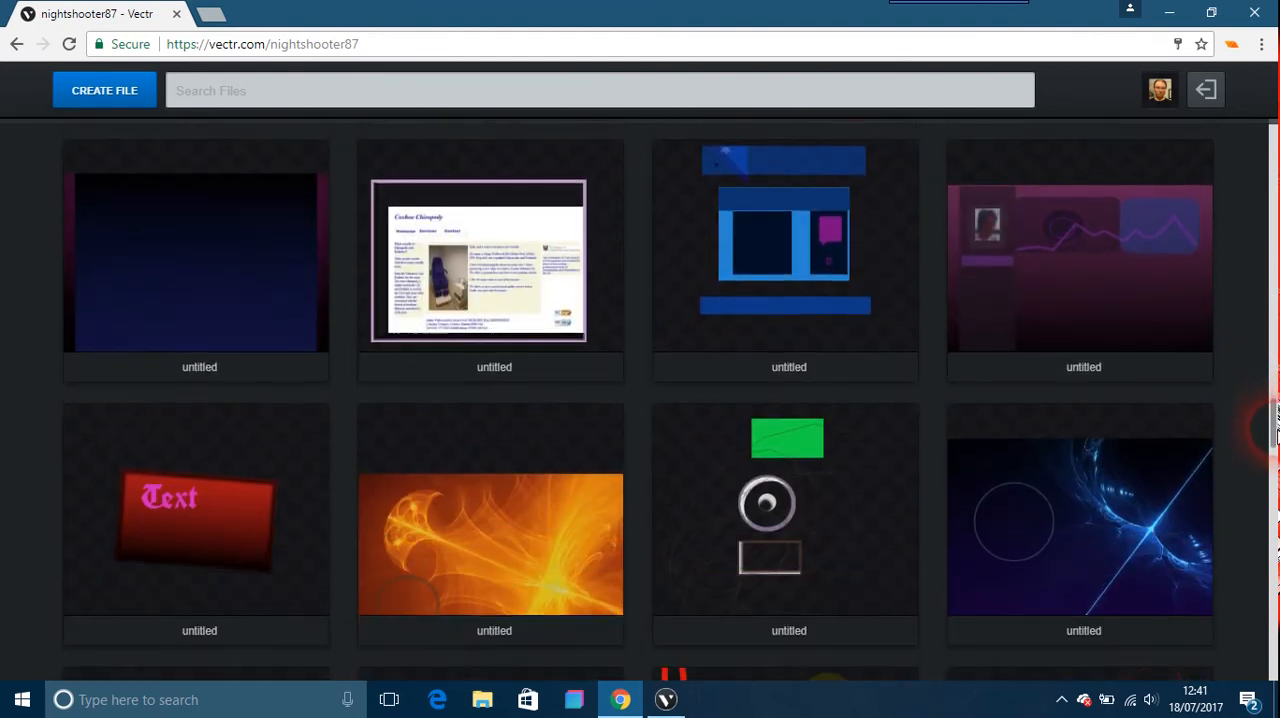
pyautogui.scroll(-3)
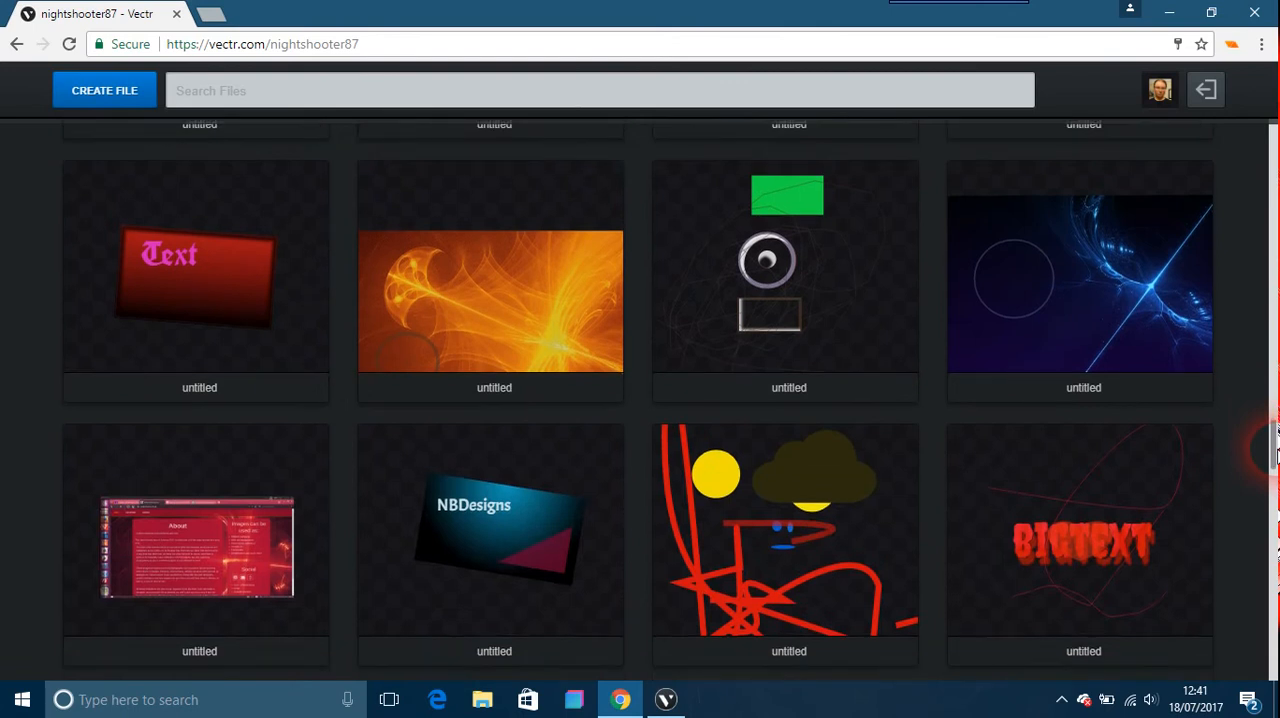
pyautogui.scroll(-3)
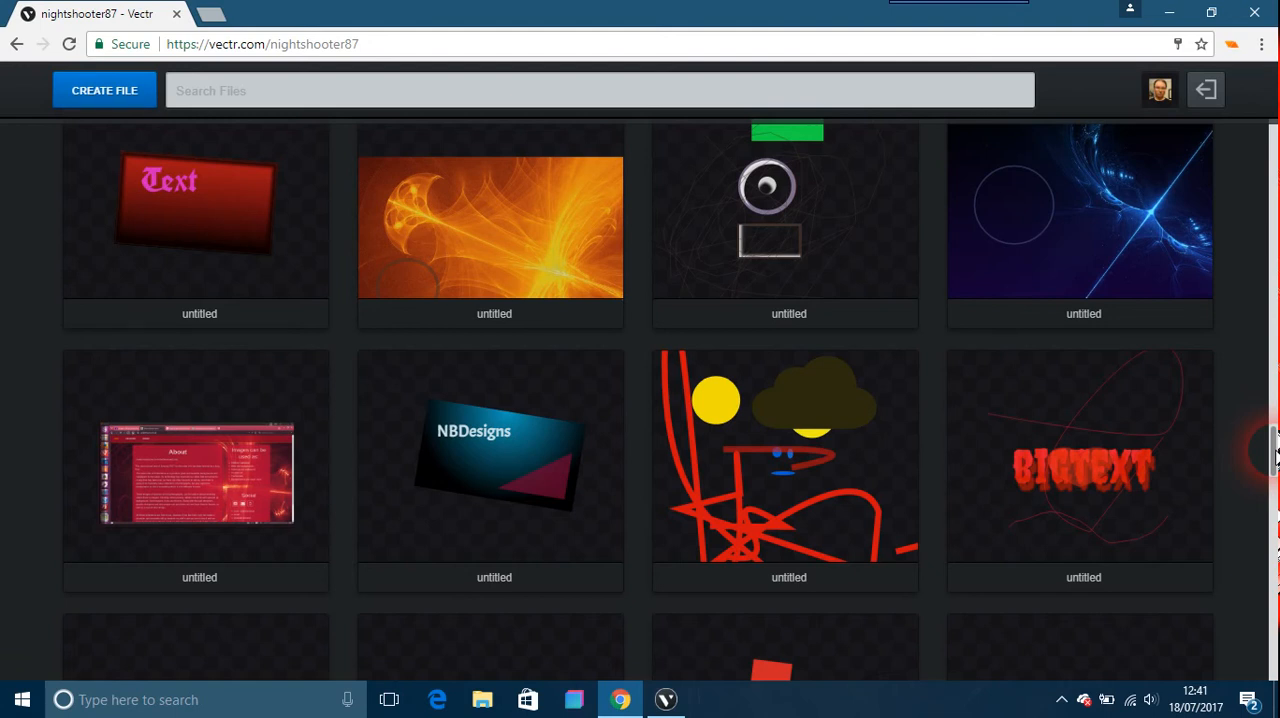
pyautogui.scroll(-3)
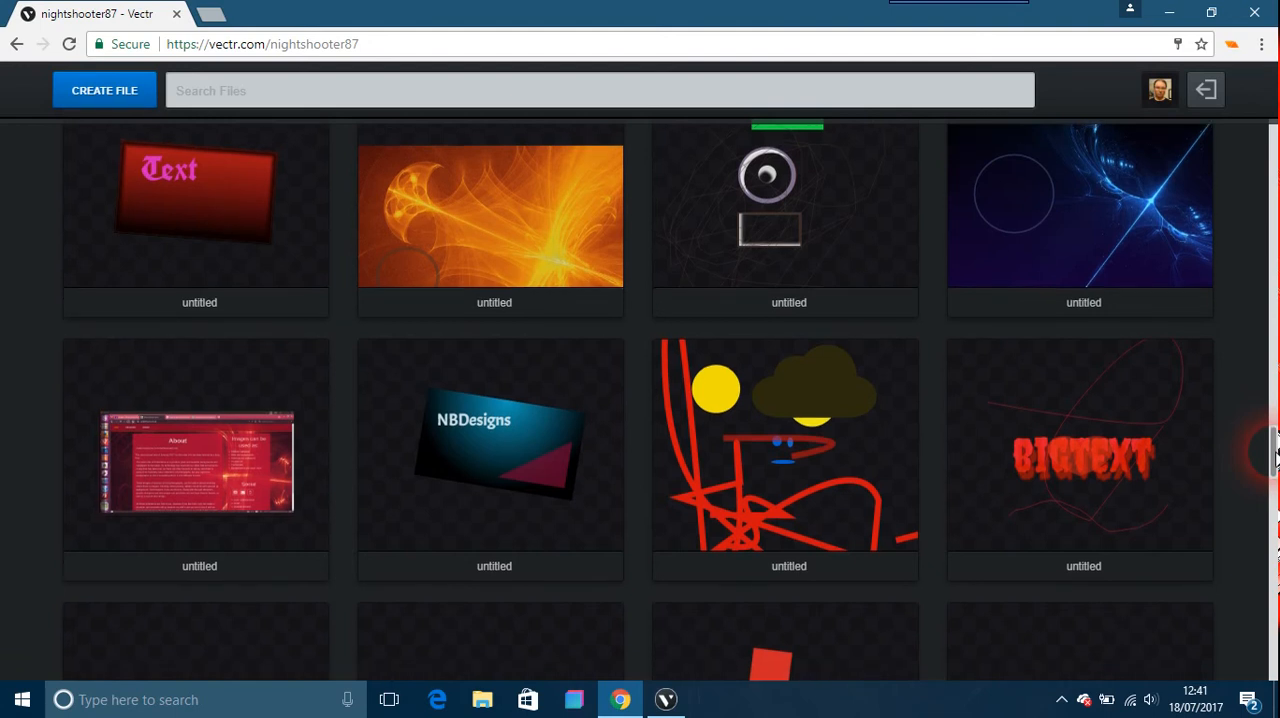
pyautogui.scroll(-3)
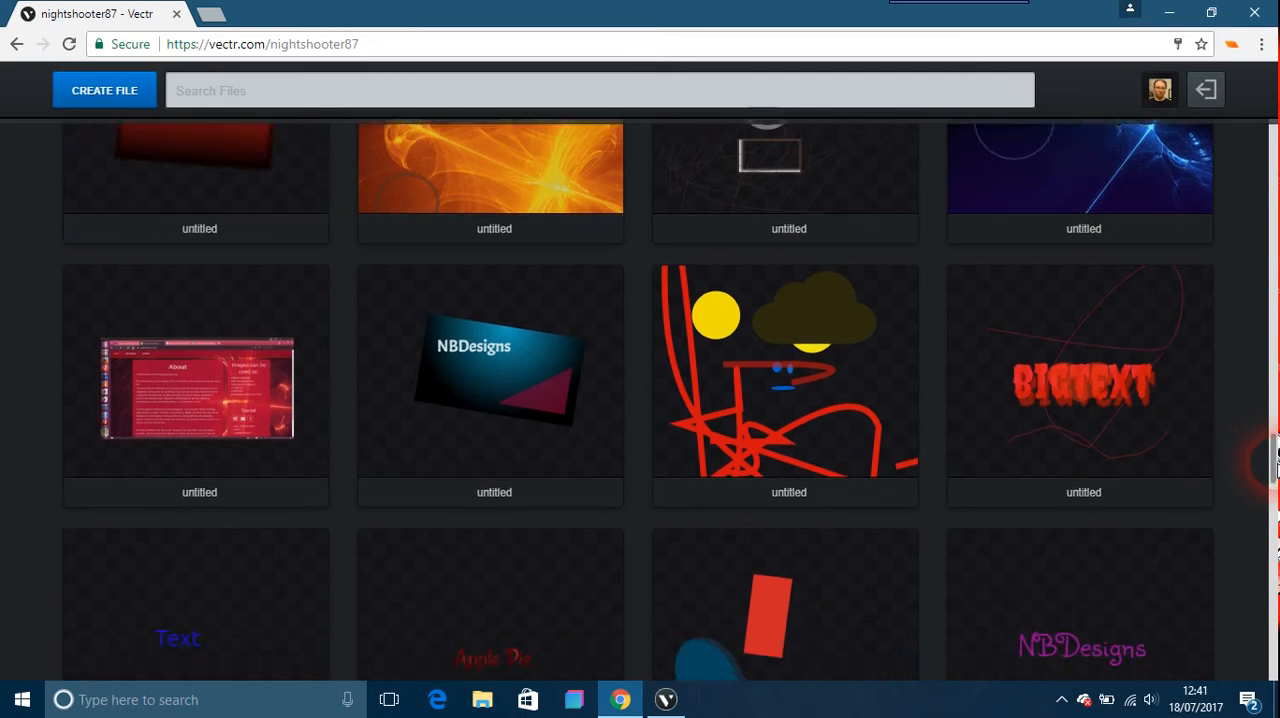
pyautogui.scroll(-3)
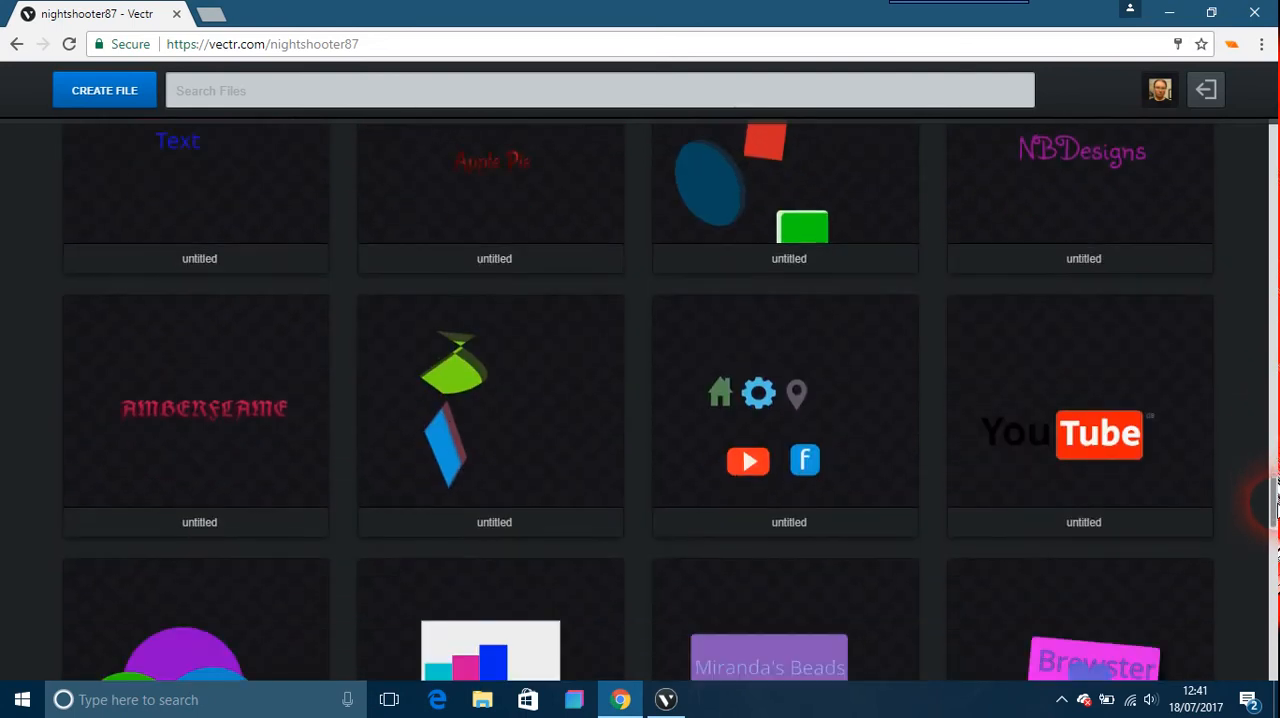
pyautogui.scroll(-3)
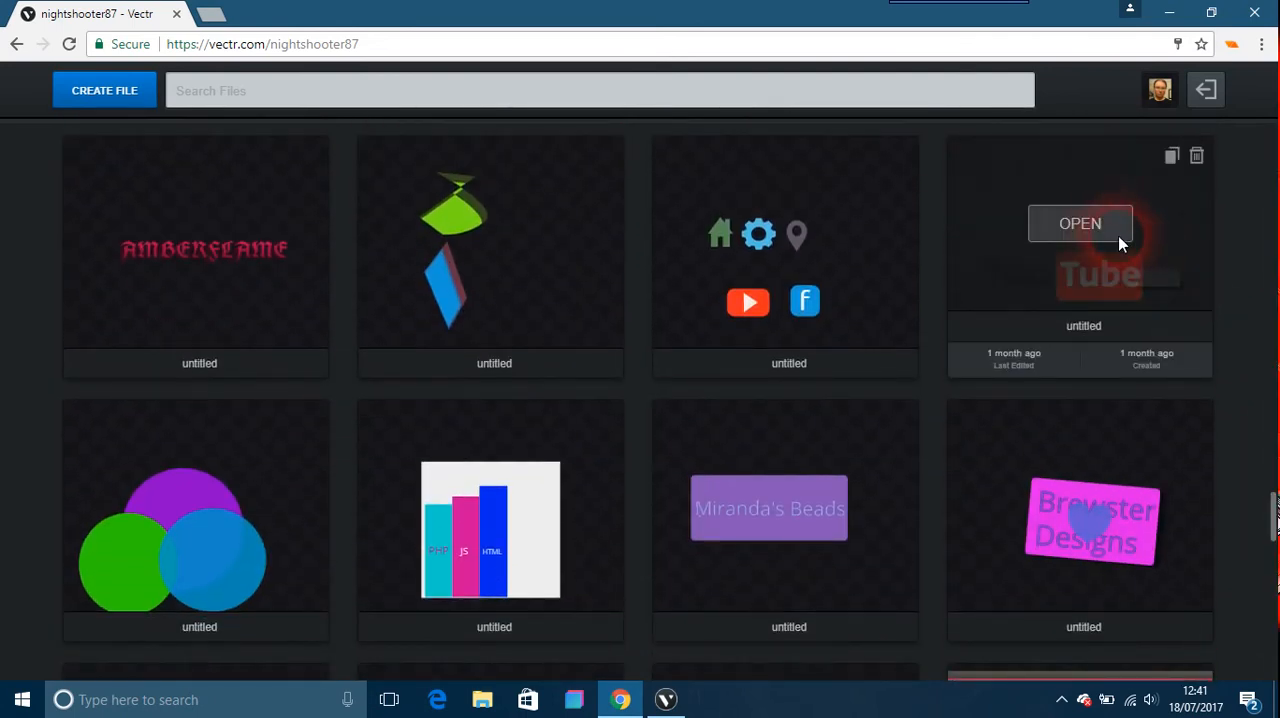
# Open the YouTube logo design, then return to the desktop app's blank untitled canvas
pyautogui.click(1079, 223)
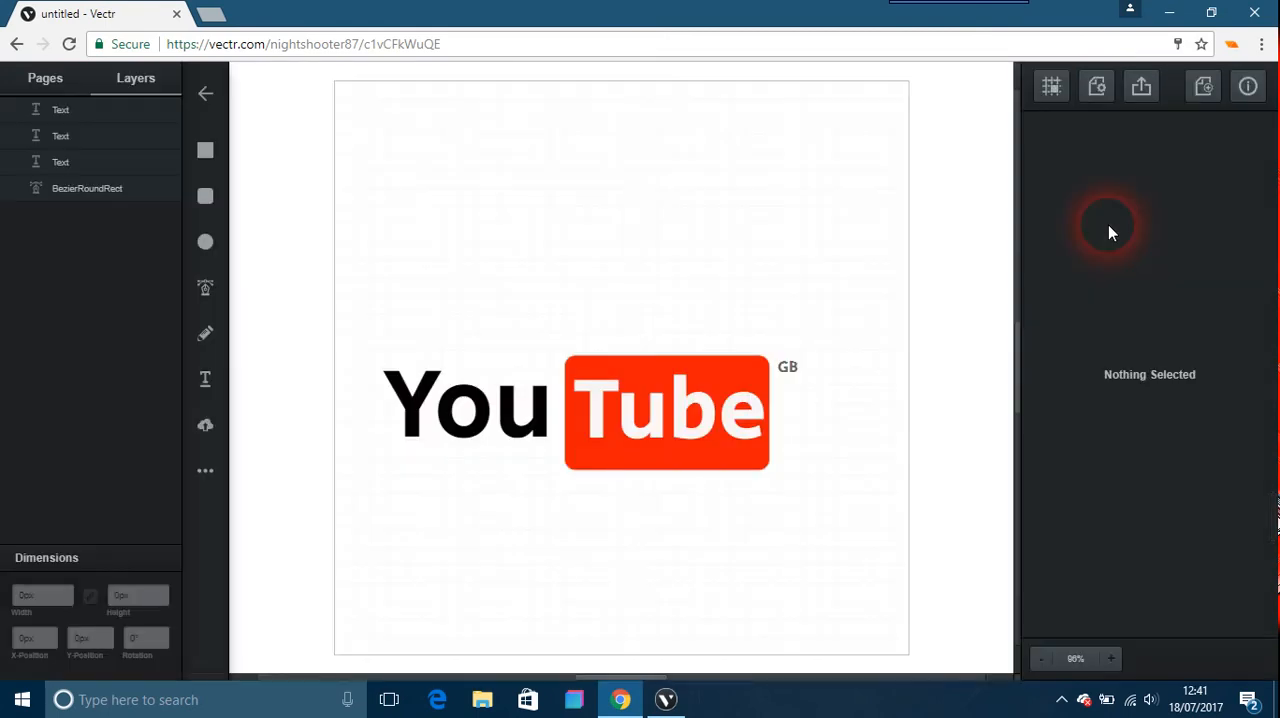
pyautogui.click(667, 411)
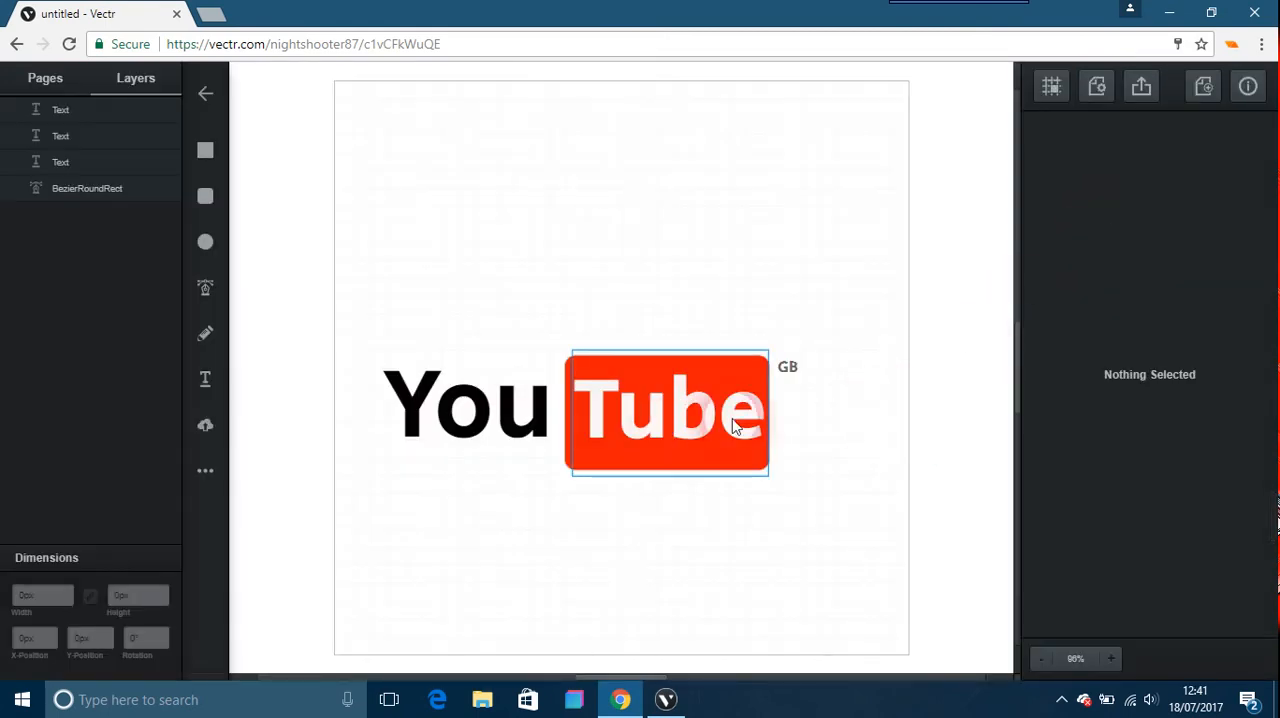
pyautogui.click(795, 580)
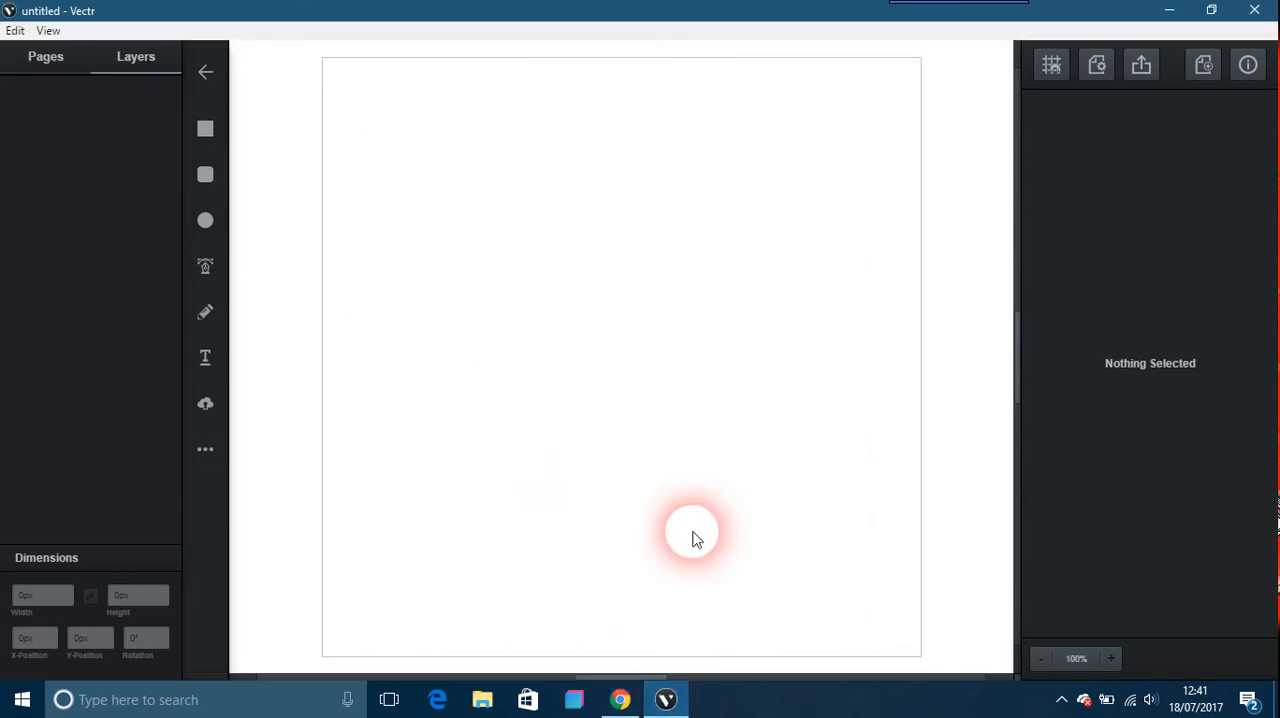
pyautogui.moveTo(548, 258)
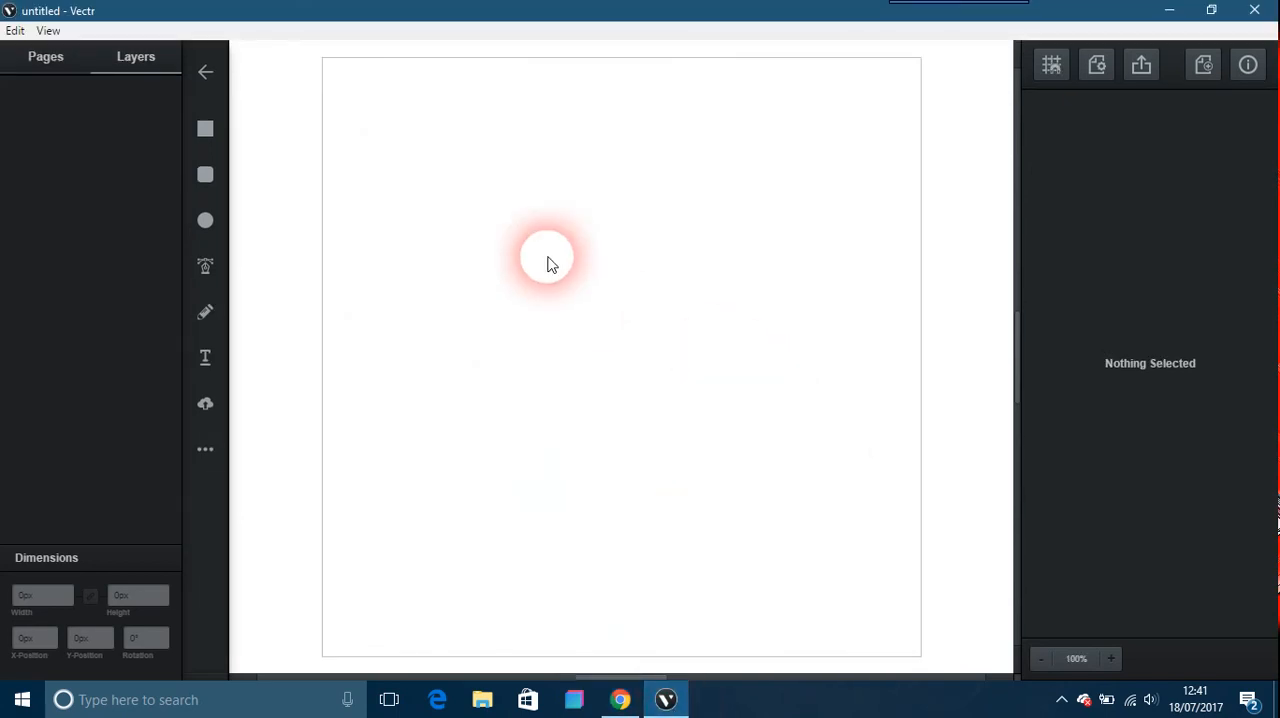
# Browse preset page sizes like Twitter Header, keeping the page at 640 by 640 px
pyautogui.click(45, 56)
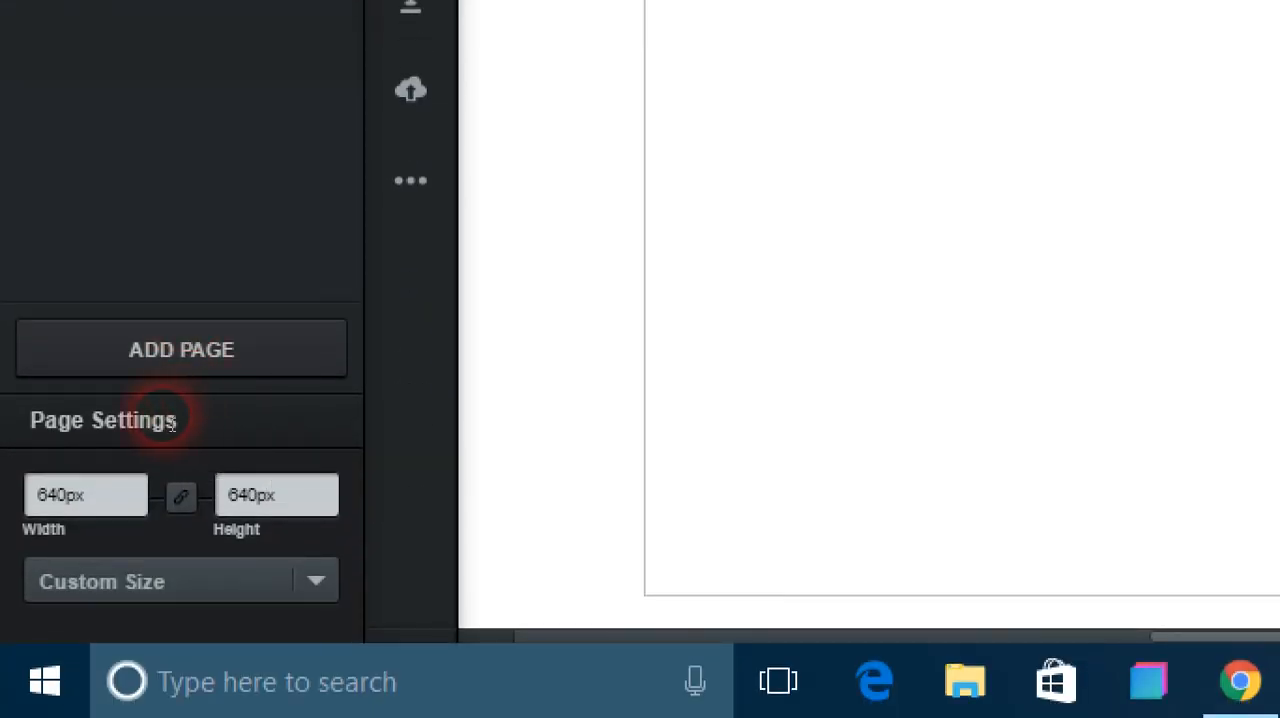
pyautogui.moveTo(180, 428)
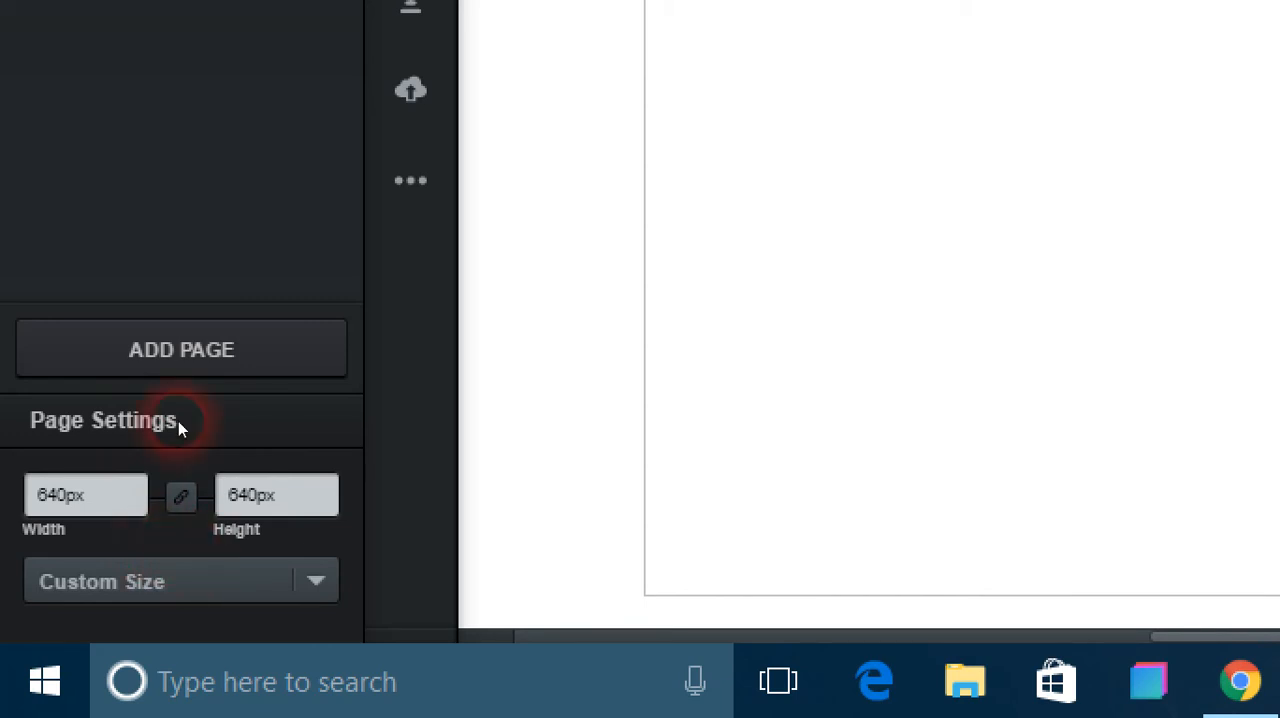
pyautogui.click(315, 581)
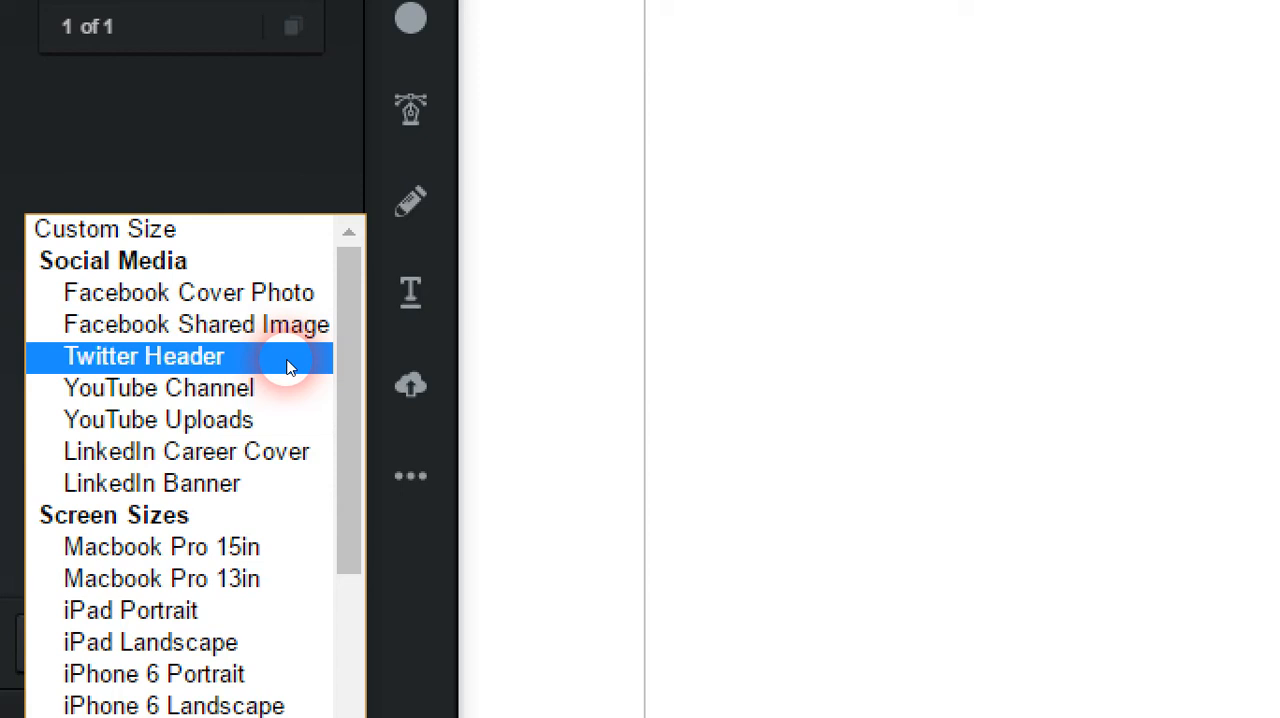
pyautogui.scroll(-3)
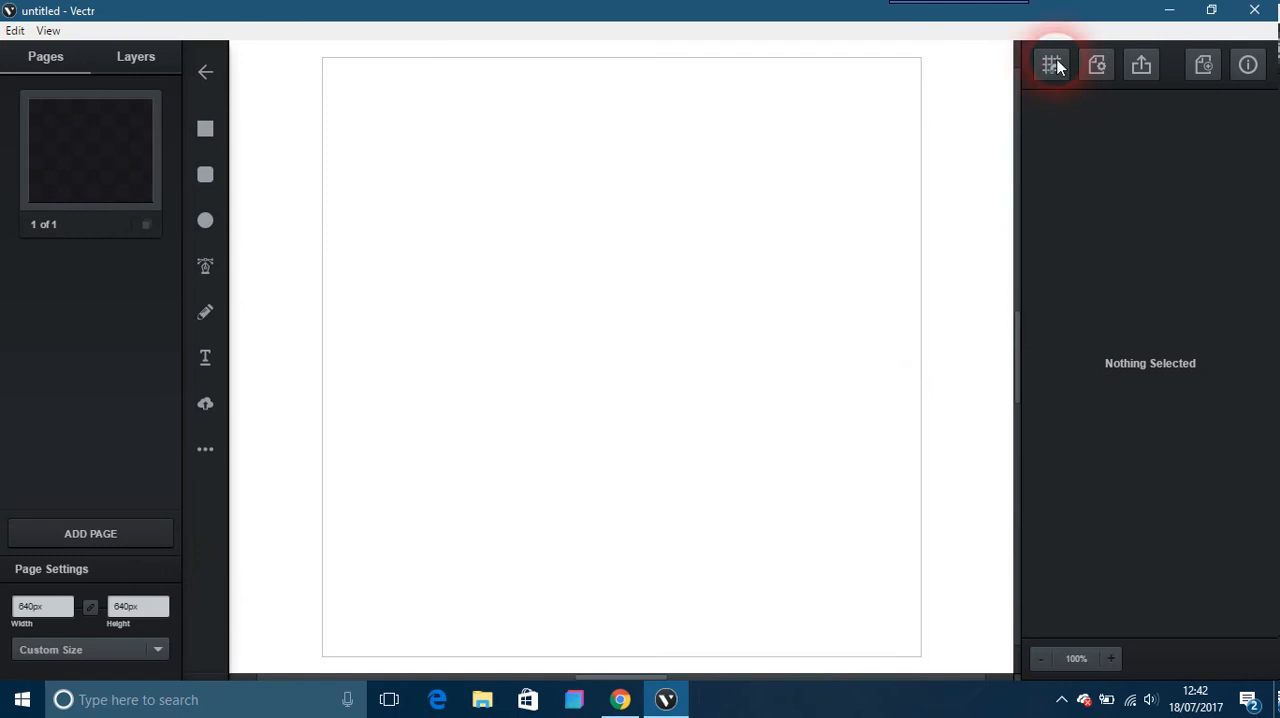
pyautogui.moveTo(1051, 64)
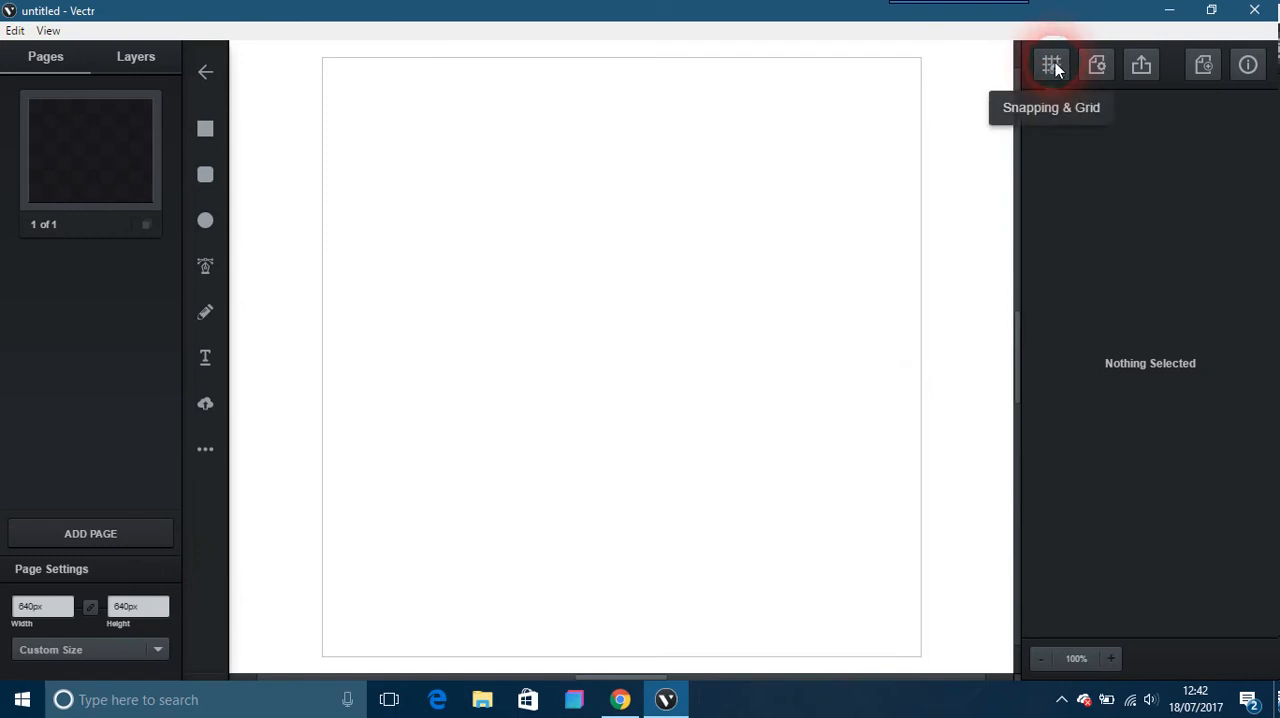
pyautogui.click(1051, 64)
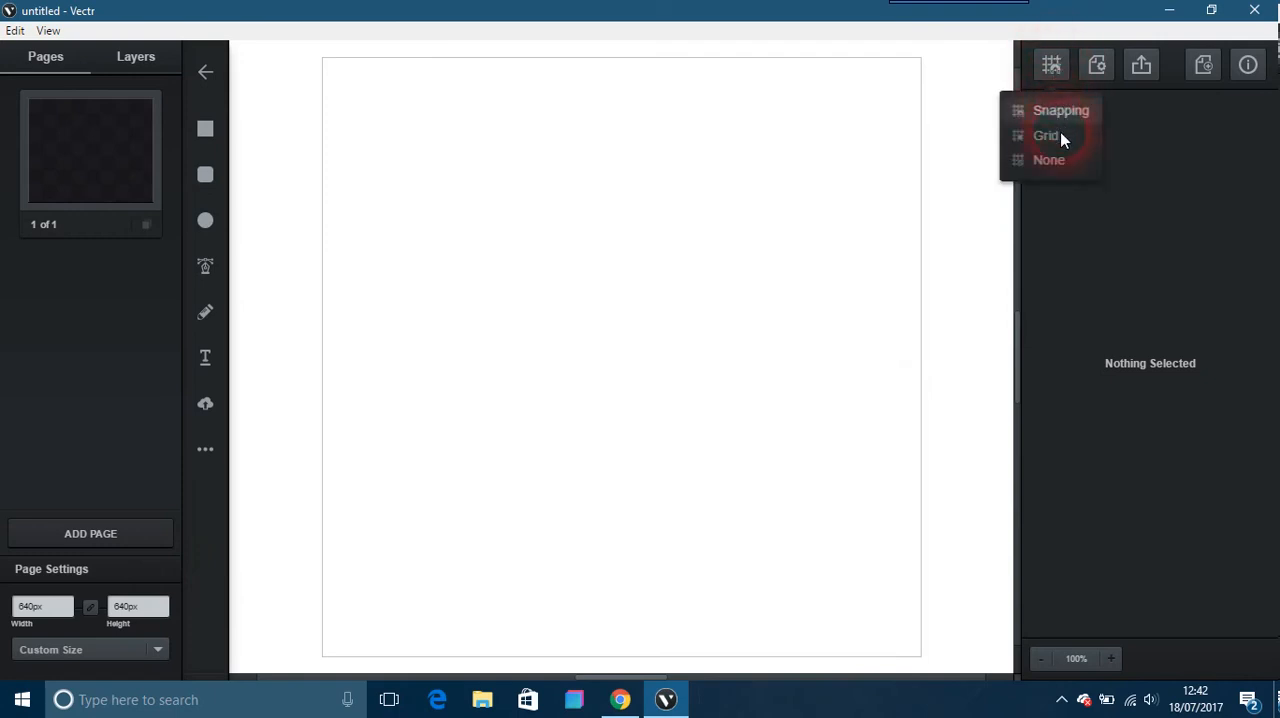
pyautogui.click(1096, 64)
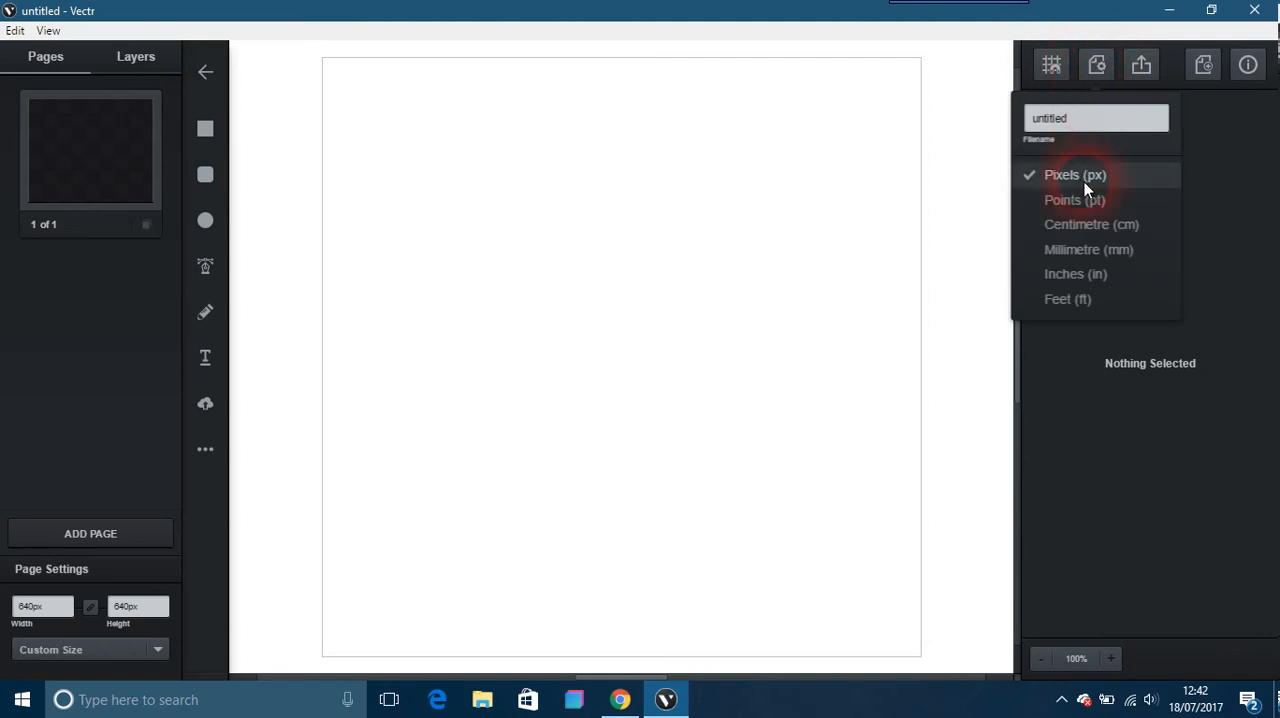
pyautogui.click(1074, 200)
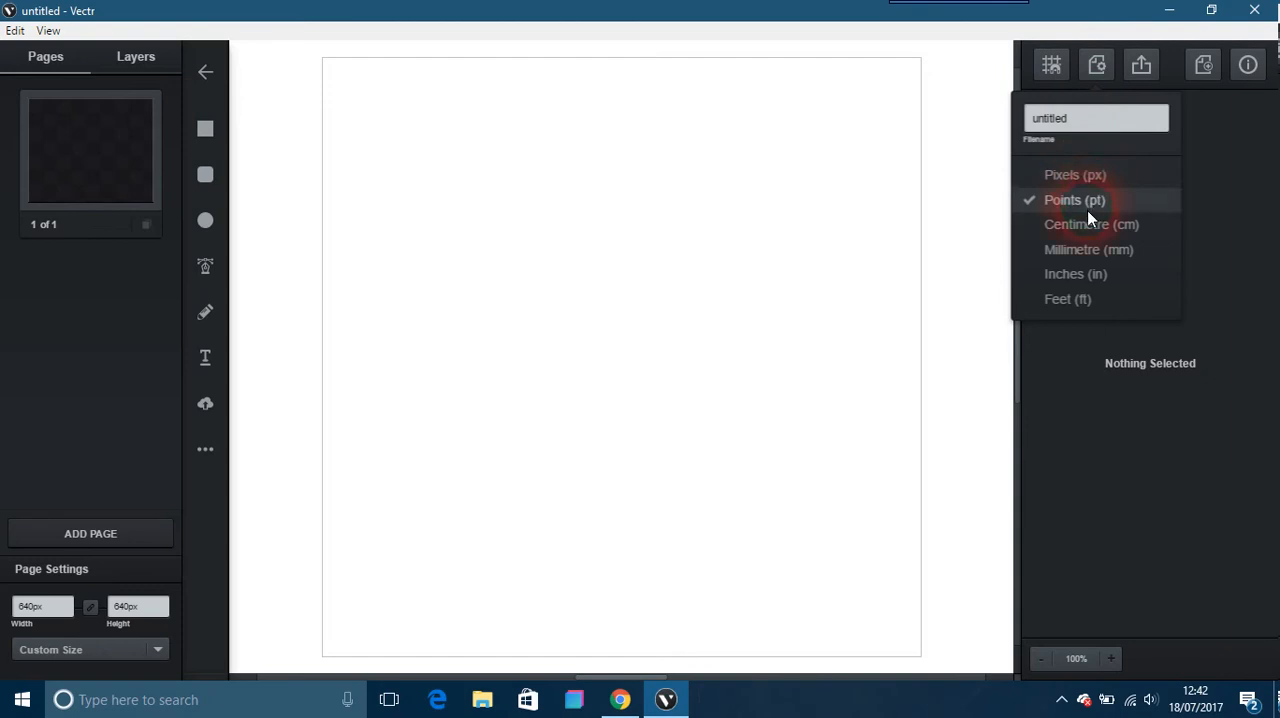
pyautogui.click(1075, 273)
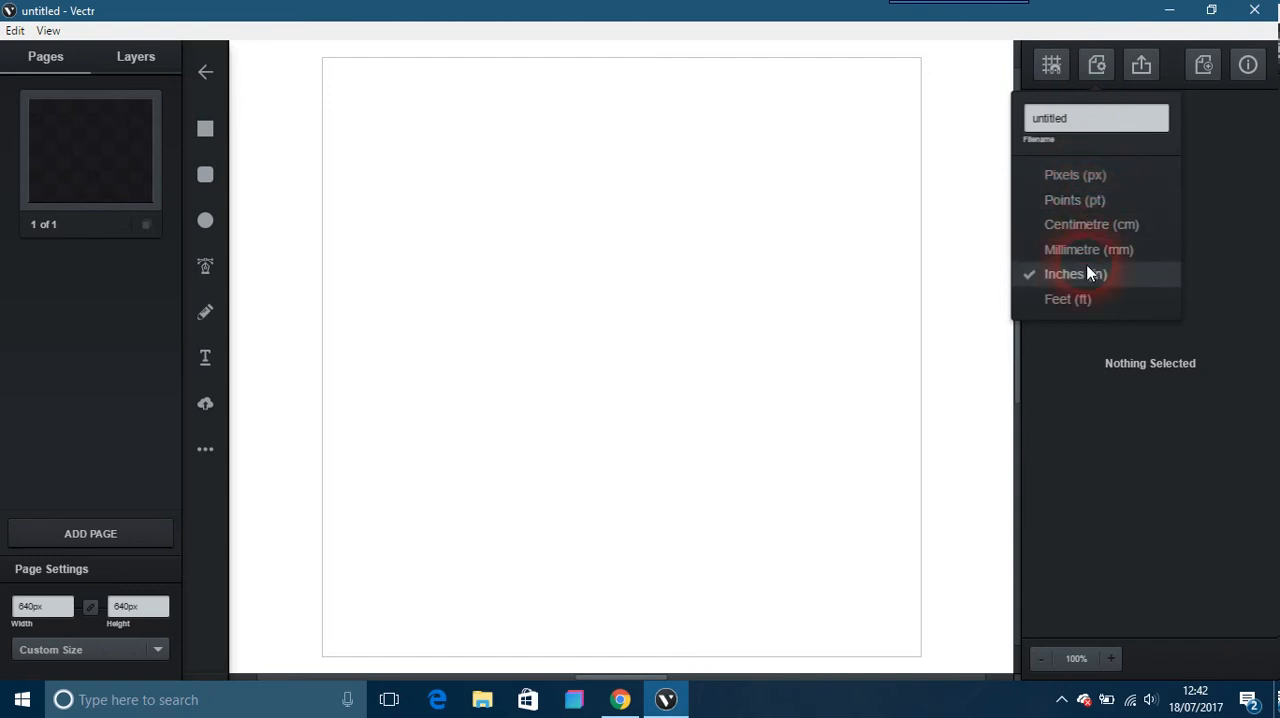
pyautogui.click(1075, 174)
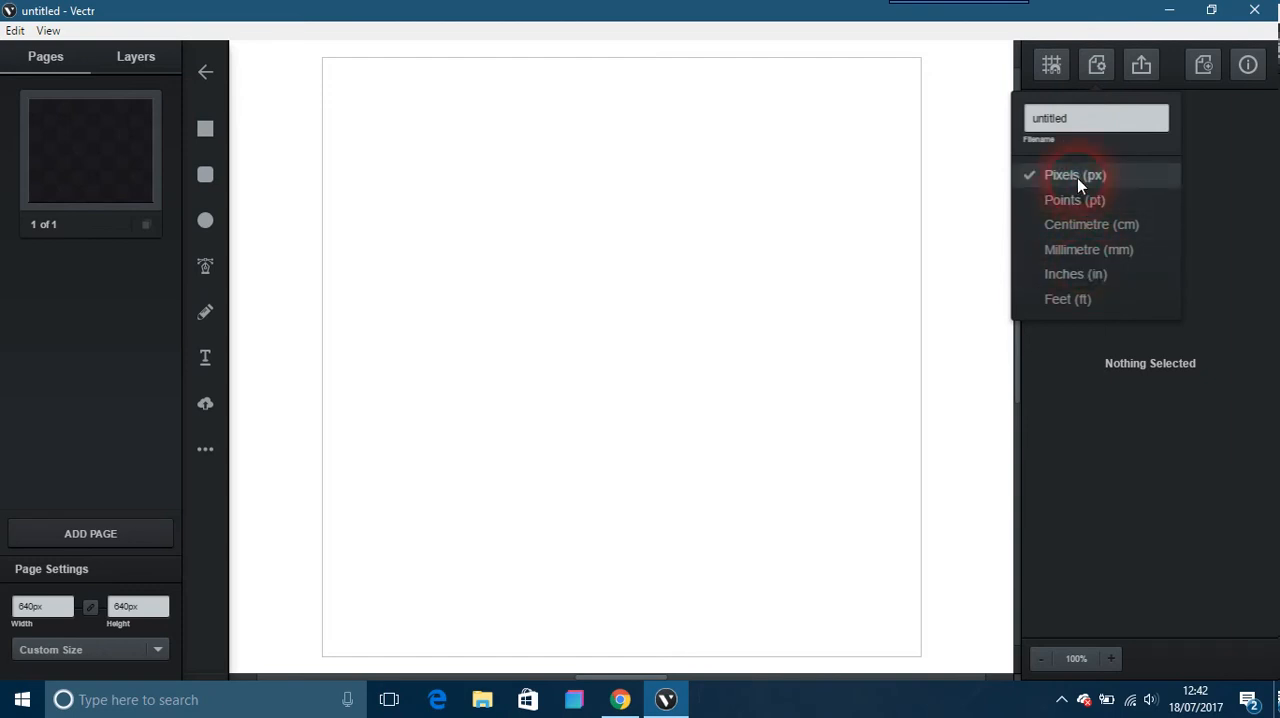
pyautogui.click(1141, 64)
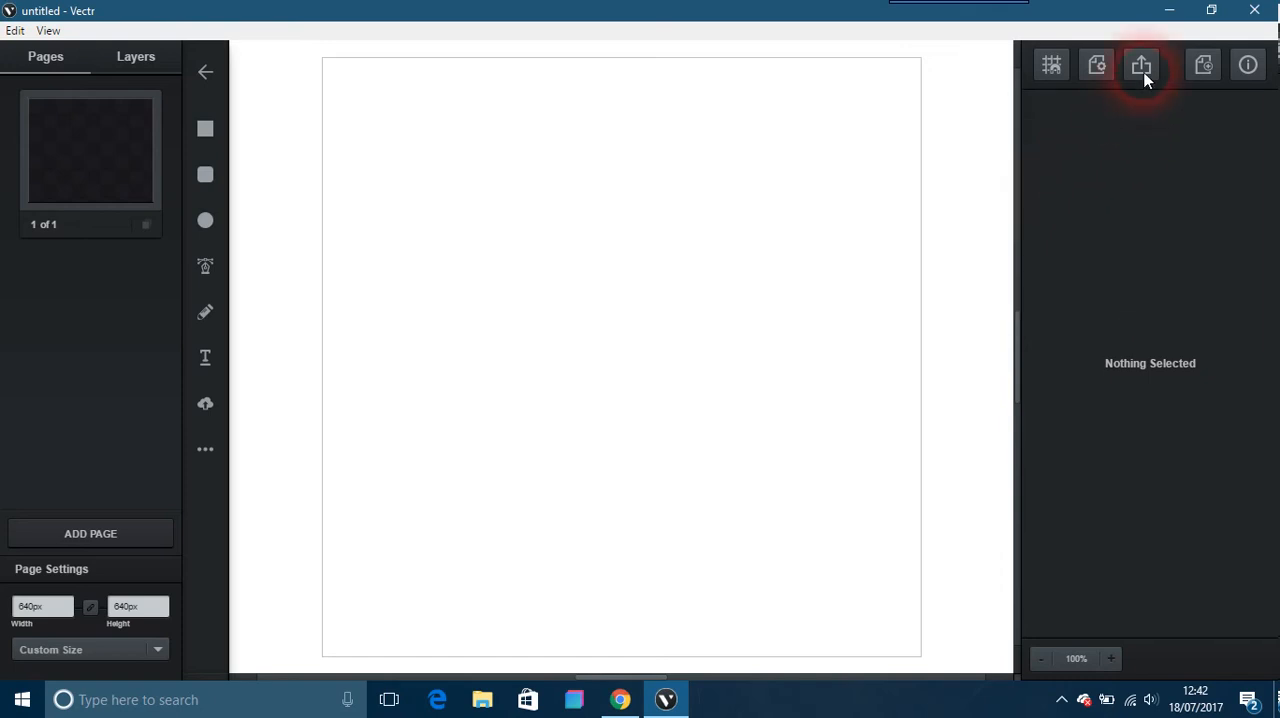
# Preview export options: svg, png and jpg formats, URL, download, print and social sharing
pyautogui.click(1141, 64)
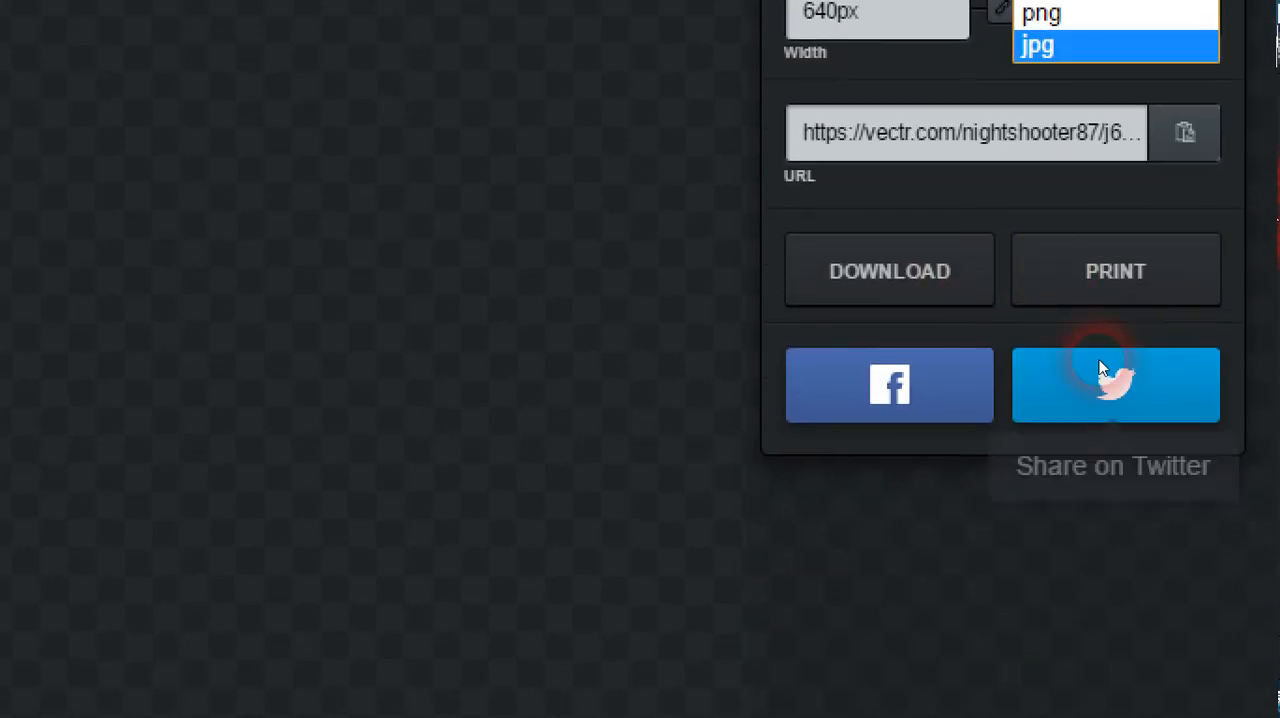
pyautogui.moveTo(1114, 385)
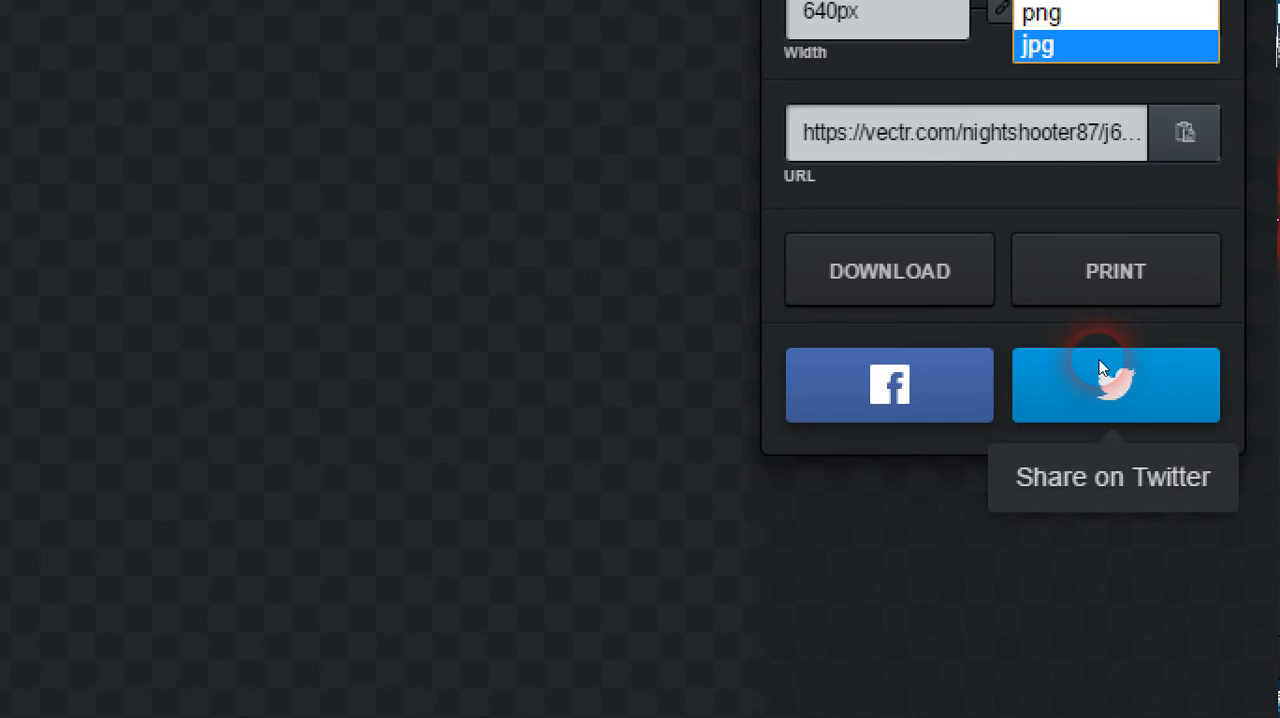
pyautogui.click(1037, 46)
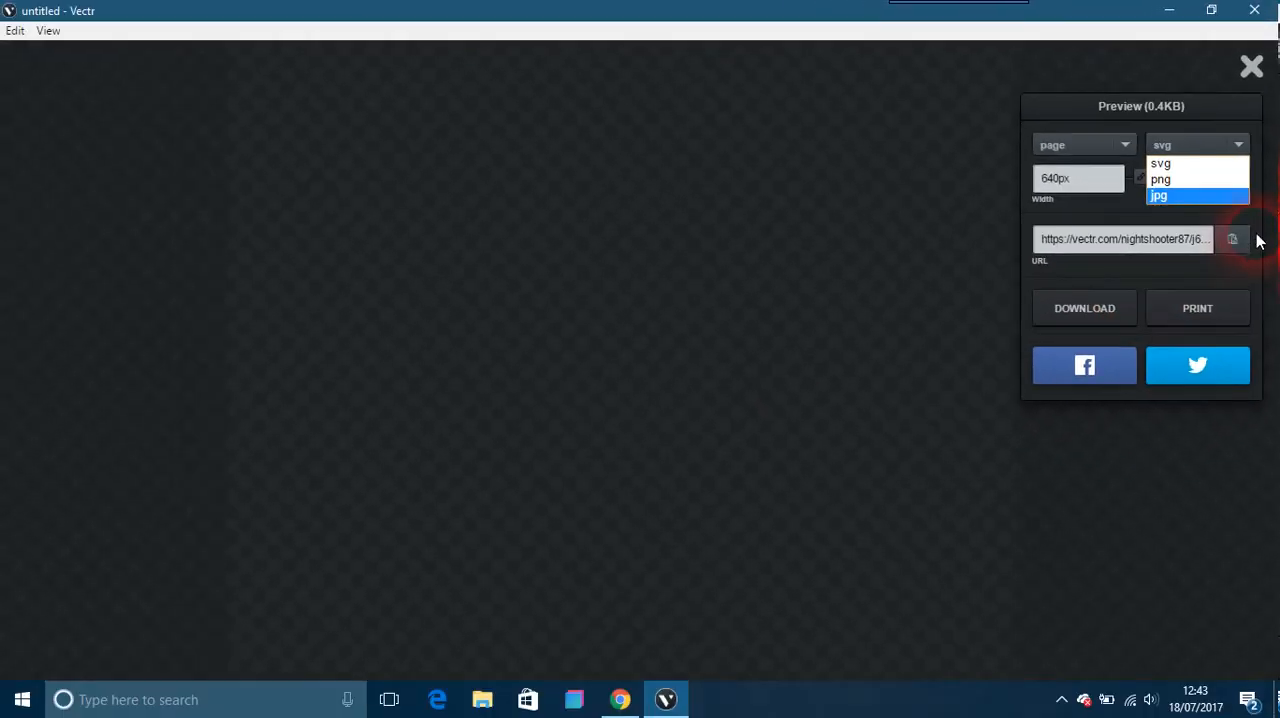
# Close the export preview to get back to the blank untitled page
pyautogui.click(1251, 66)
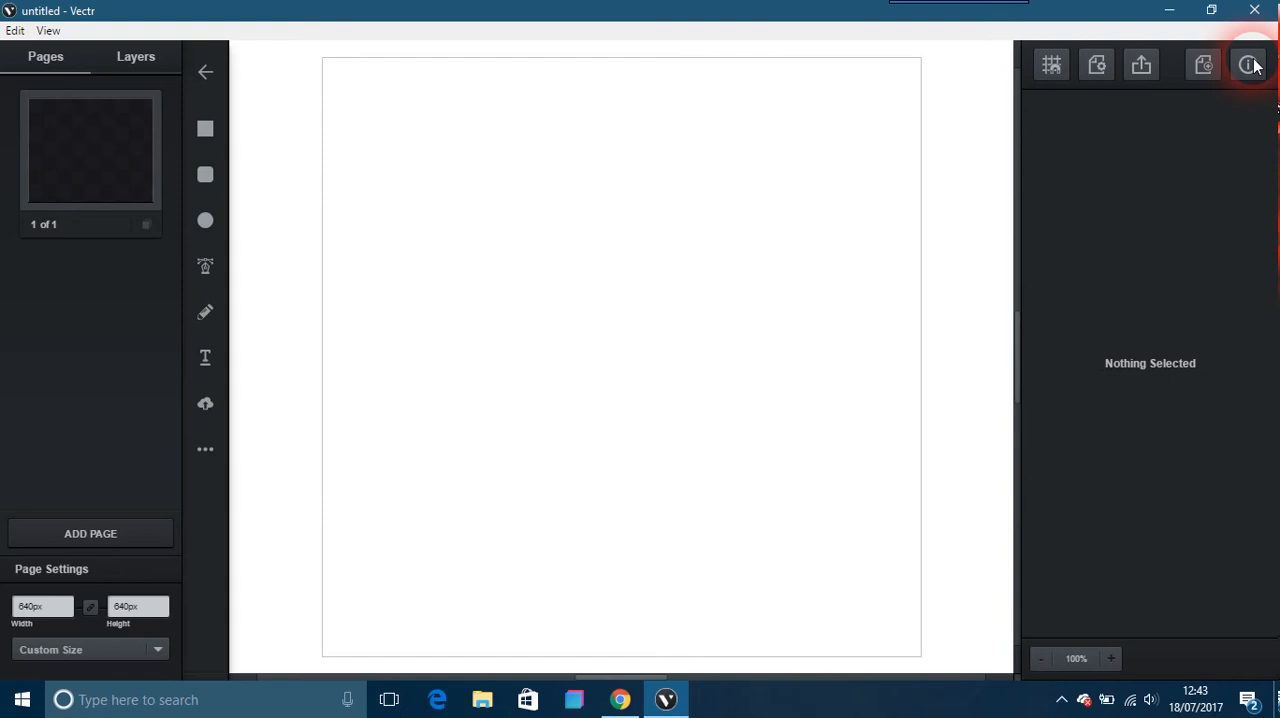
pyautogui.moveTo(1203, 64)
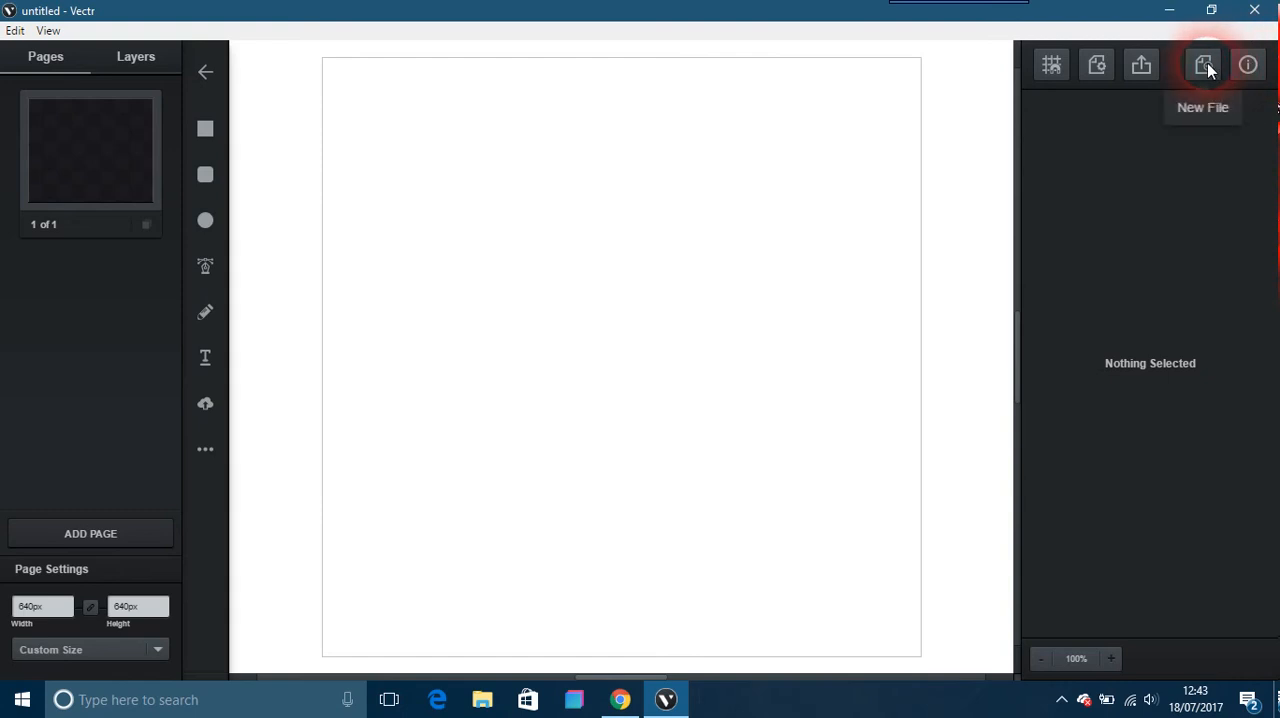
pyautogui.moveTo(1247, 65)
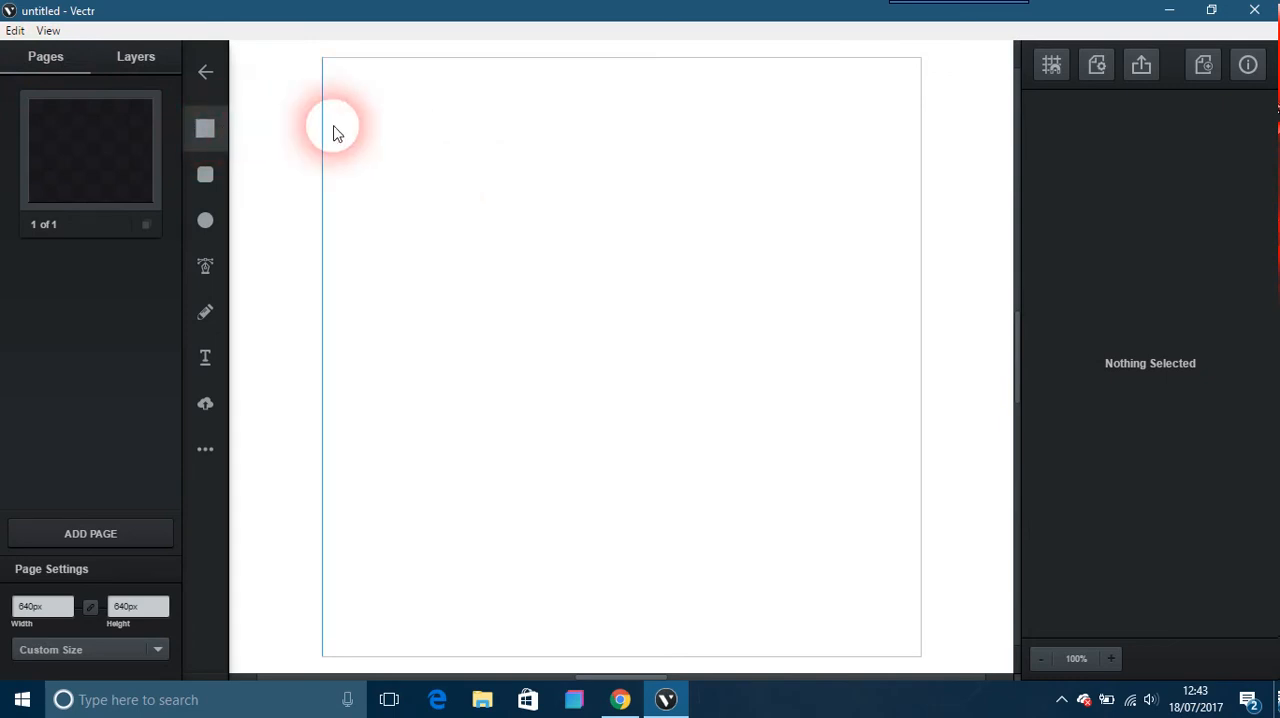
# Draw a blue rectangle and an orange ellipse overlapping its bottom edge
pyautogui.moveTo(365, 130); pyautogui.dragTo(634, 273)
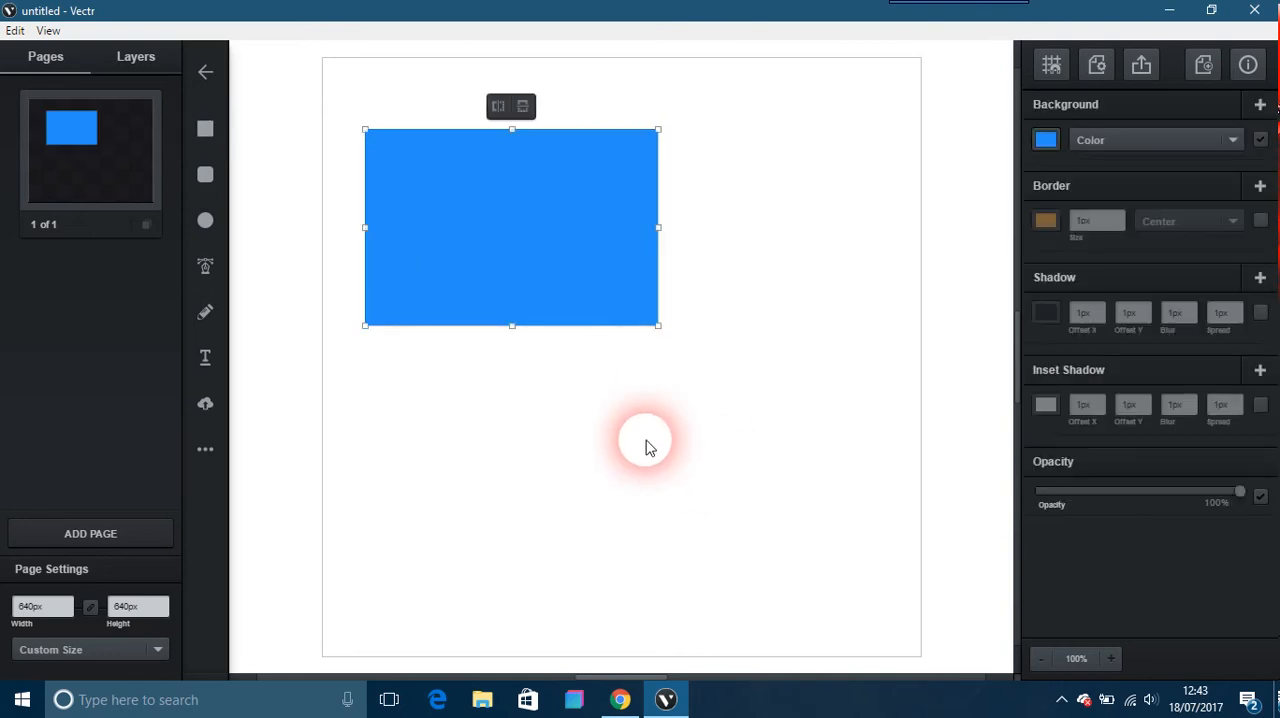
pyautogui.click(136, 56)
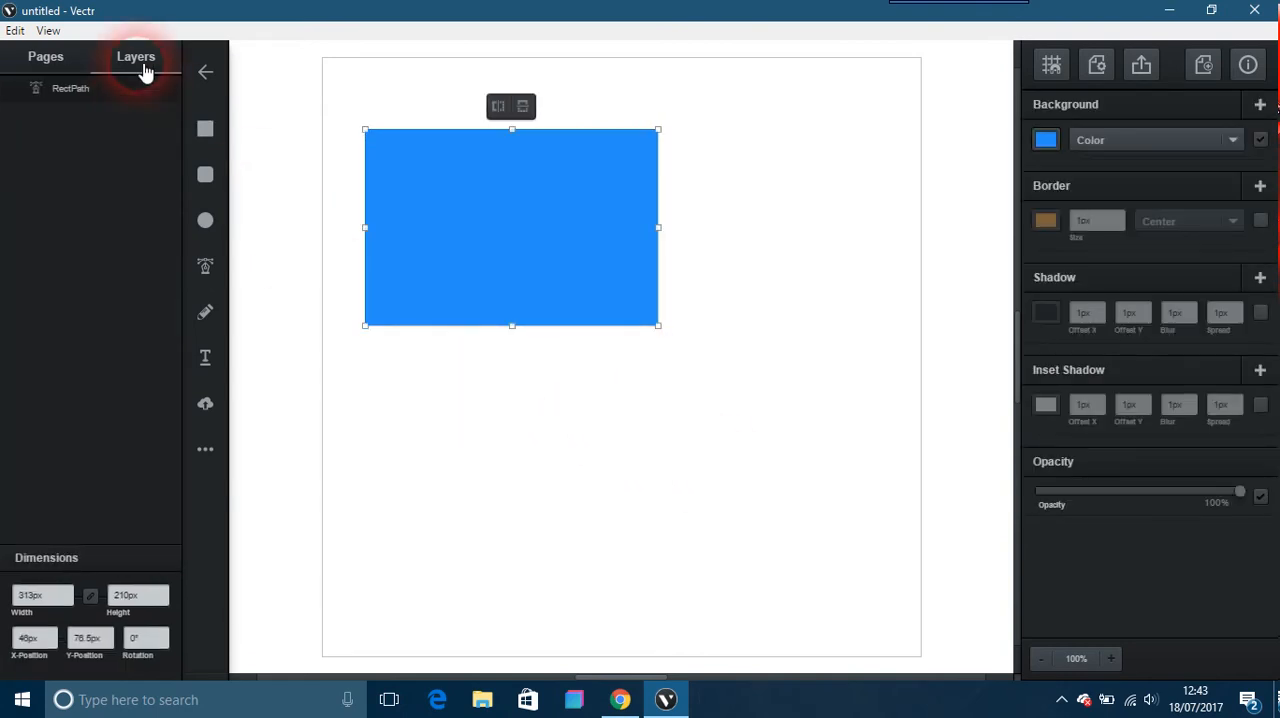
pyautogui.click(136, 56)
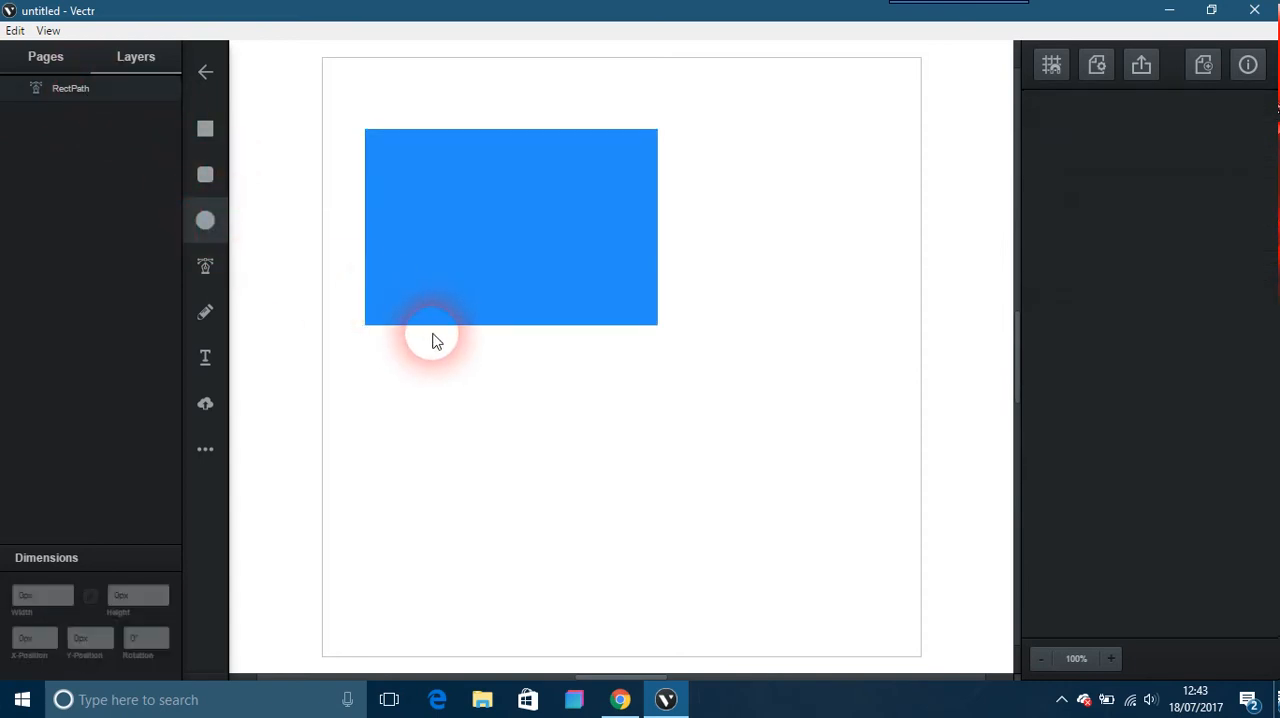
pyautogui.moveTo(430, 330); pyautogui.dragTo(615, 465)
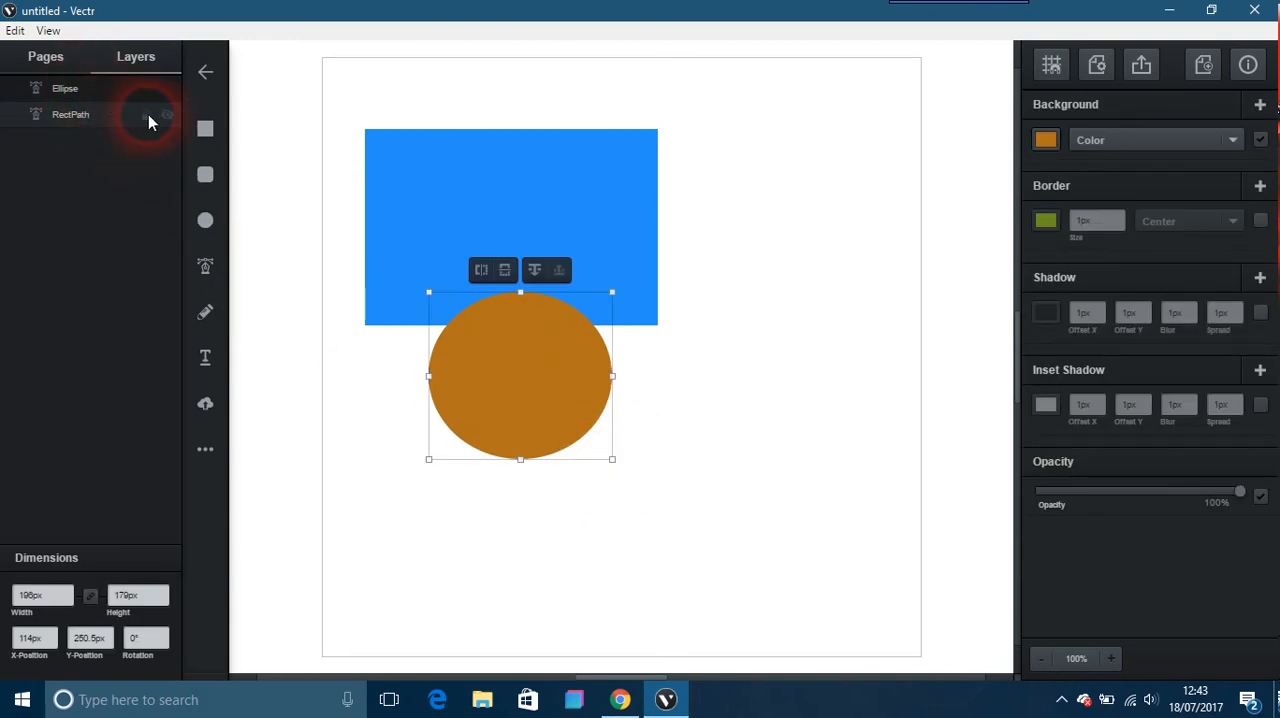
pyautogui.moveTo(166, 120)
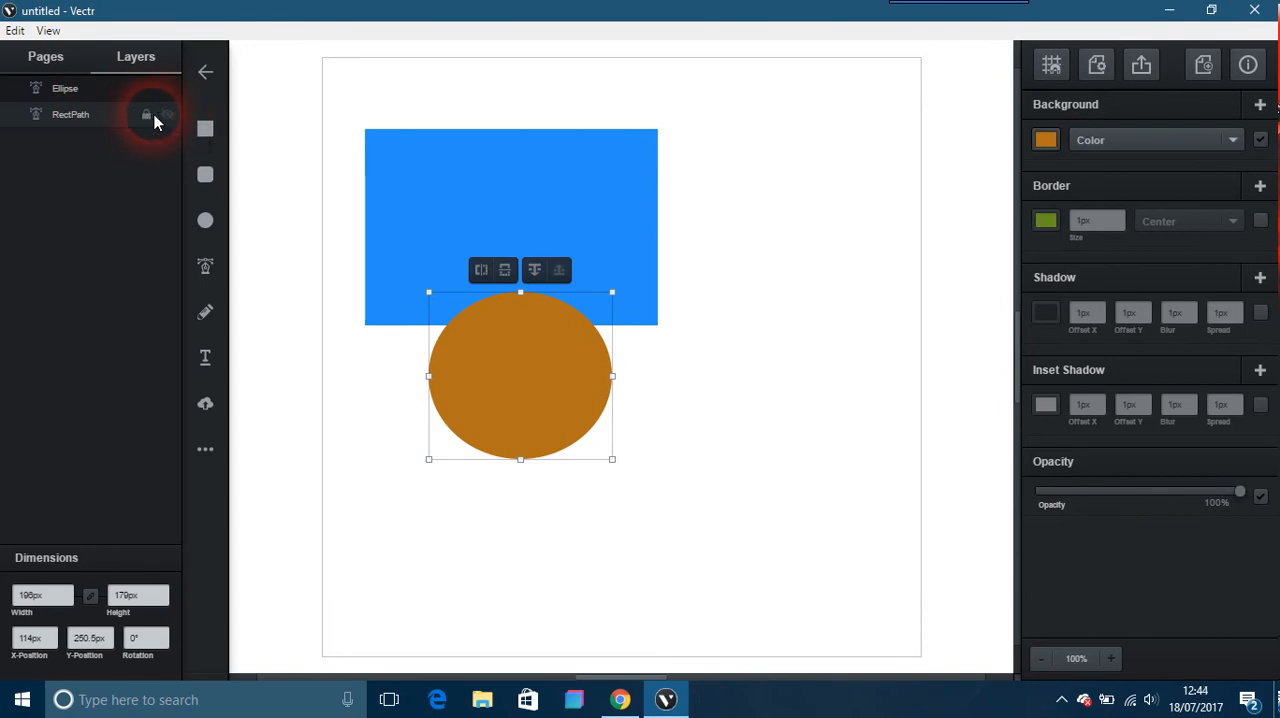
# Toggle the RectPath layer's visibility off and on, then lock it
pyautogui.click(146, 114)
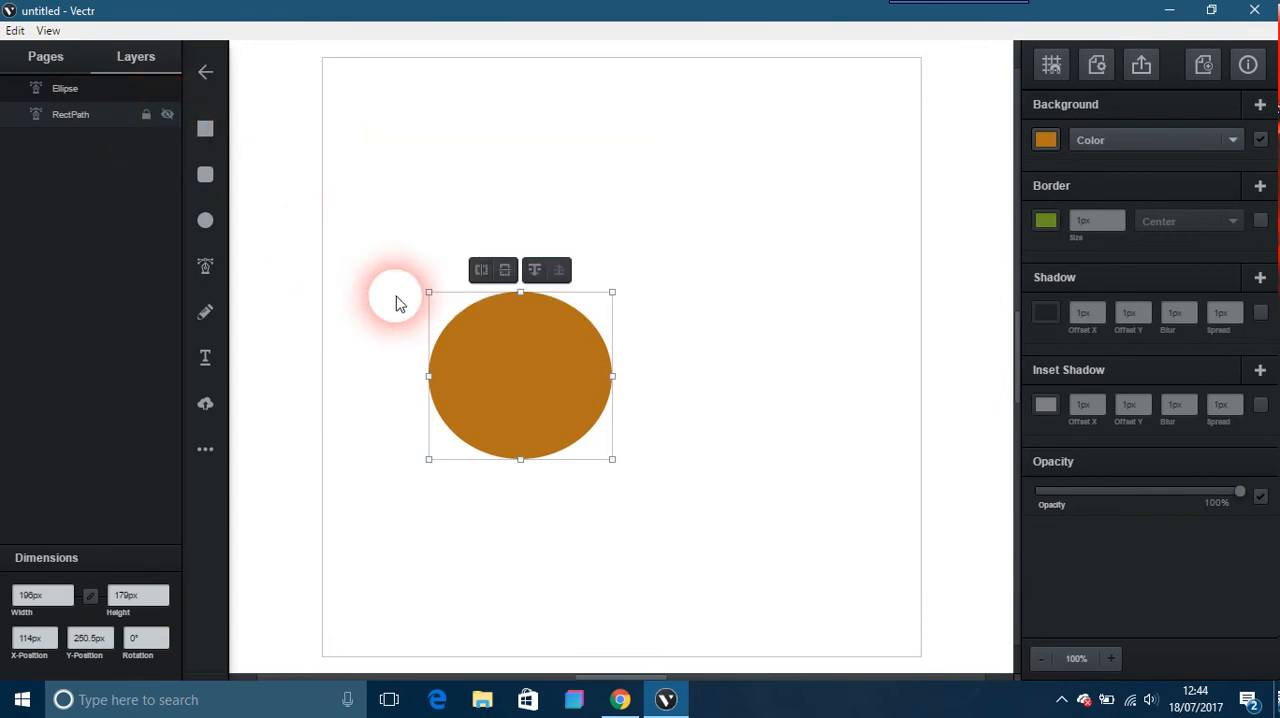
pyautogui.click(168, 114)
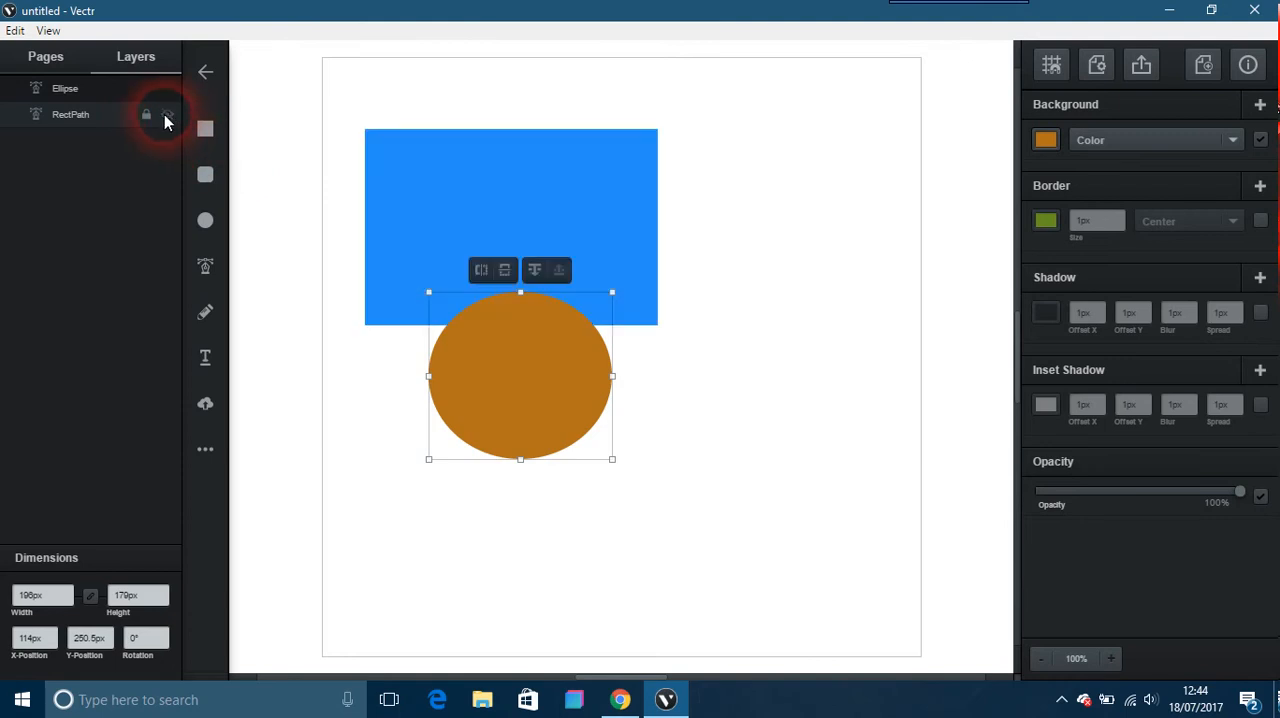
pyautogui.click(146, 114)
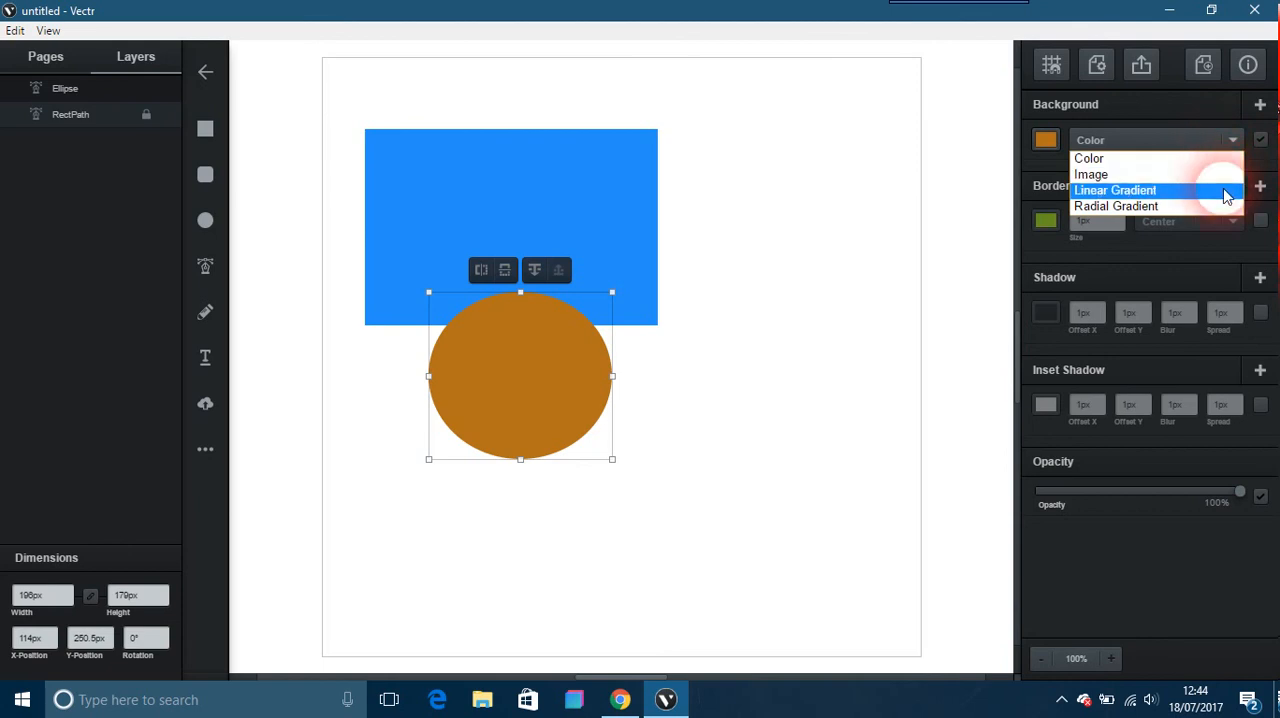
pyautogui.moveTo(1115, 206)
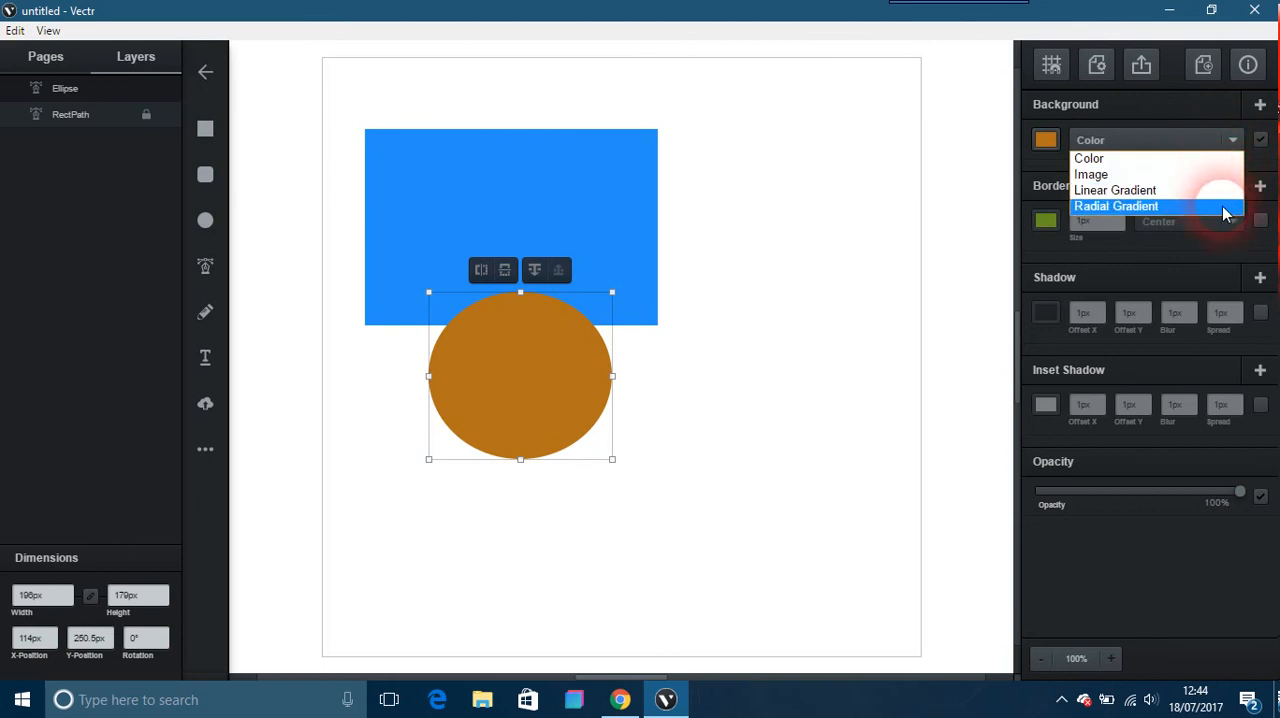
# Apply a linear gradient fill to the ellipse, red at the top to green at the bottom
pyautogui.click(1115, 190)
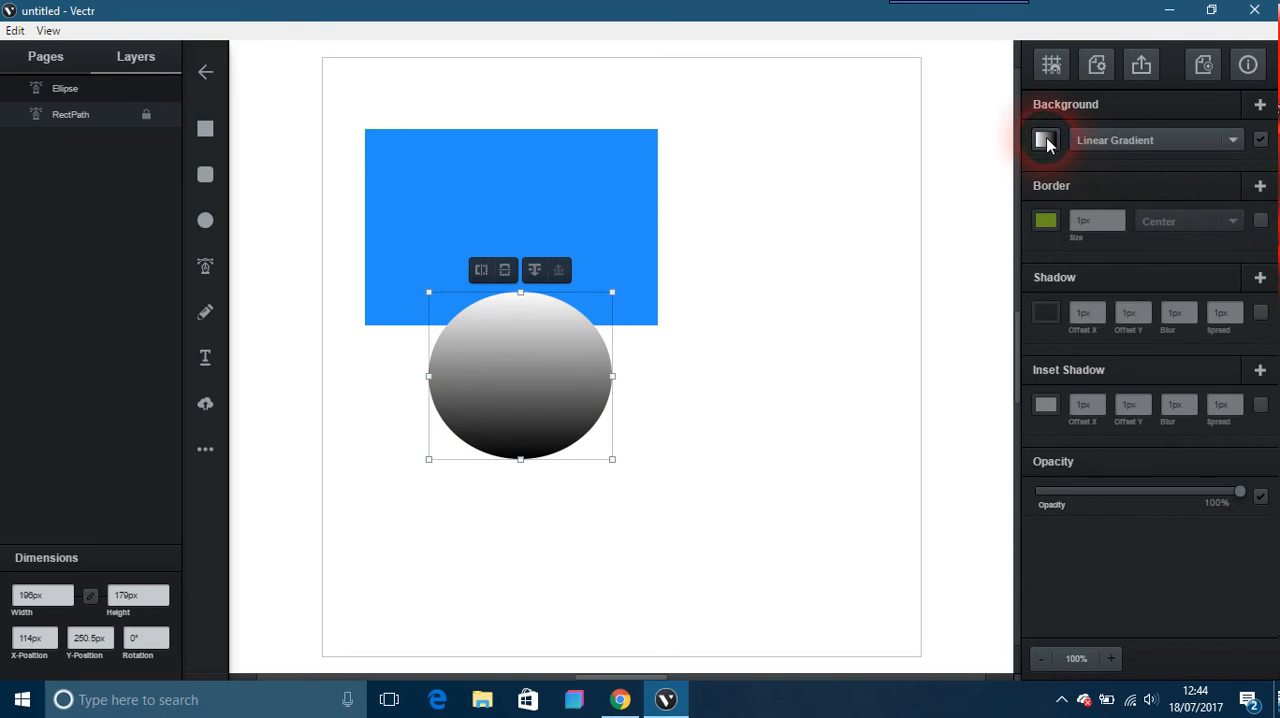
pyautogui.click(1045, 140)
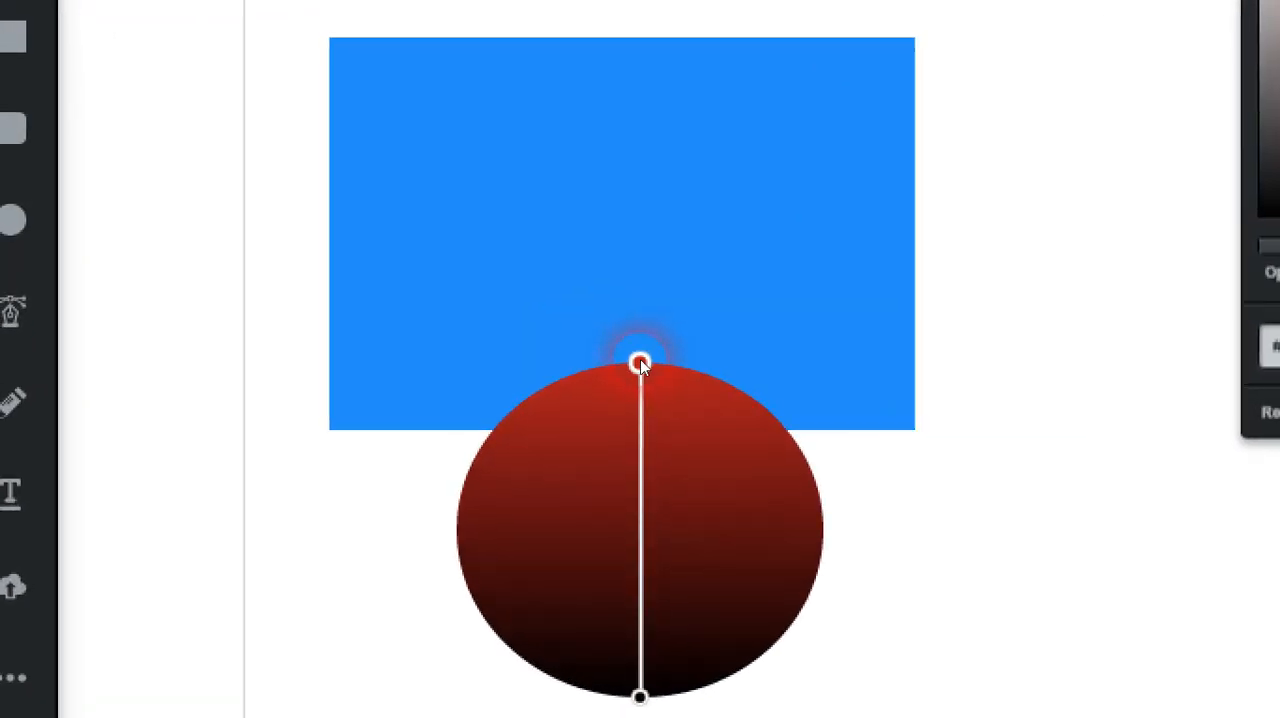
pyautogui.moveTo(640, 695); pyautogui.dragTo(570, 580)
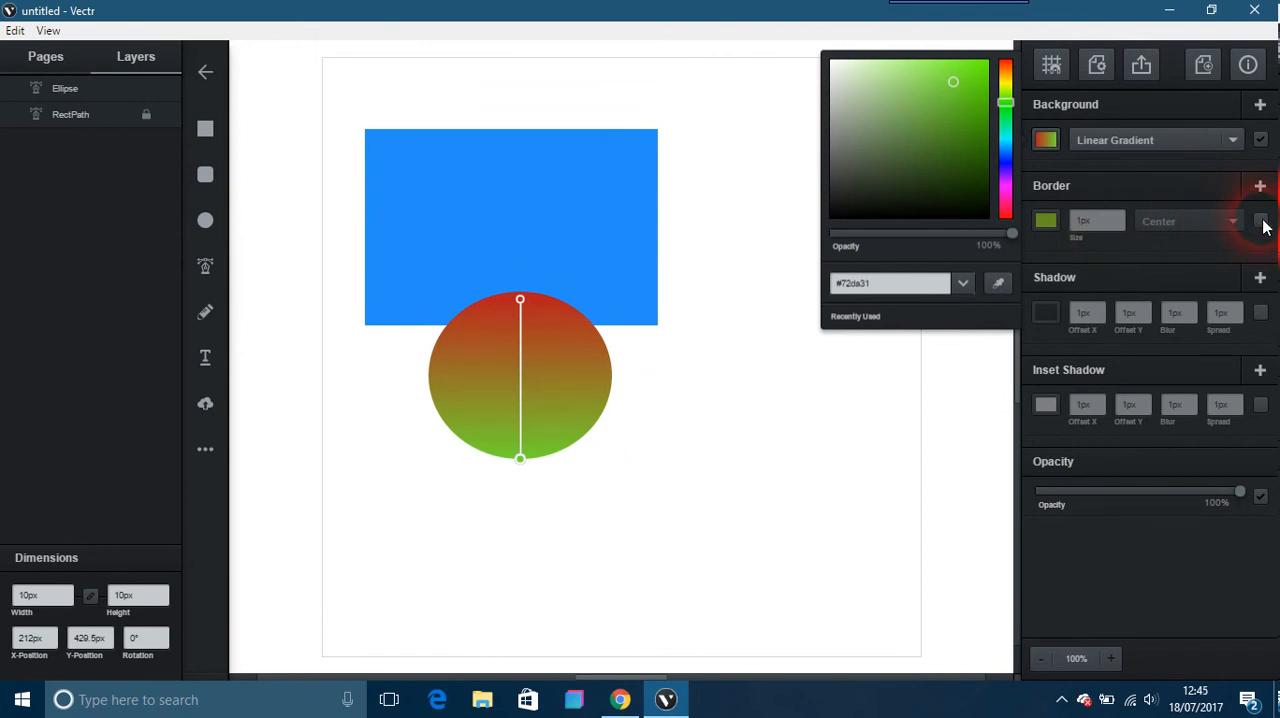
# Add a thin lime-green border and a grey drop shadow to the ellipse
pyautogui.click(1260, 188)
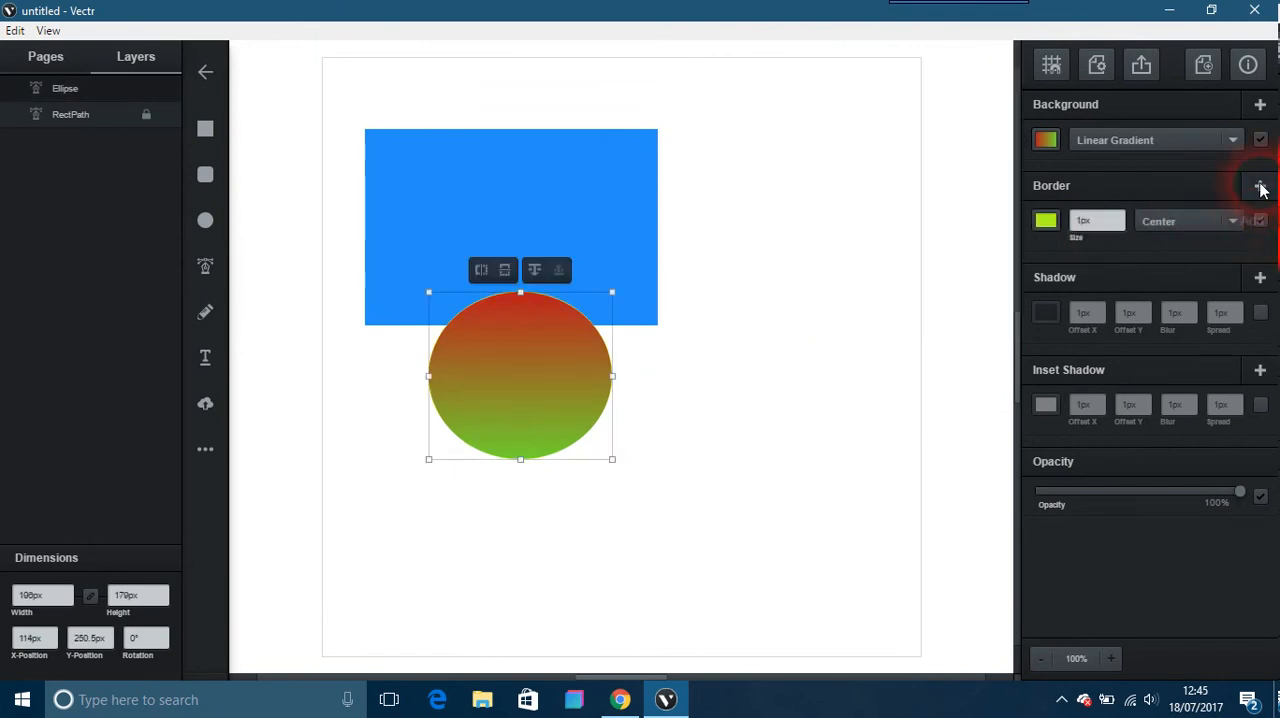
pyautogui.moveTo(1260, 190)
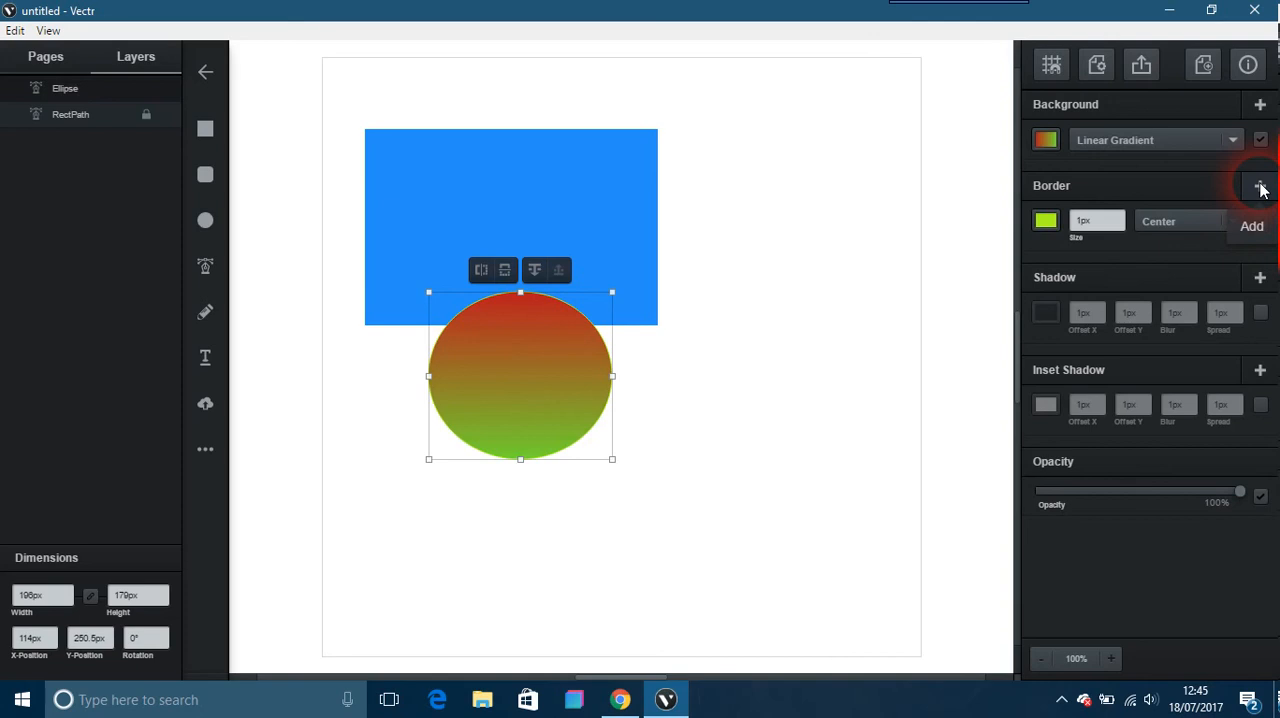
pyautogui.click(1259, 186)
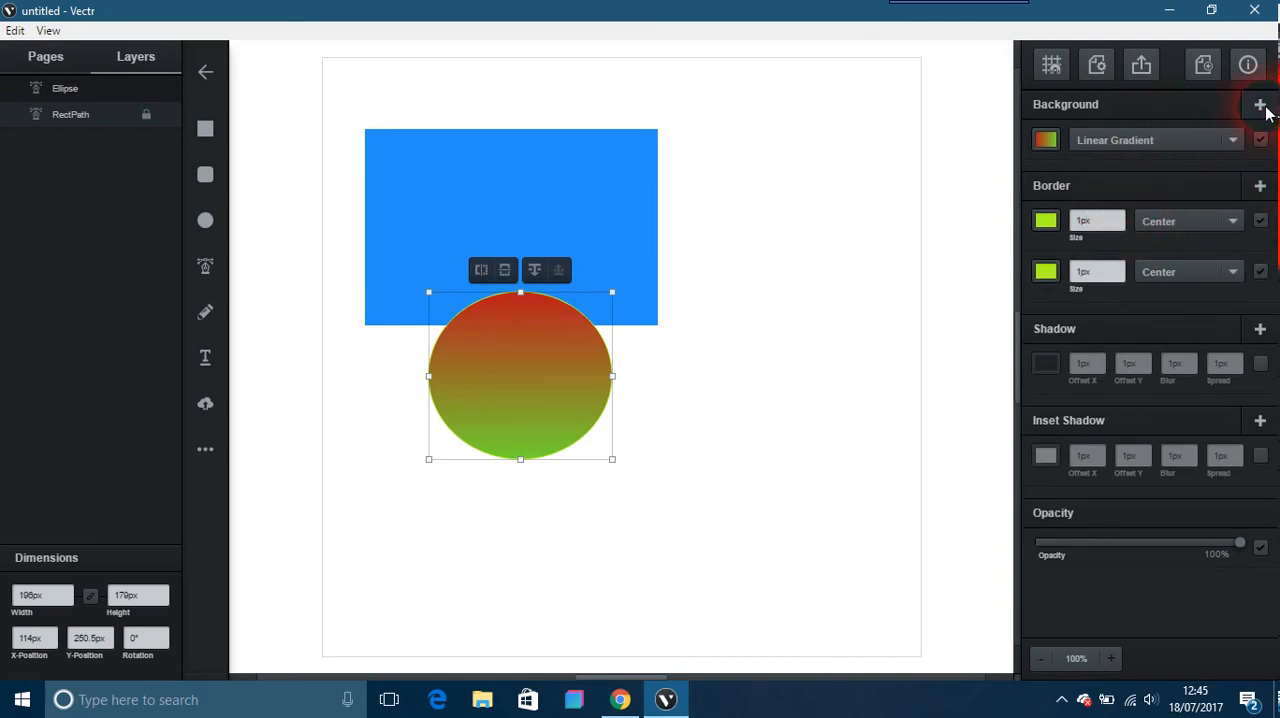
pyautogui.click(1259, 104)
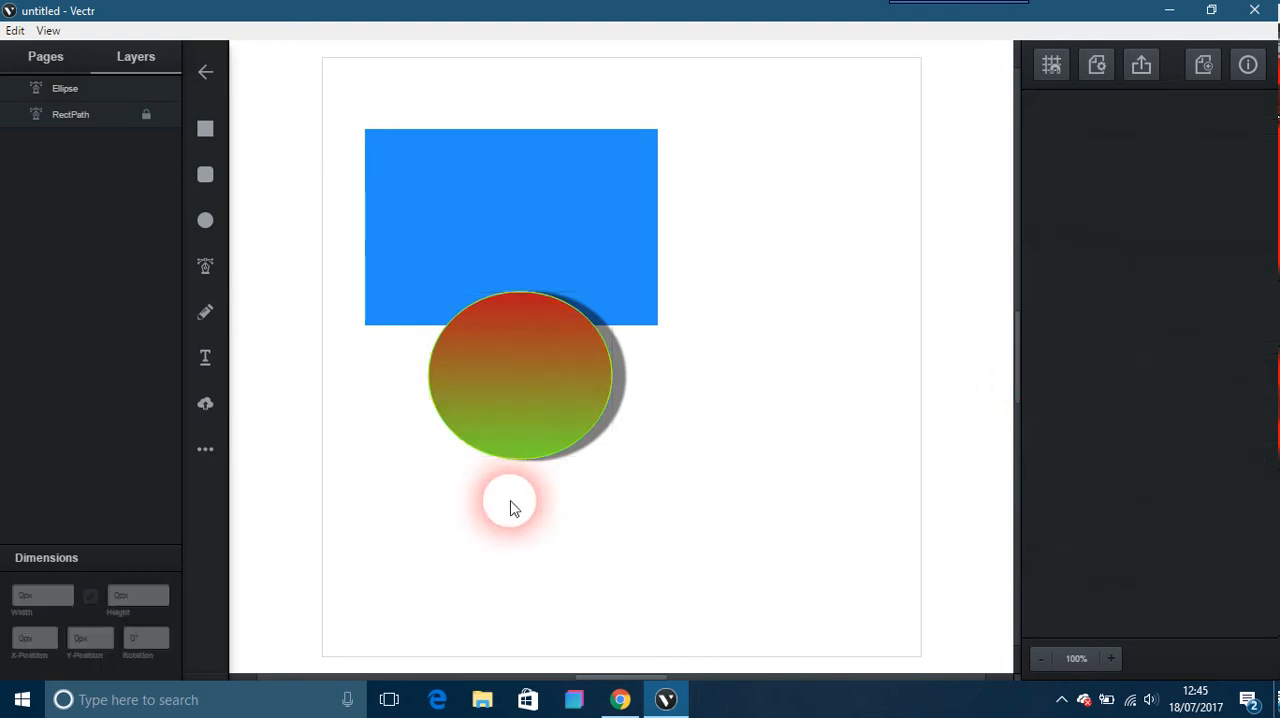
# Draw a closed four-sided path with the Pen tool overlapping the ellipse
pyautogui.click(205, 220)
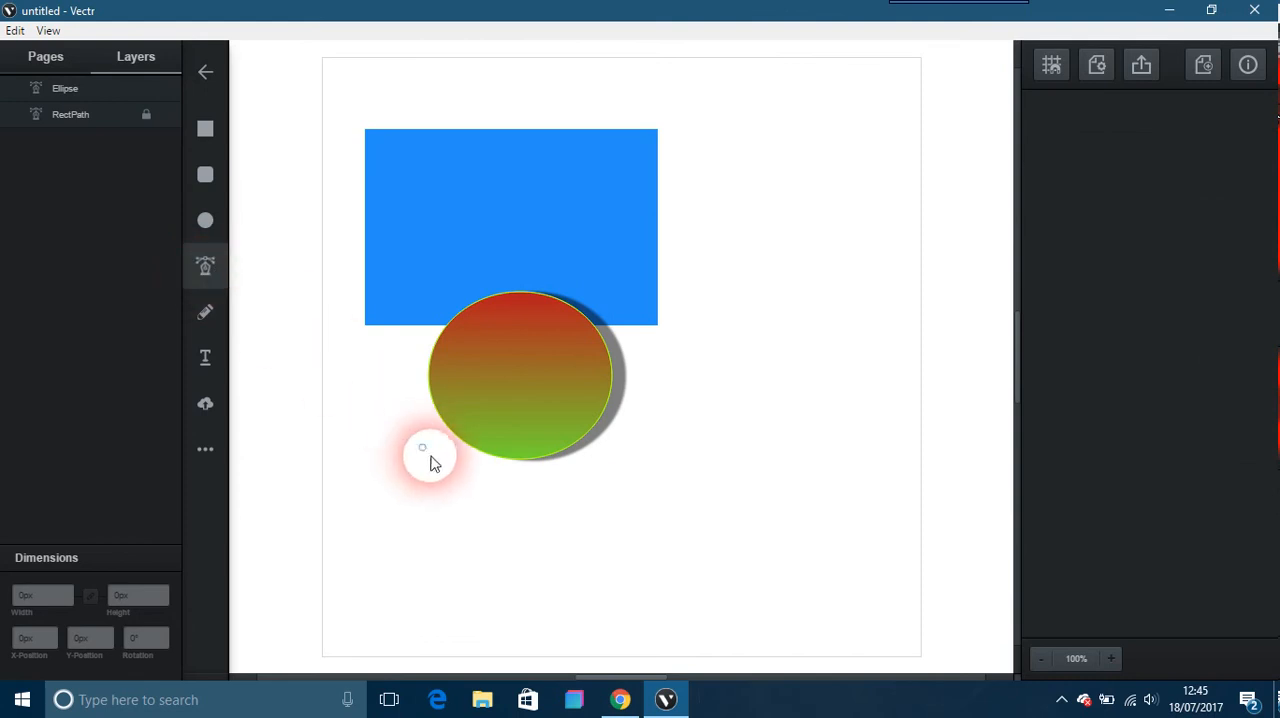
pyautogui.moveTo(422, 447); pyautogui.dragTo(705, 305)
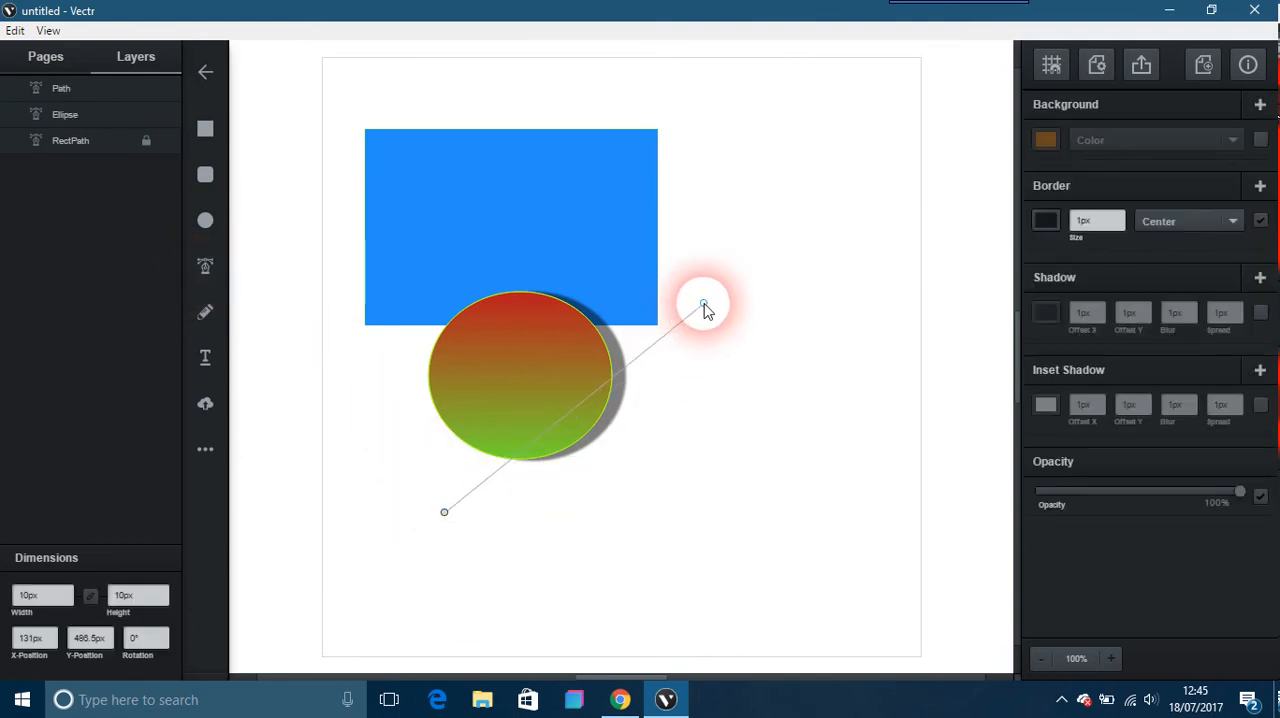
pyautogui.moveTo(703, 305); pyautogui.dragTo(824, 465)
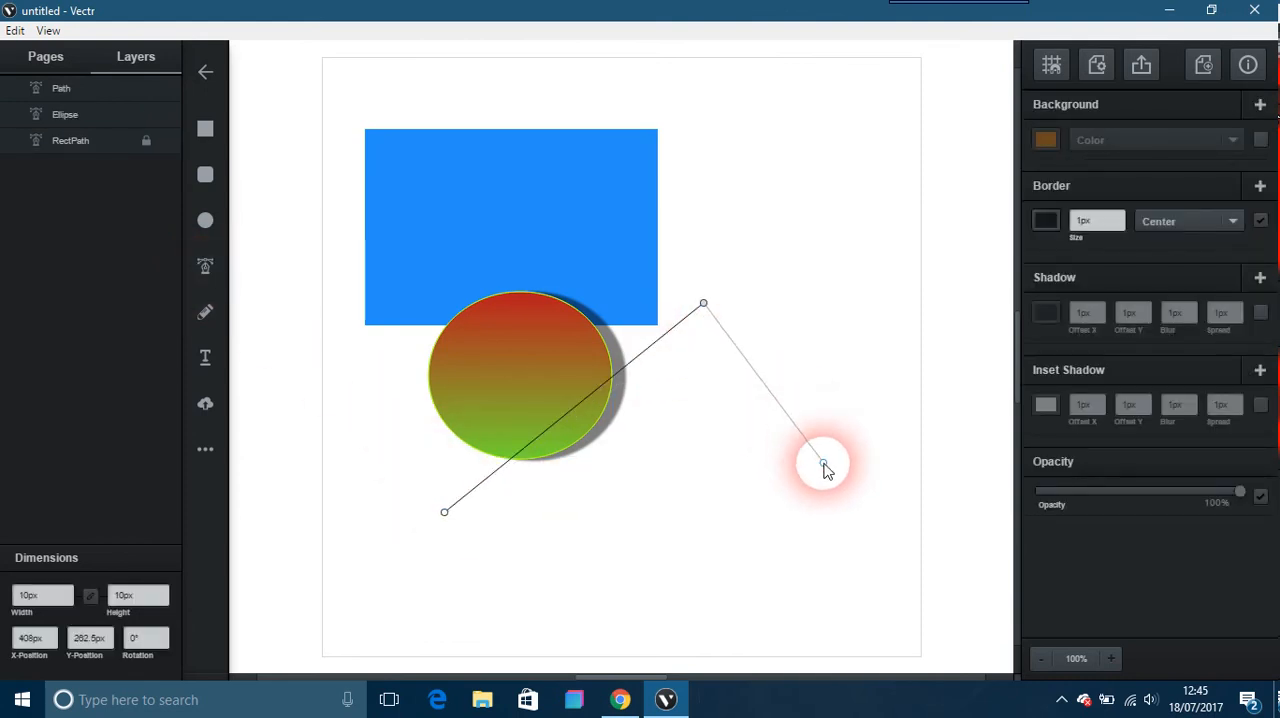
pyautogui.moveTo(820, 465); pyautogui.dragTo(615, 580)
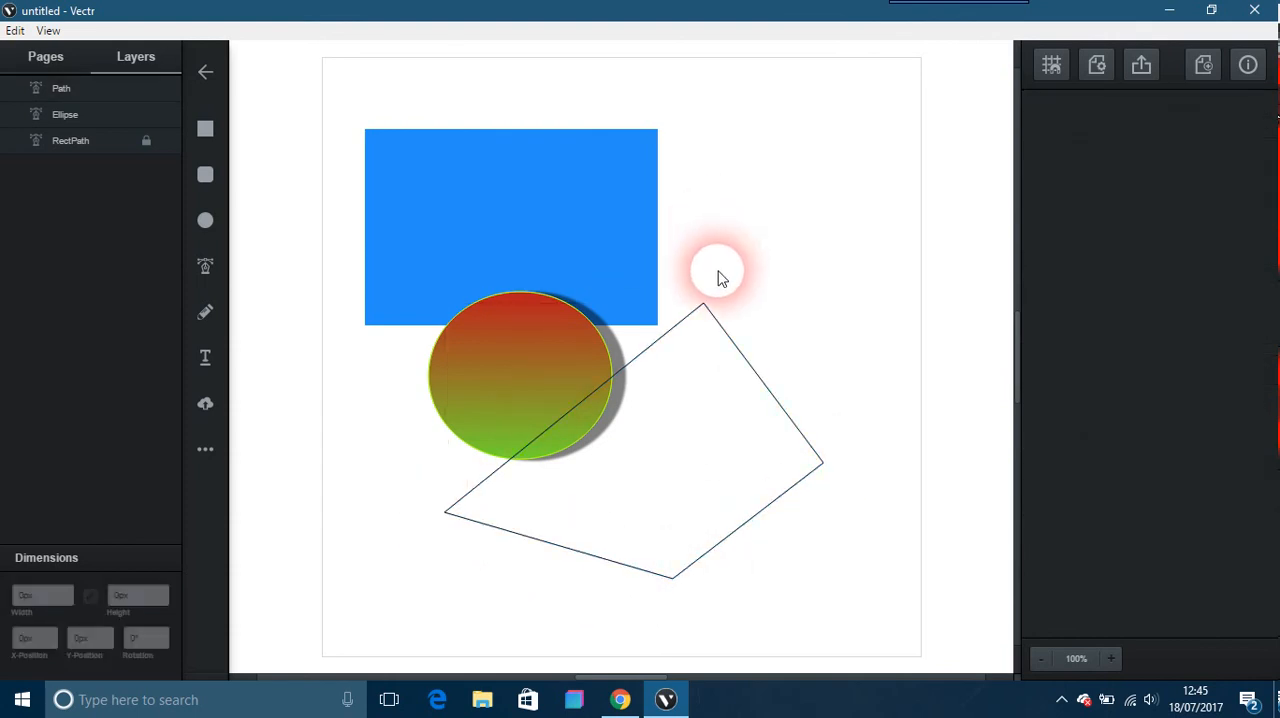
# Drag the path's top node upward and bend it into a rounded arc
pyautogui.click(705, 305)
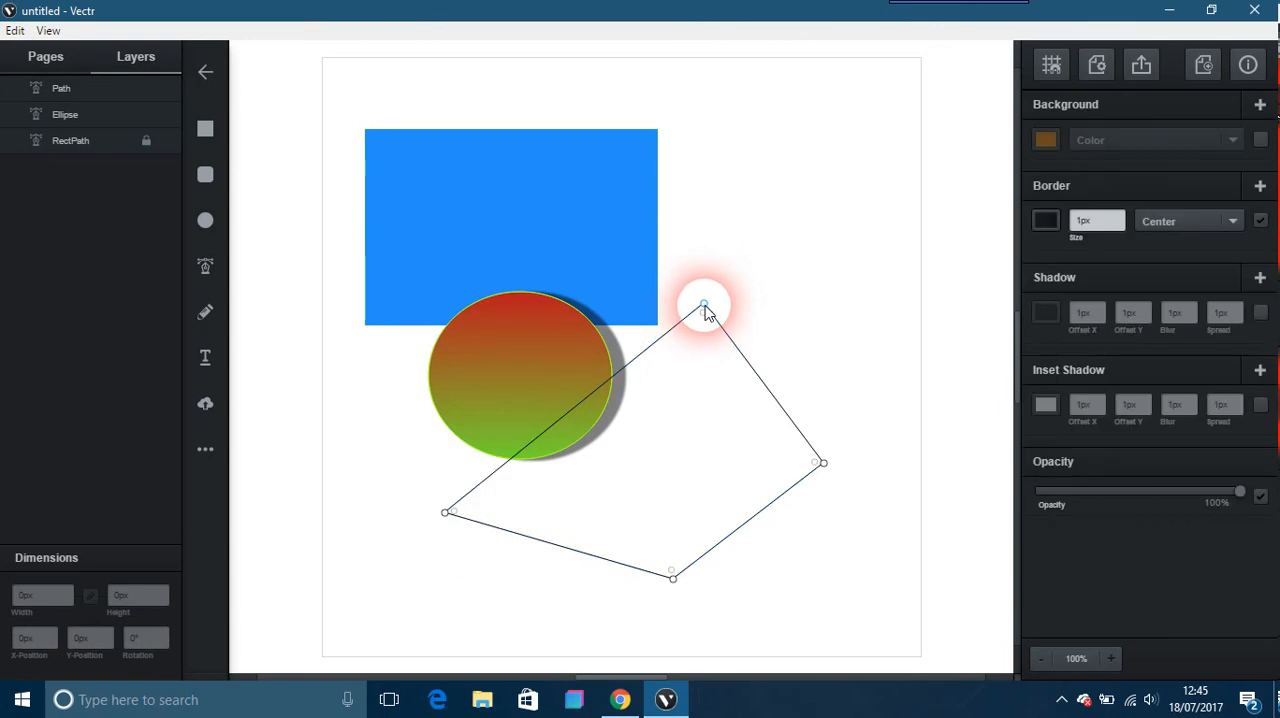
pyautogui.moveTo(705, 305); pyautogui.dragTo(750, 187)
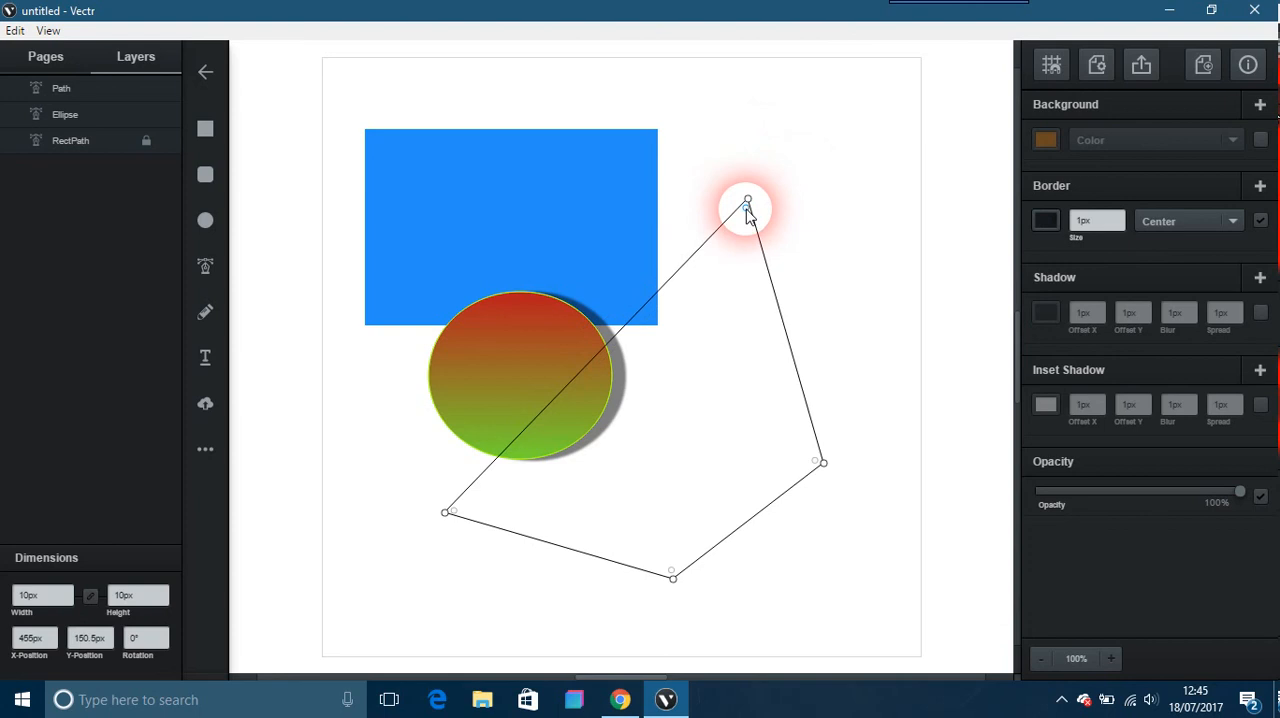
pyautogui.moveTo(747, 205); pyautogui.dragTo(718, 320)
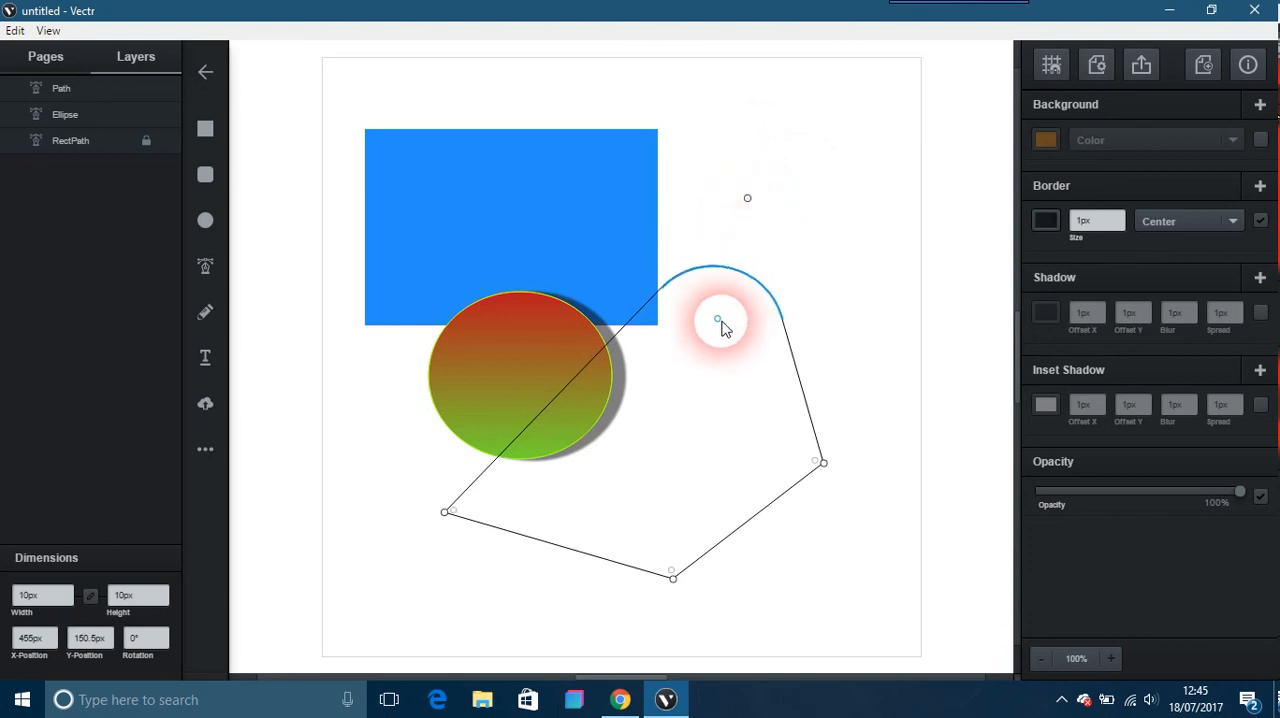
pyautogui.moveTo(717, 319); pyautogui.dragTo(688, 432)
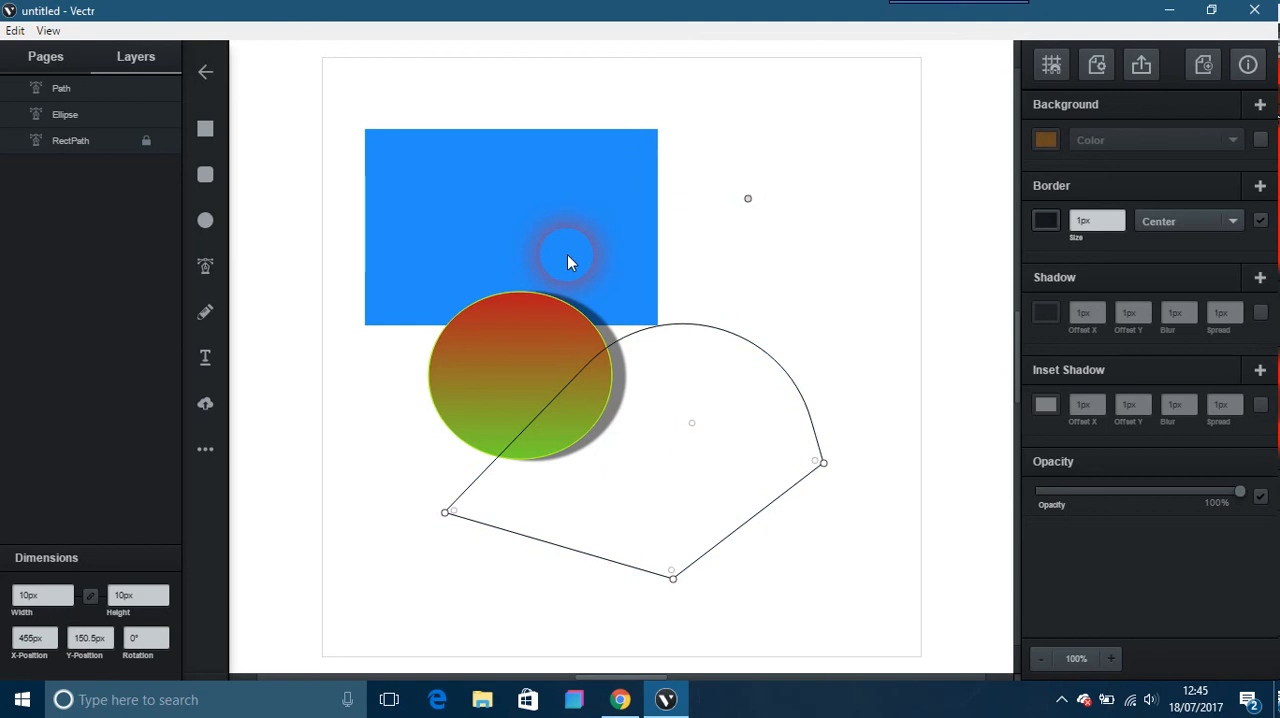
pyautogui.moveTo(450, 350)
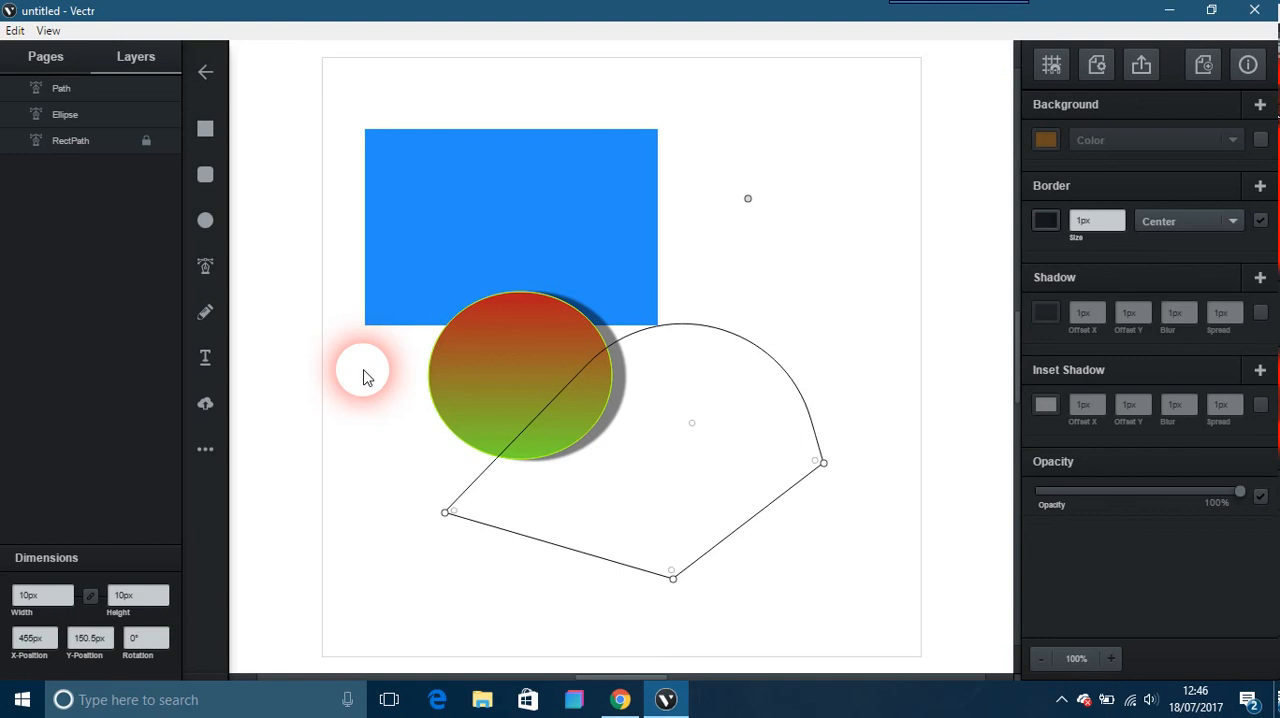
pyautogui.moveTo(305, 385)
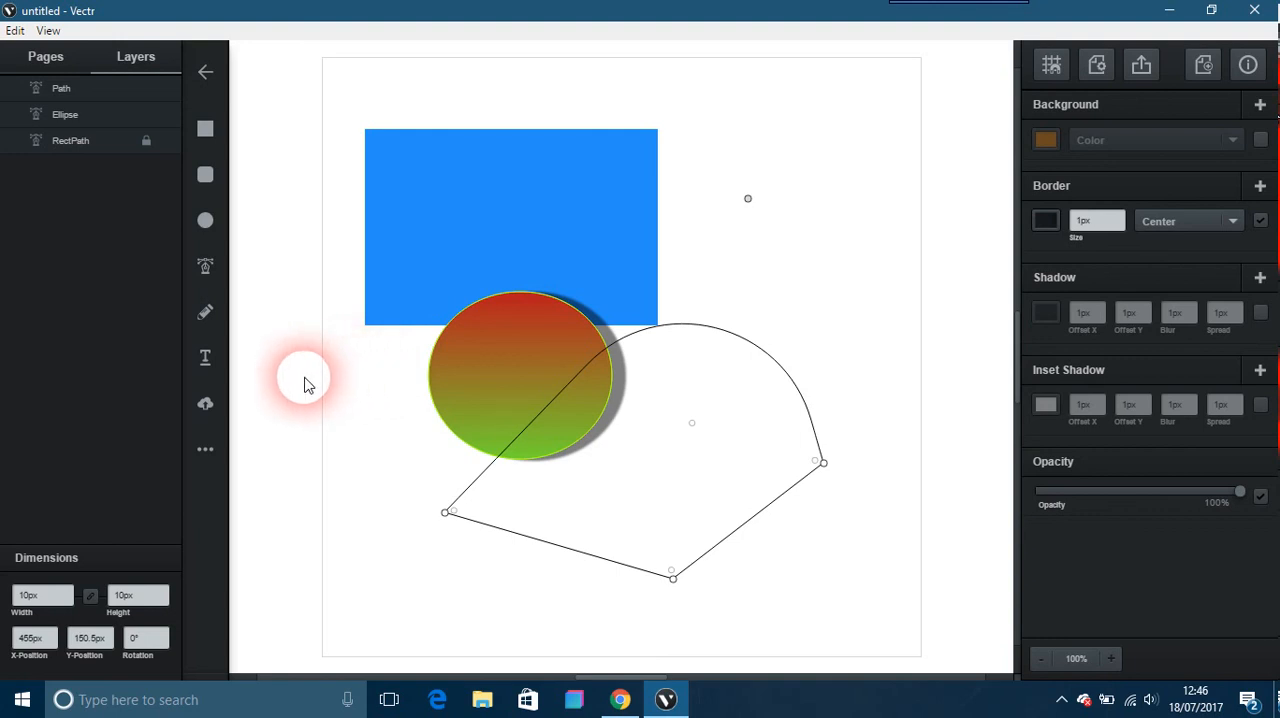
pyautogui.moveTo(205, 403)
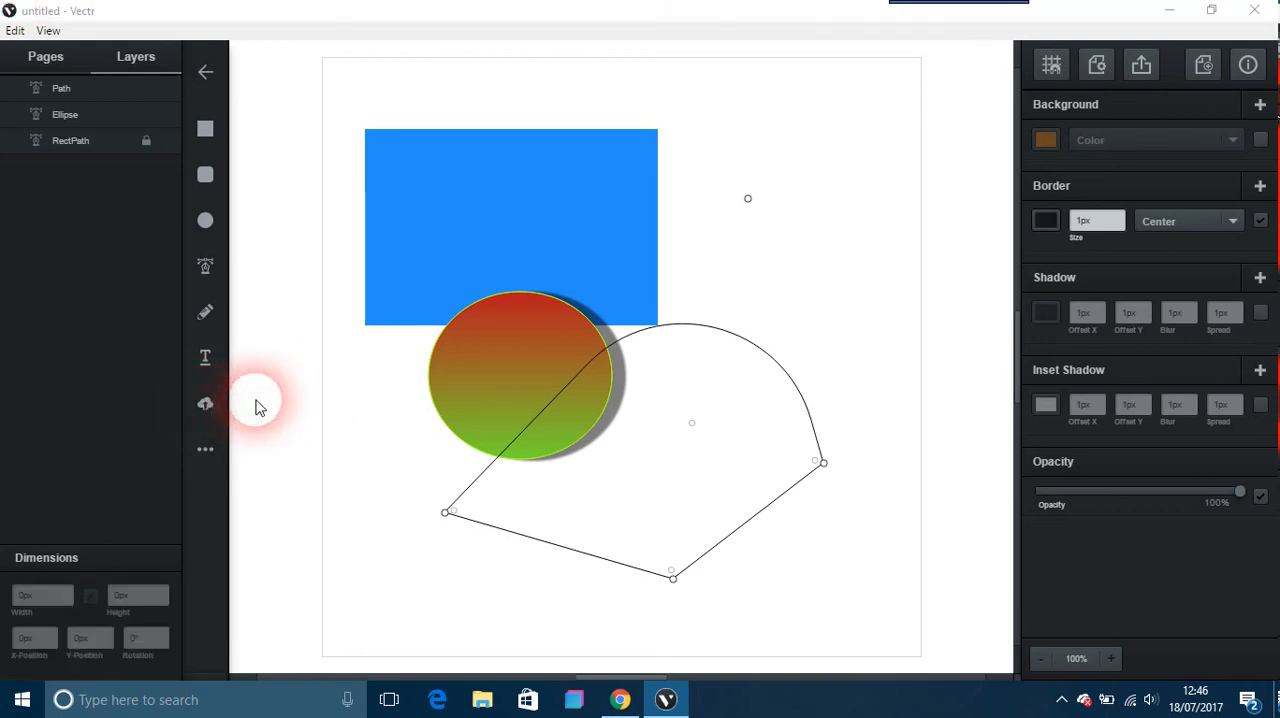
# Cancel the image import dialog and browse the library of preset shapes
pyautogui.click(205, 404)
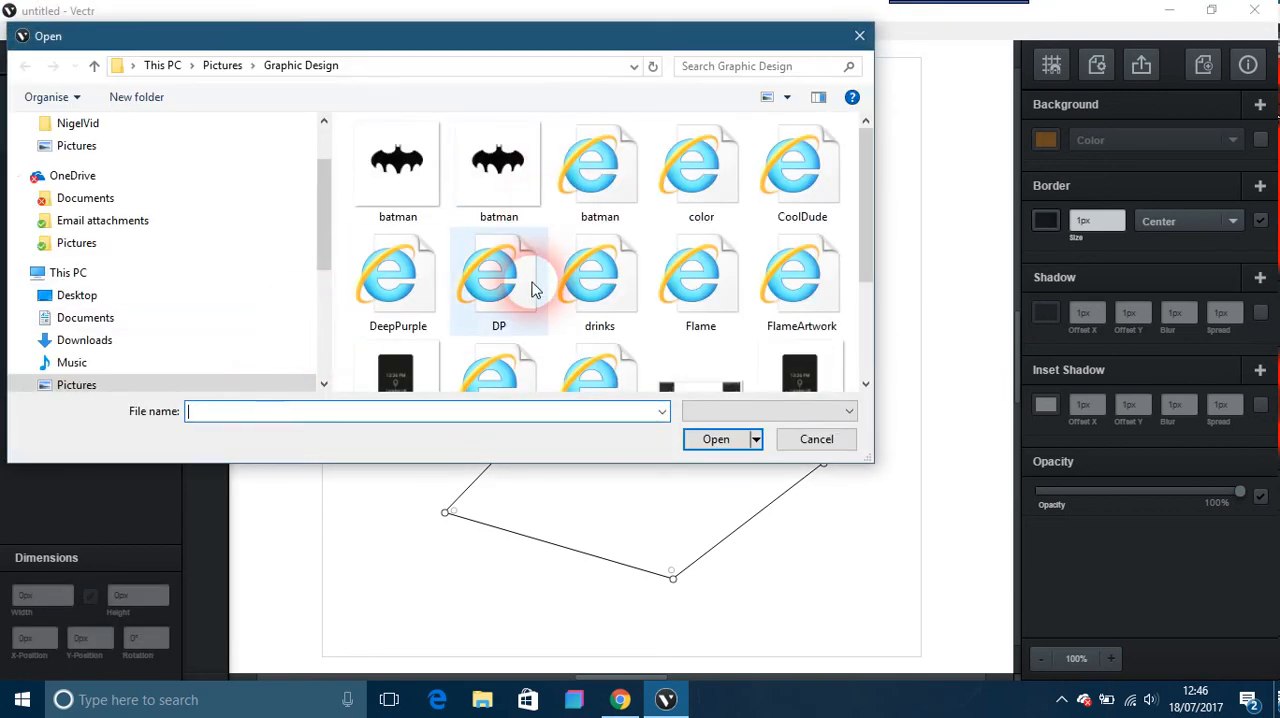
pyautogui.click(816, 439)
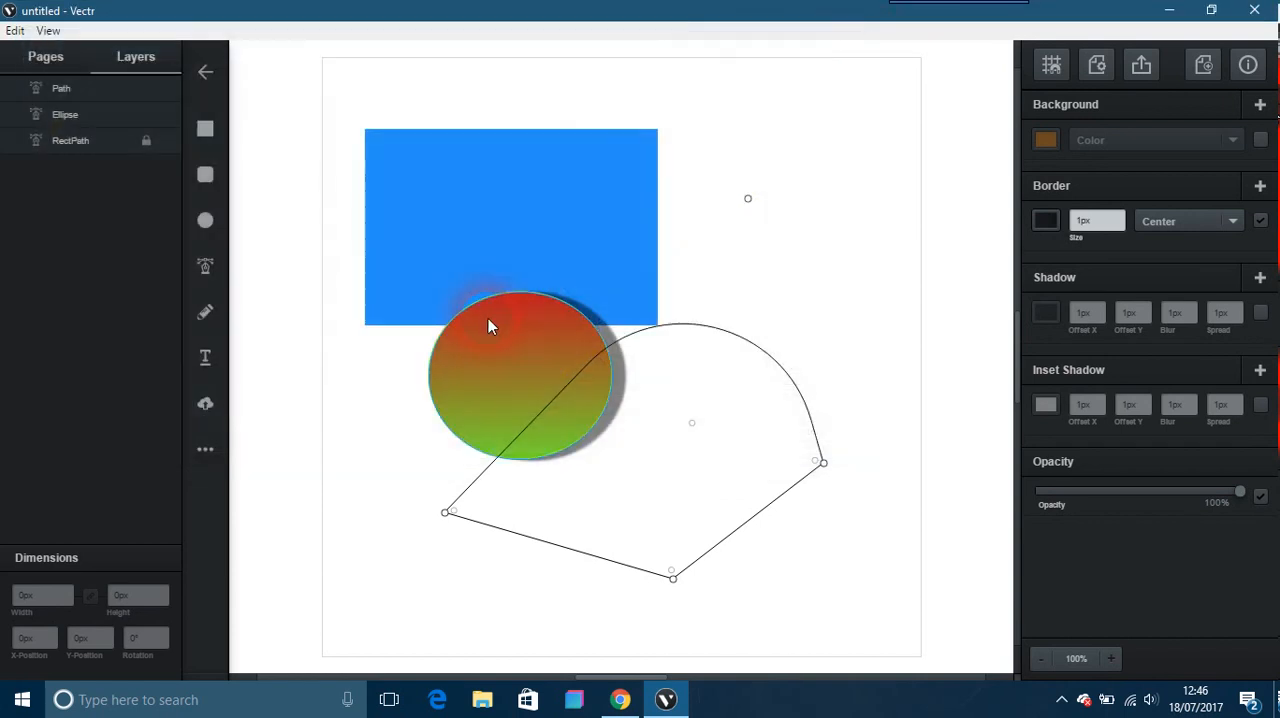
pyautogui.click(205, 449)
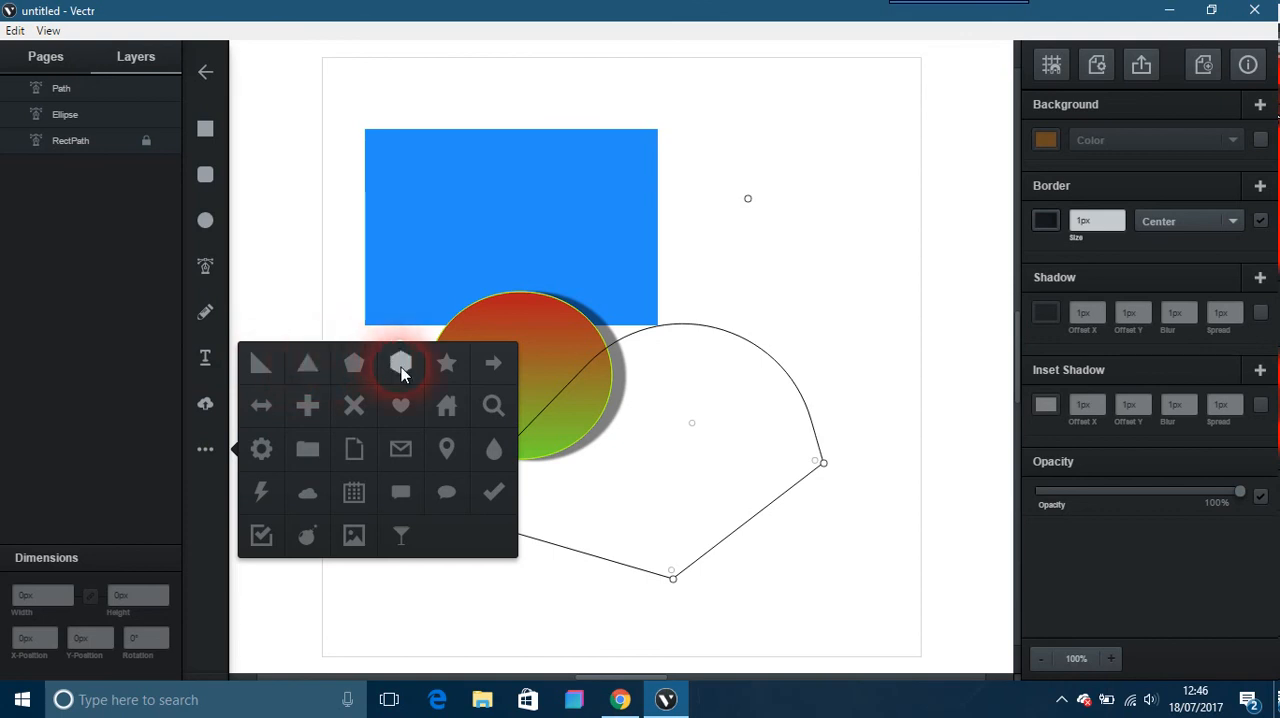
pyautogui.moveTo(446, 406)
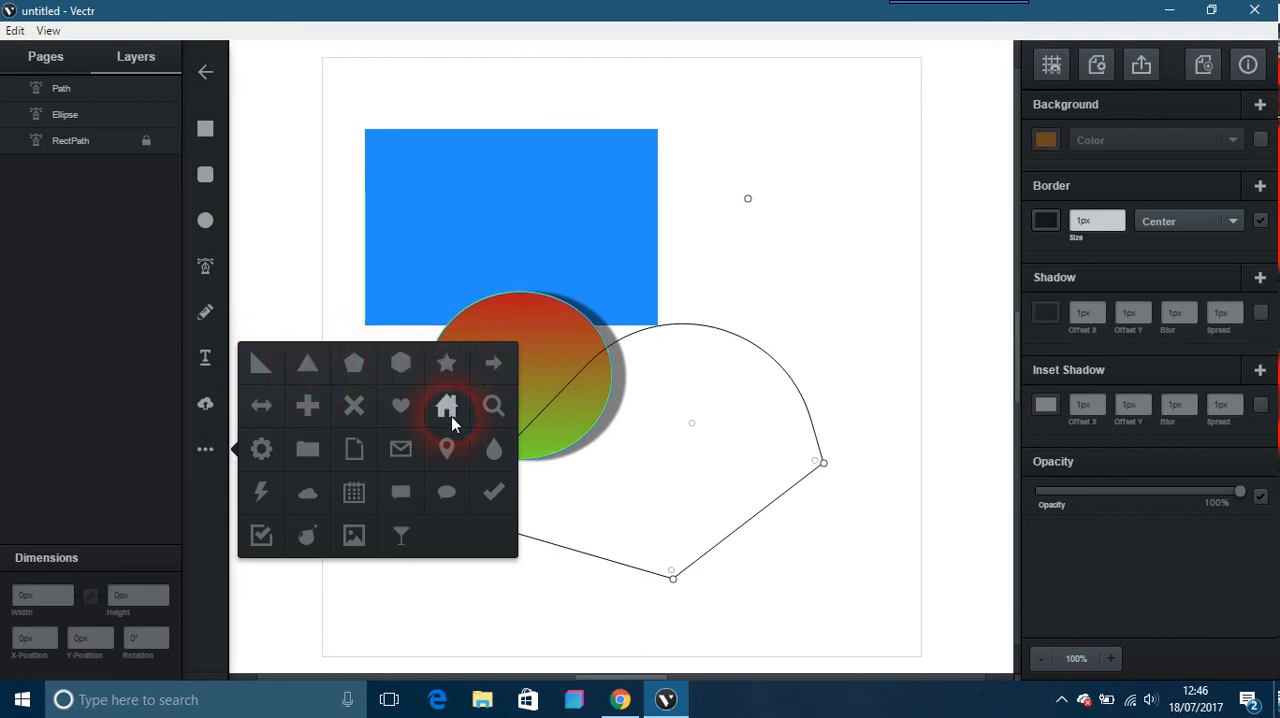
# Insert the house icon from the shape library beside the blue rectangle
pyautogui.click(446, 407)
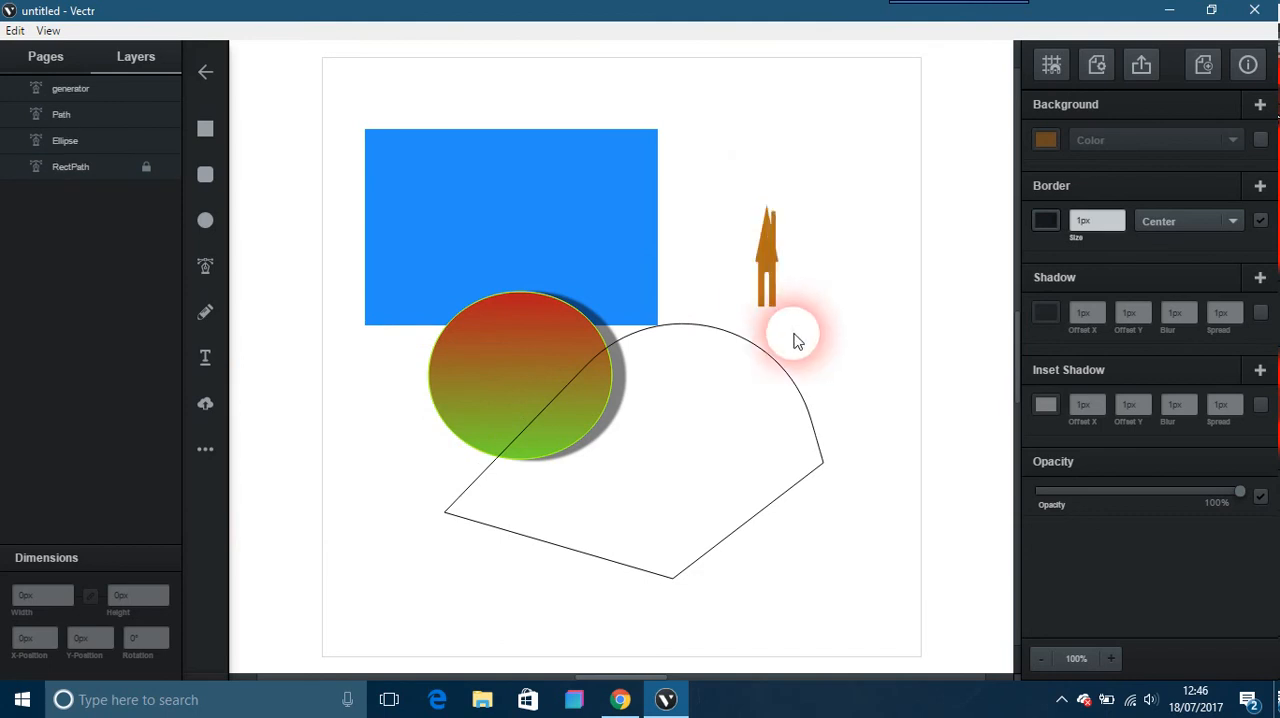
pyautogui.click(765, 250)
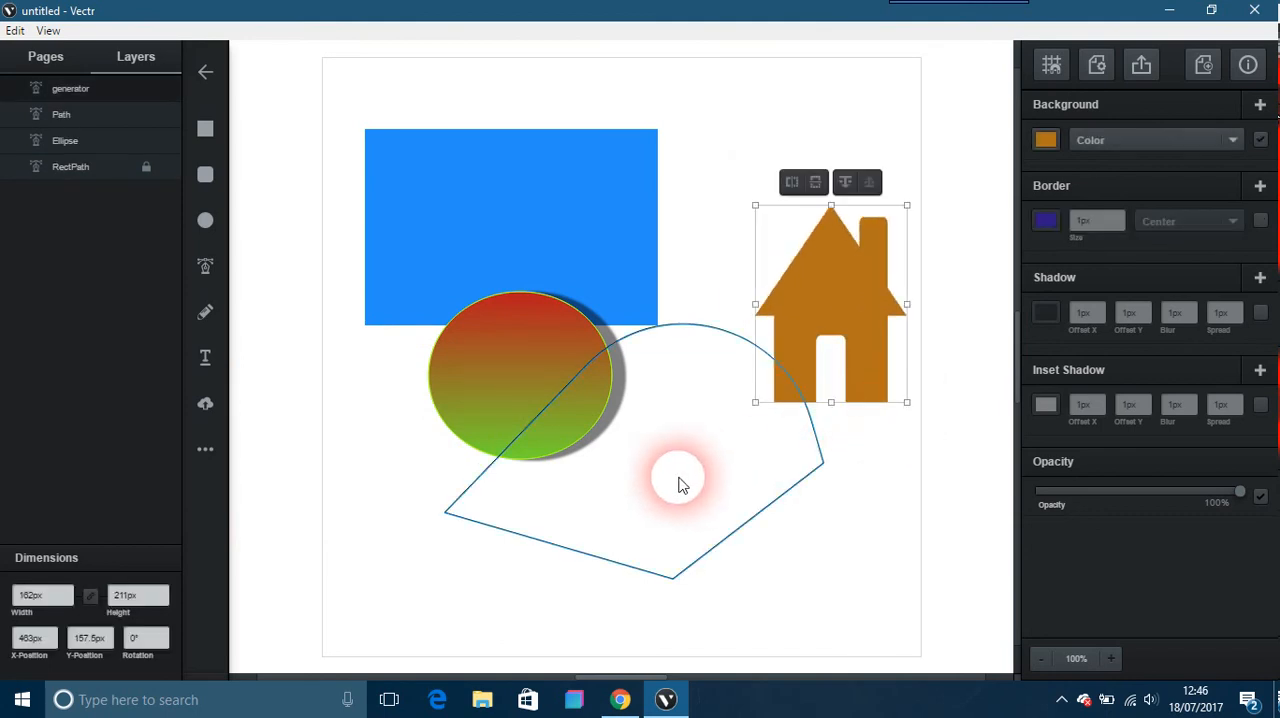
pyautogui.click(205, 449)
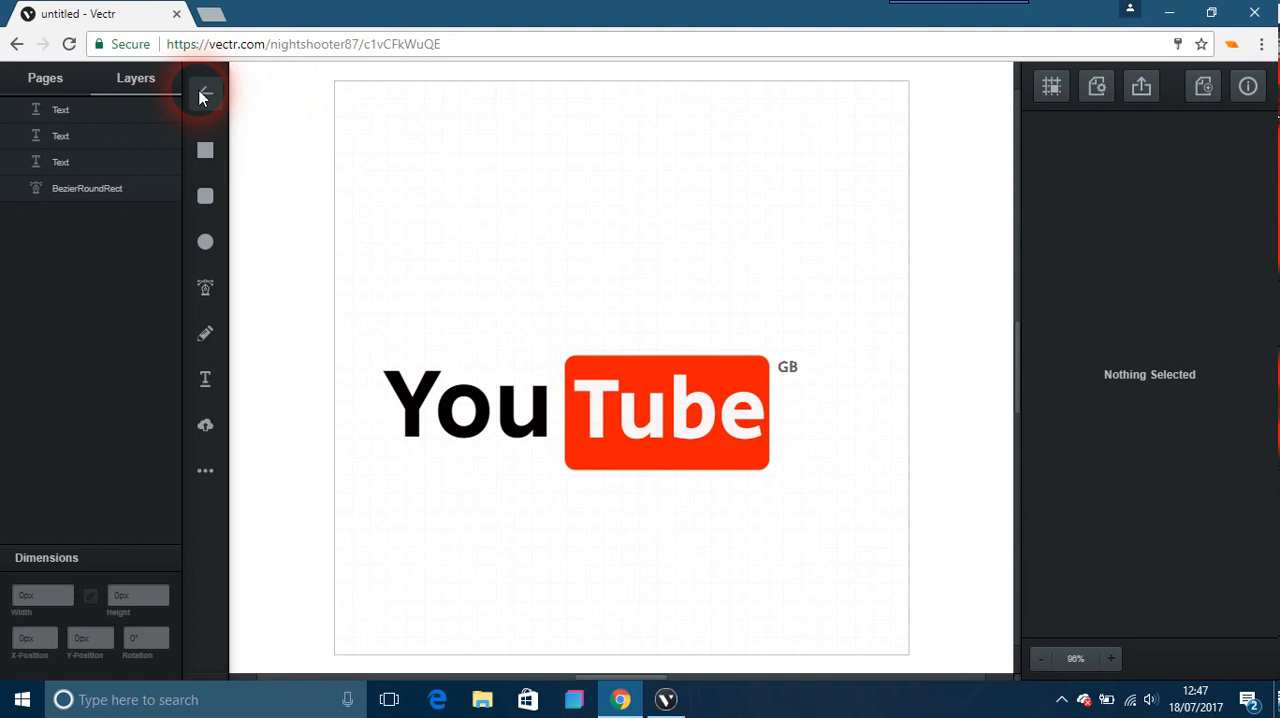
# Return to the saved-drawings gallery, browse it, and open the Batman logo drawing in desktop Vectr
pyautogui.click(204, 95)
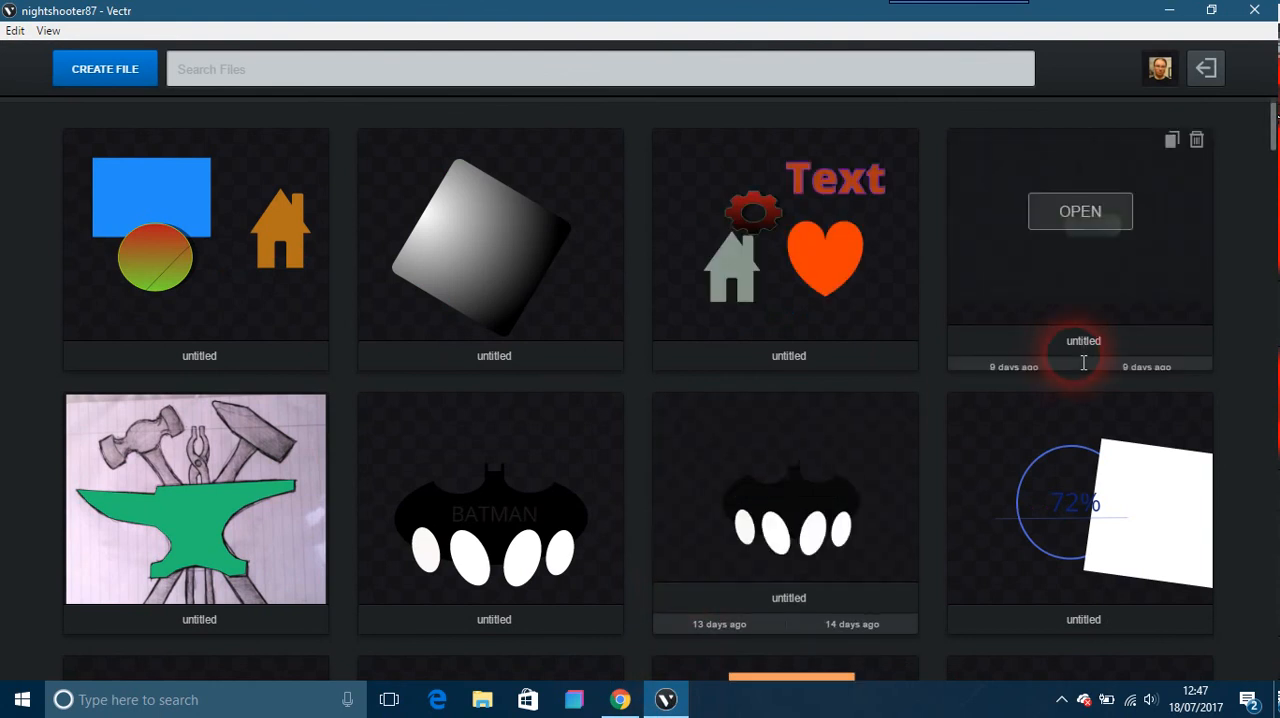
pyautogui.scroll(-3)
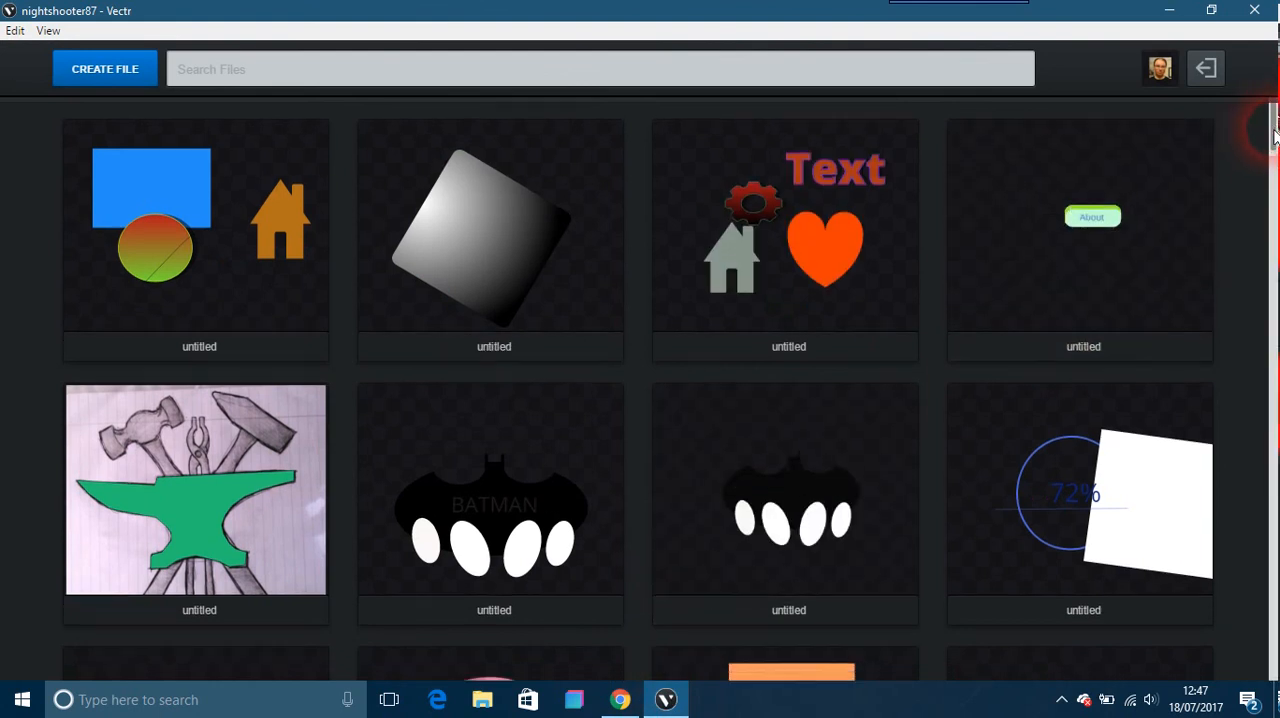
pyautogui.scroll(-3)
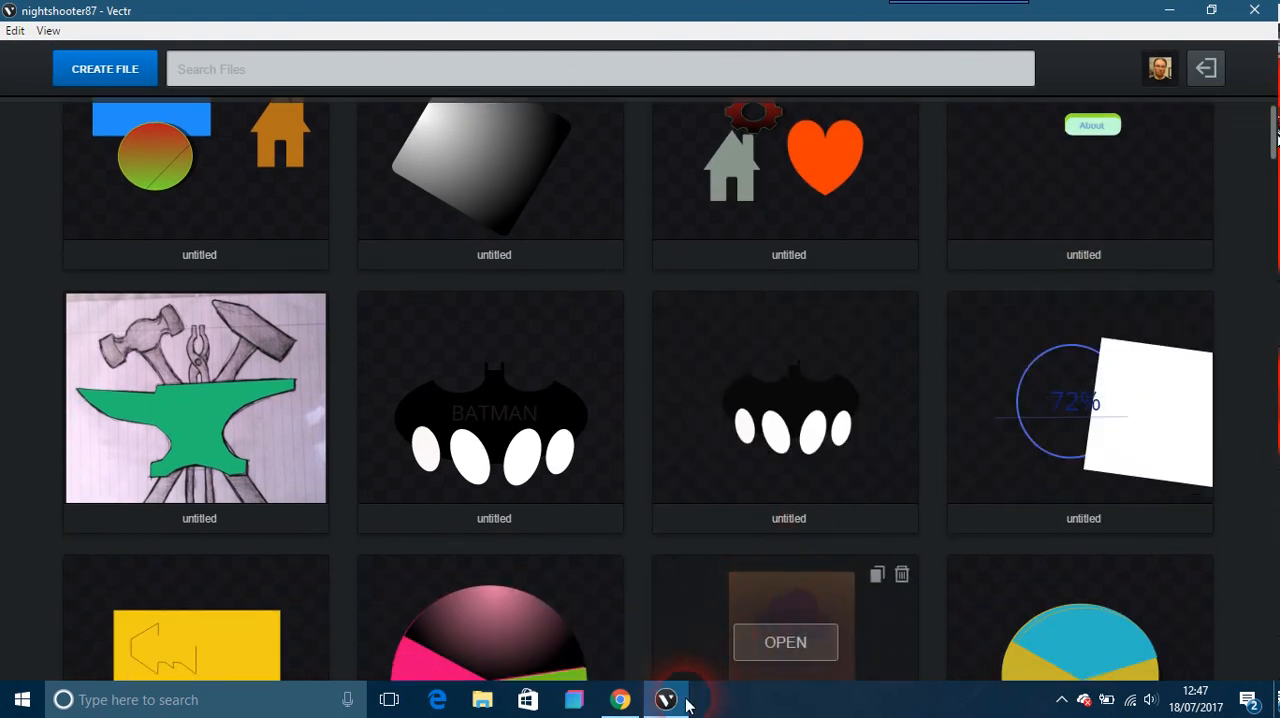
pyautogui.moveTo(666, 699)
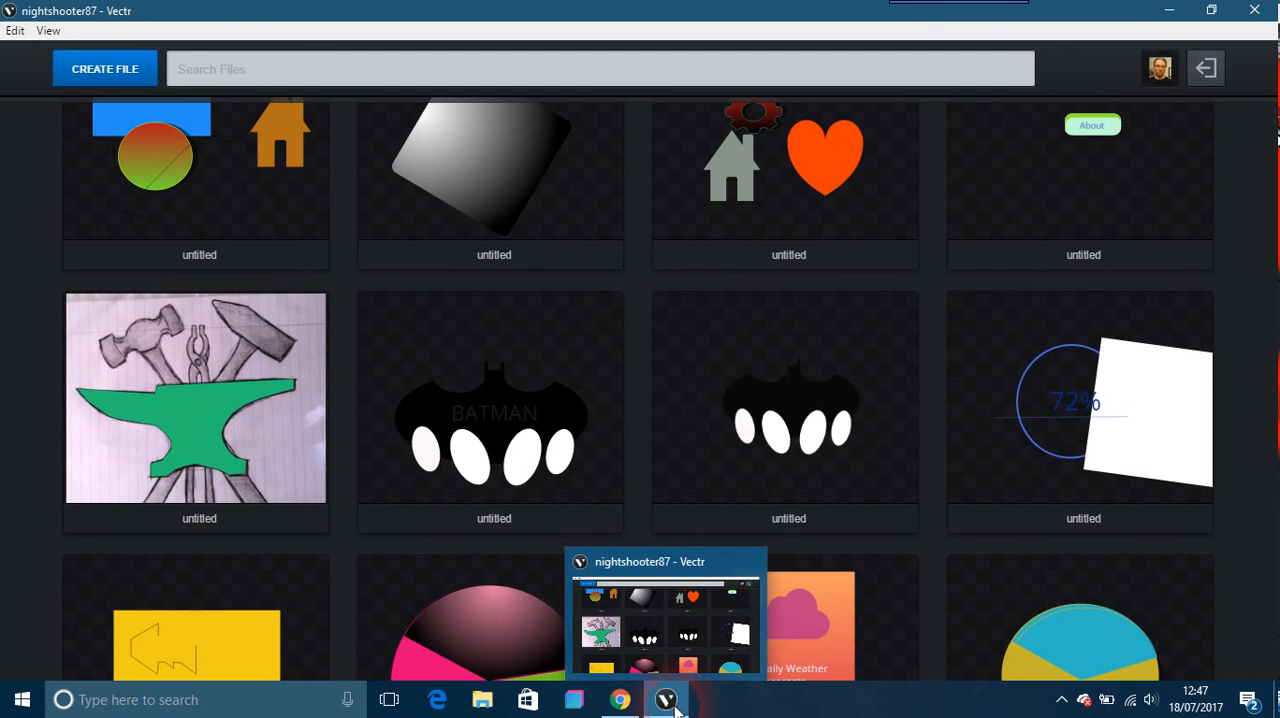
pyautogui.click(697, 517)
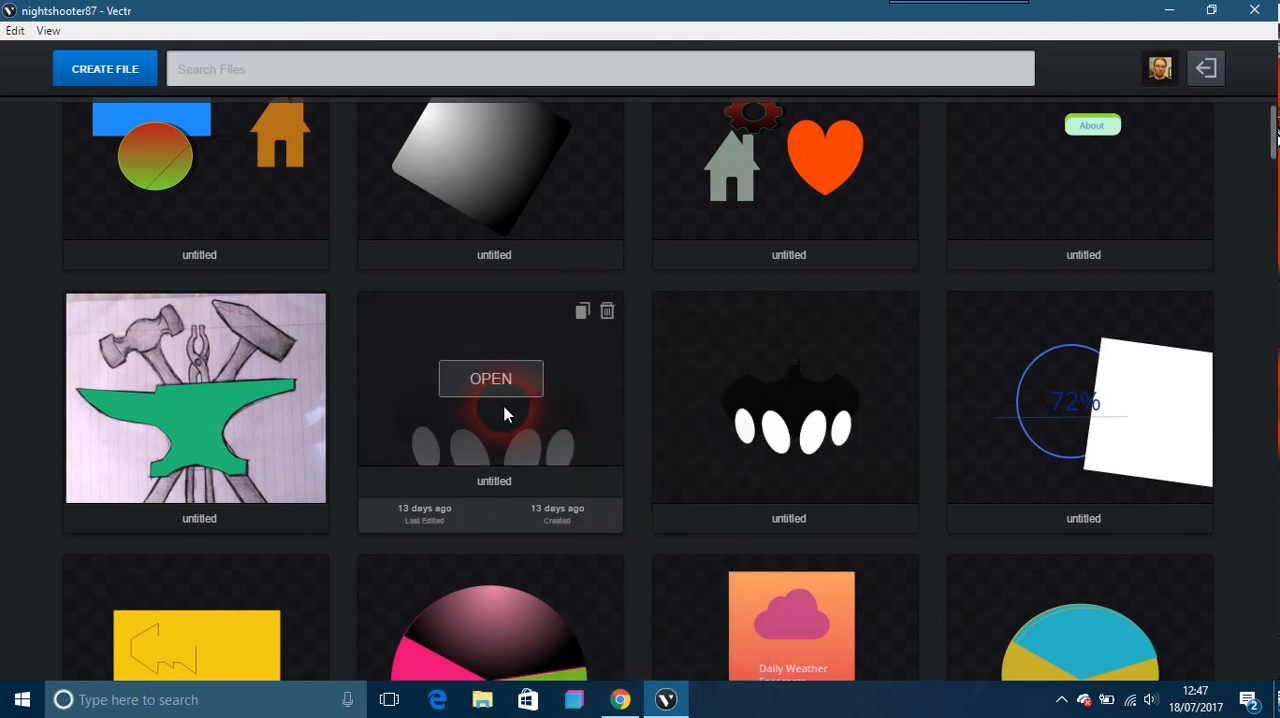
pyautogui.click(490, 378)
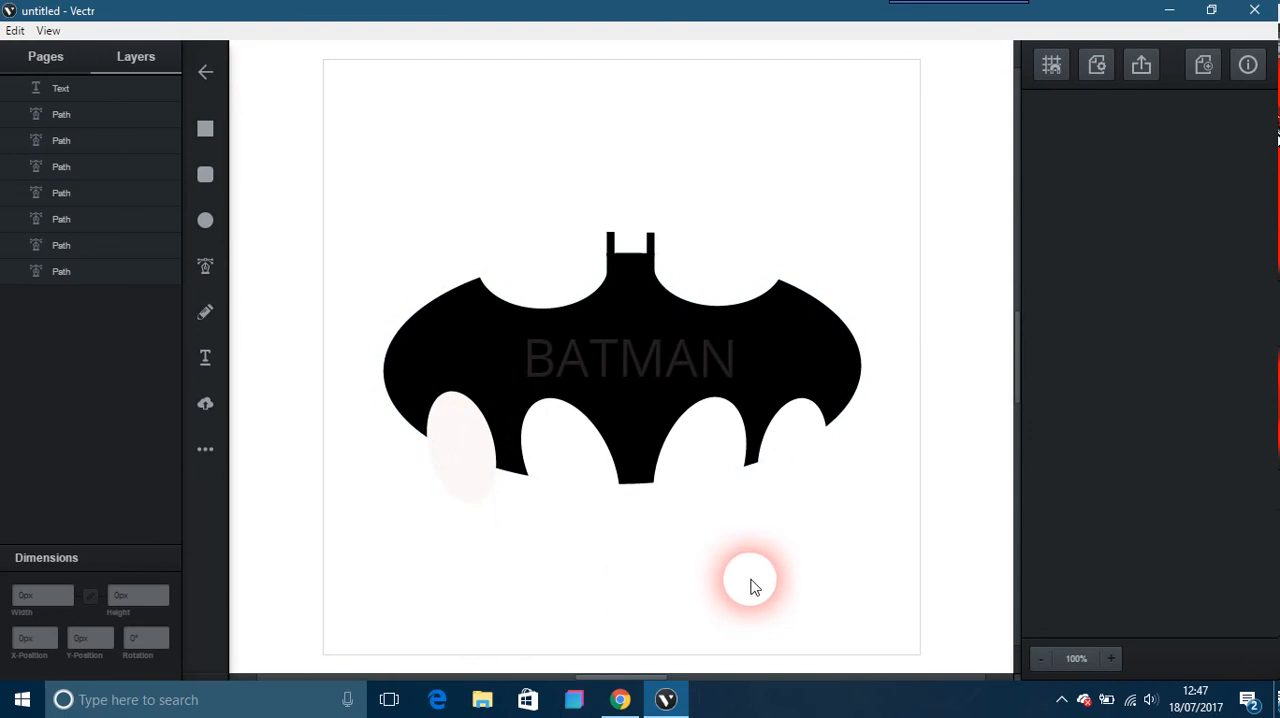
pyautogui.moveTo(530, 140)
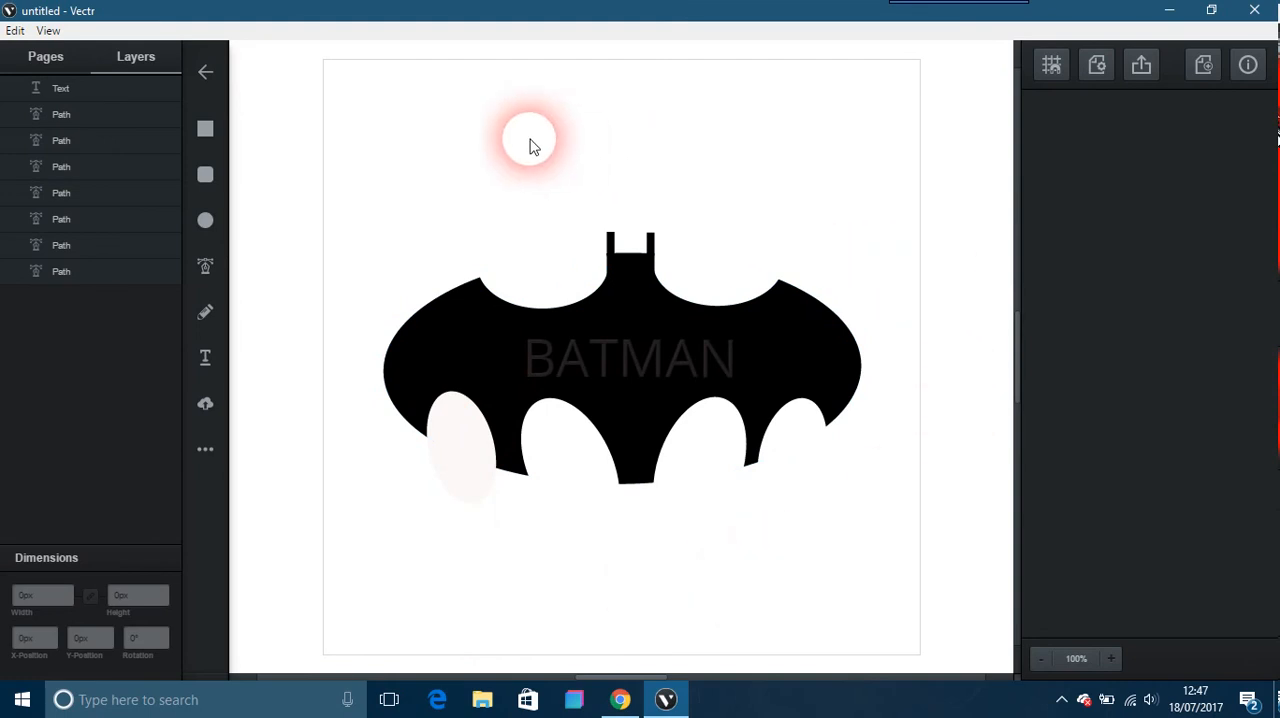
pyautogui.moveTo(205, 72)
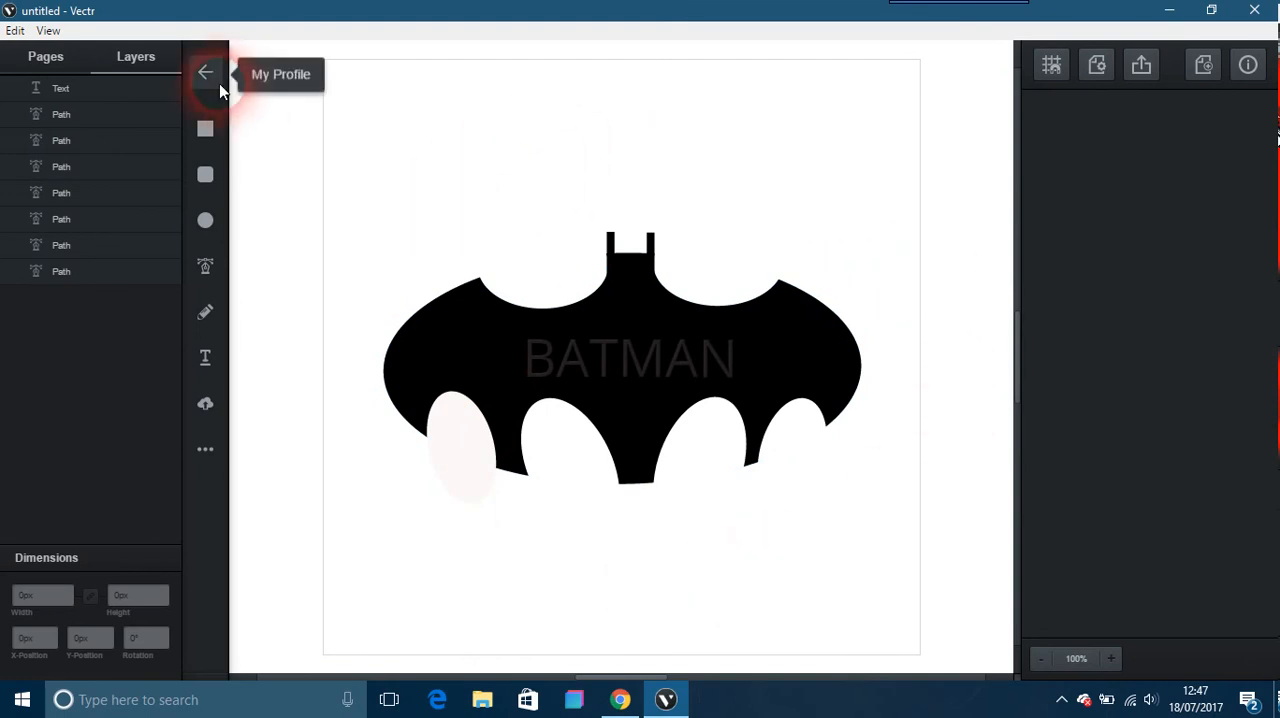